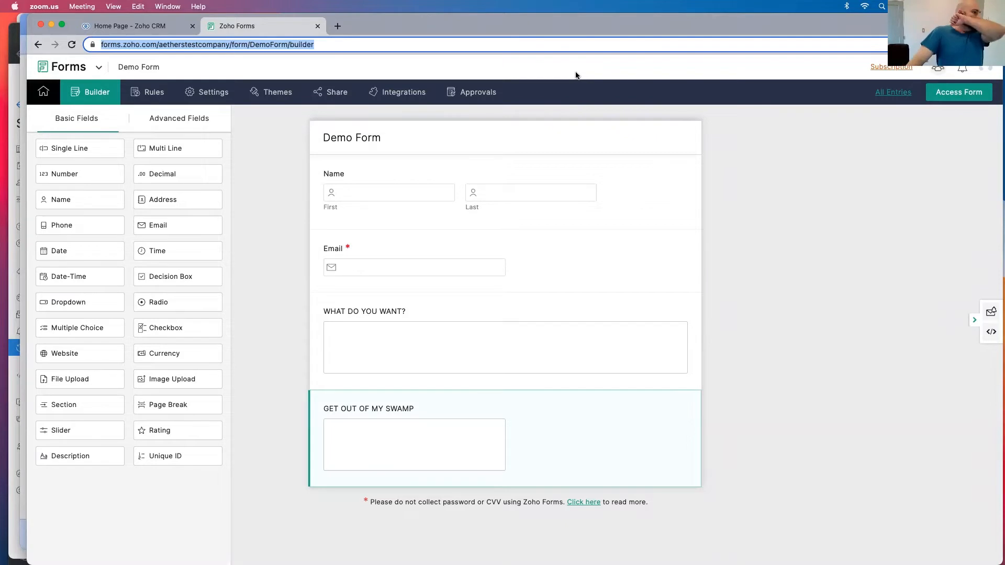
{"action": "mouse_move", "coordinate": [378, 198]}
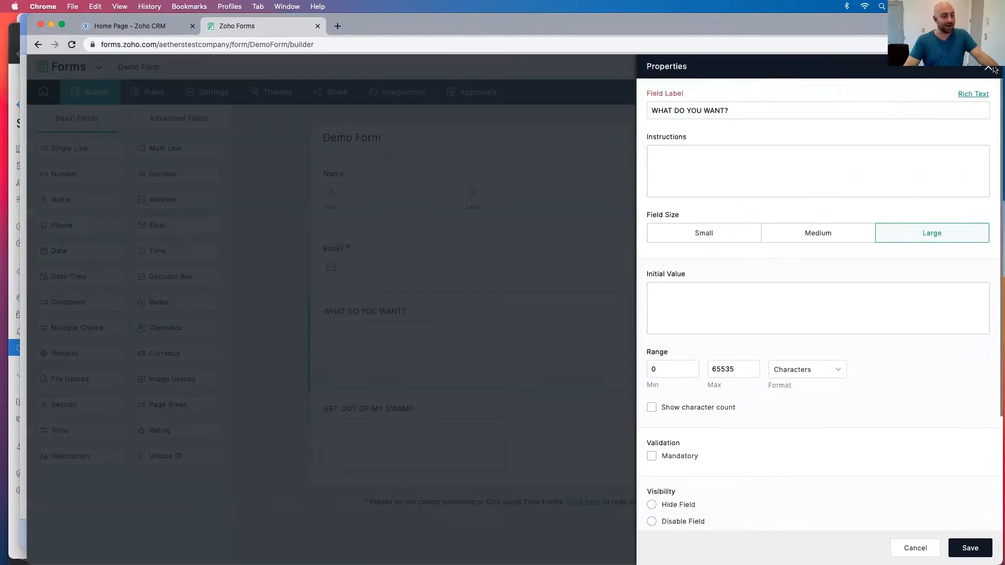
Relabel the last form field from GET OUT OF MY SWAMP to GET OUT OF MA SWAMP and save it
{"action": "left_click", "coordinate": [992, 69]}
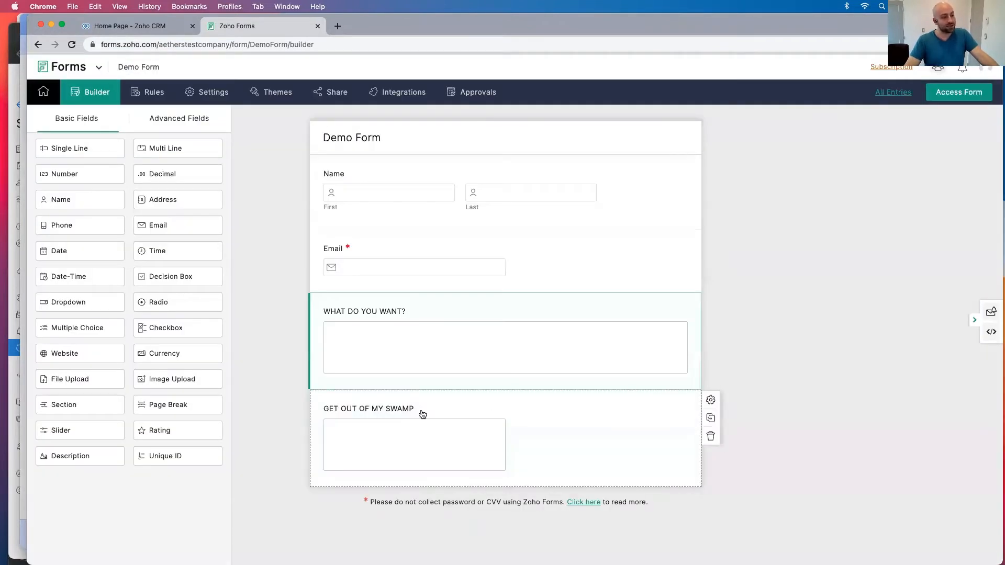
{"action": "left_click", "coordinate": [709, 400]}
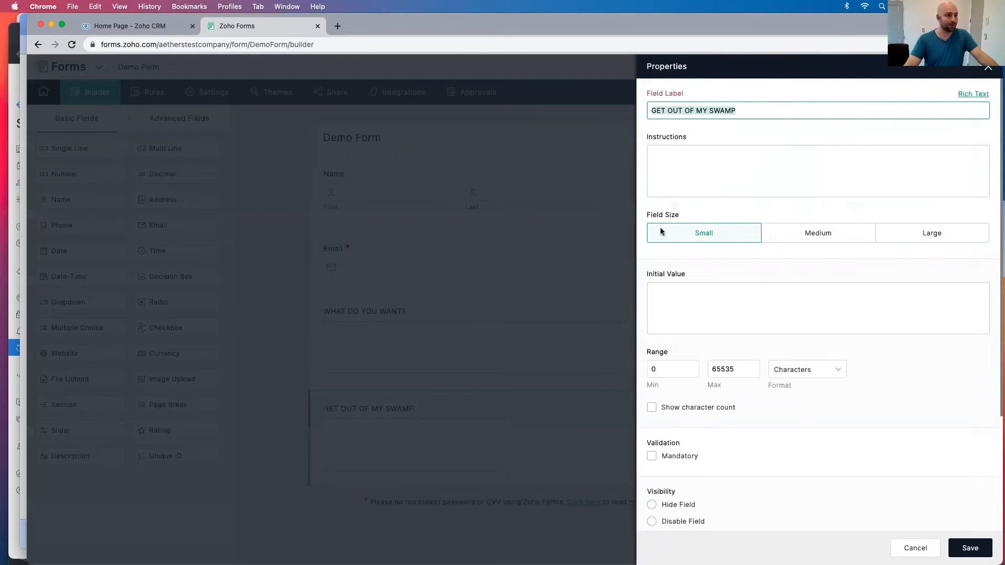
{"action": "key", "text": "Backspace"}
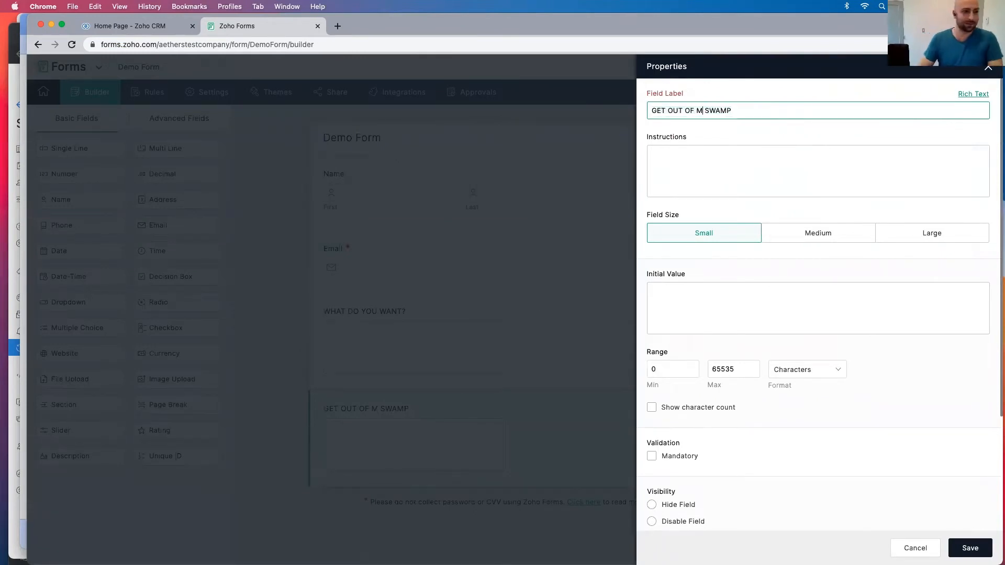
{"action": "type", "text": "A"}
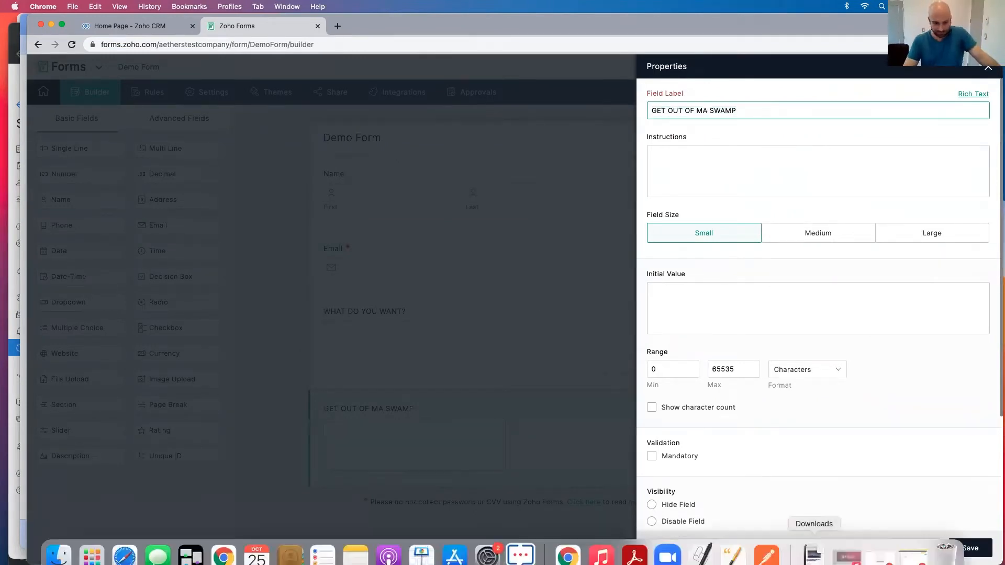
{"action": "left_click", "coordinate": [969, 548]}
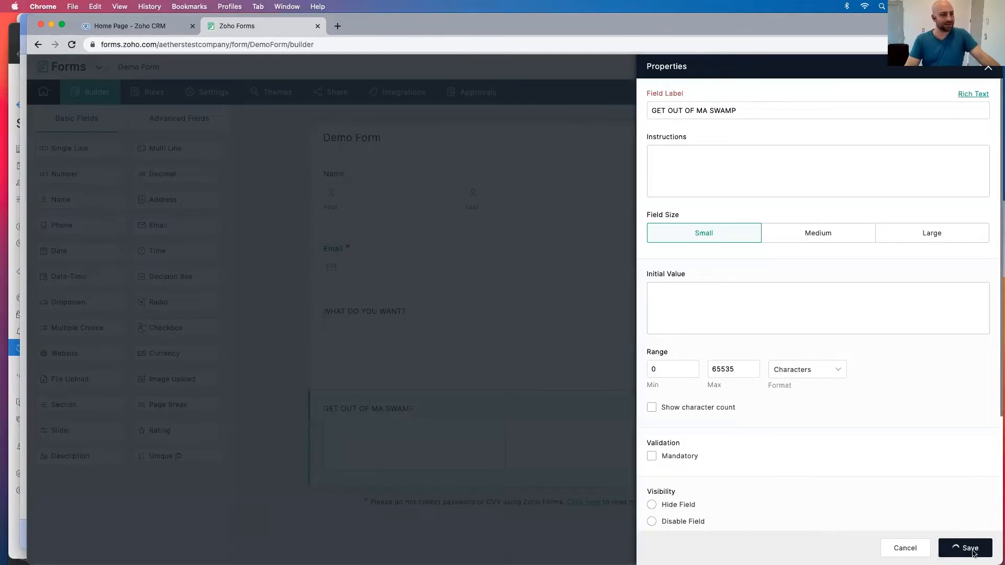
{"action": "left_click", "coordinate": [964, 547]}
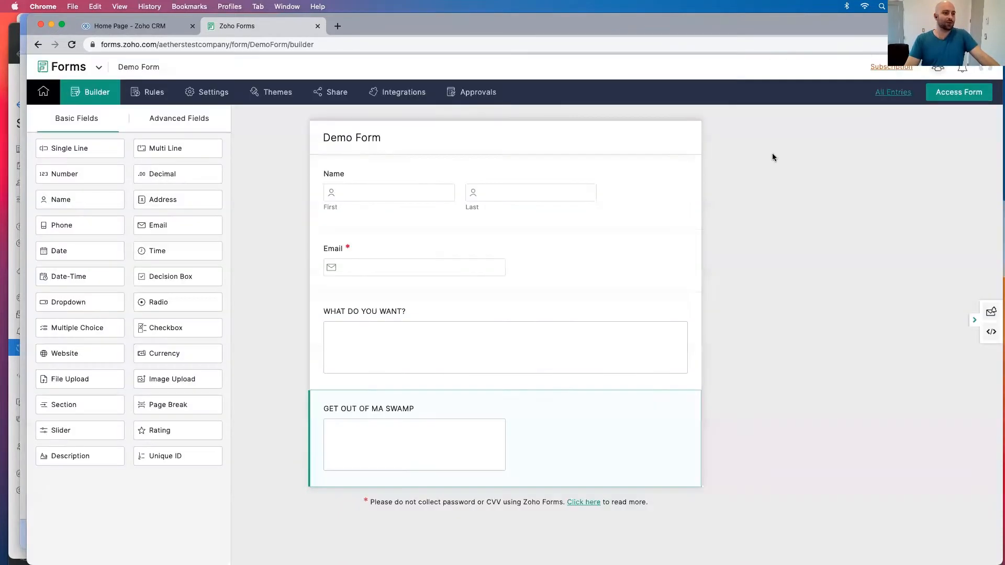
{"action": "mouse_move", "coordinate": [704, 205]}
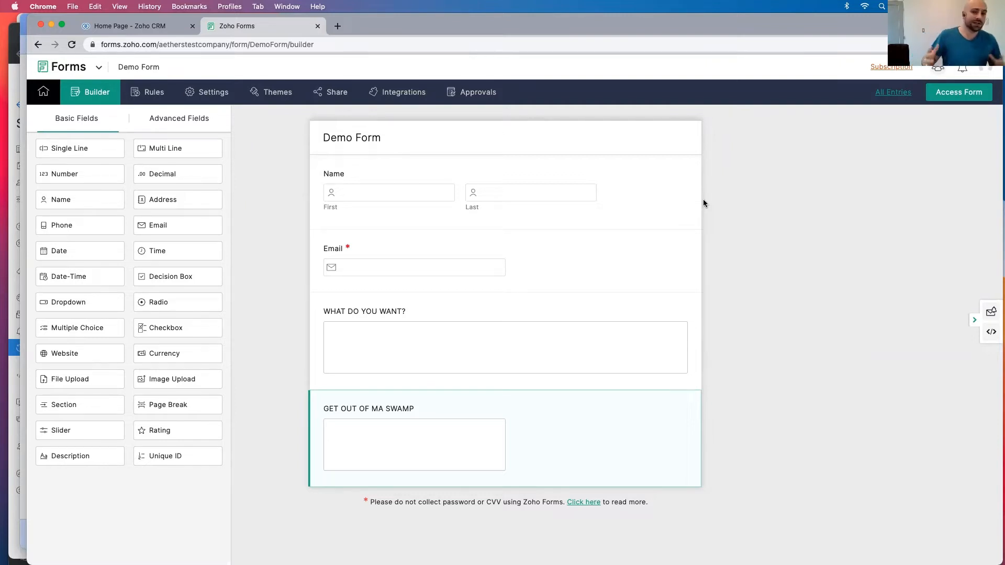
{"action": "mouse_move", "coordinate": [361, 76]}
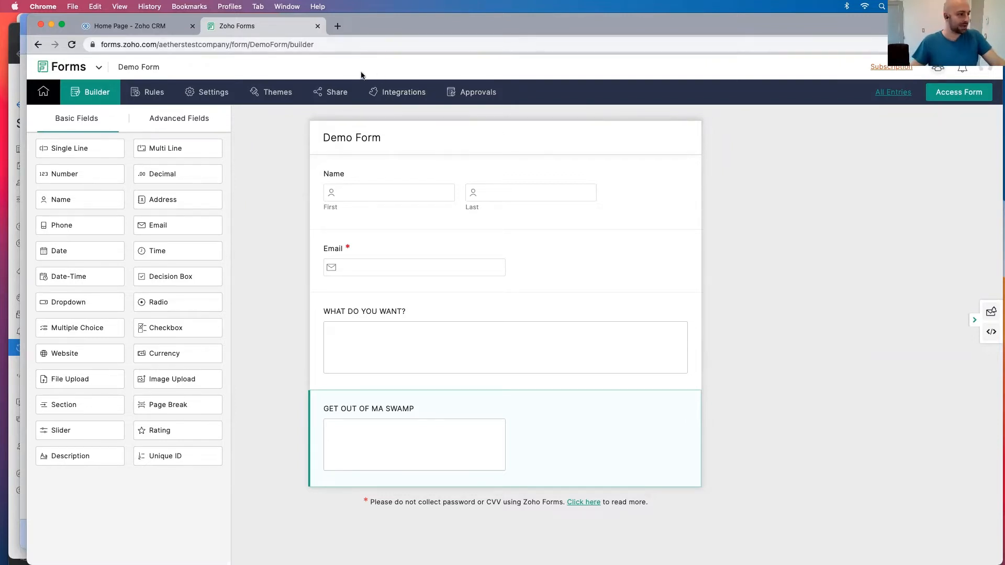
Draft a Zoho CRM integration sending entries to Contacts with automation triggering enabled
{"action": "left_click", "coordinate": [402, 92]}
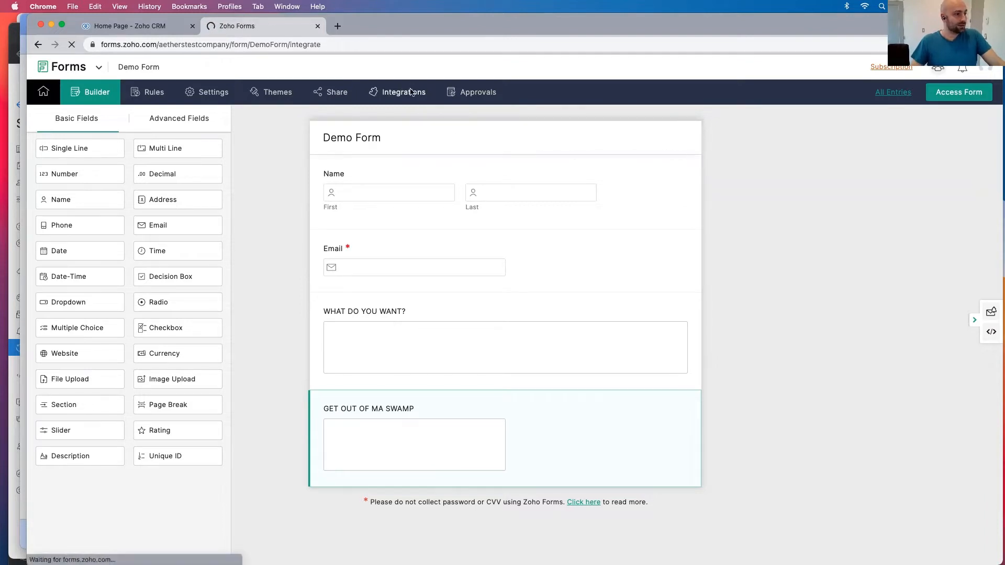
{"action": "left_click", "coordinate": [402, 93]}
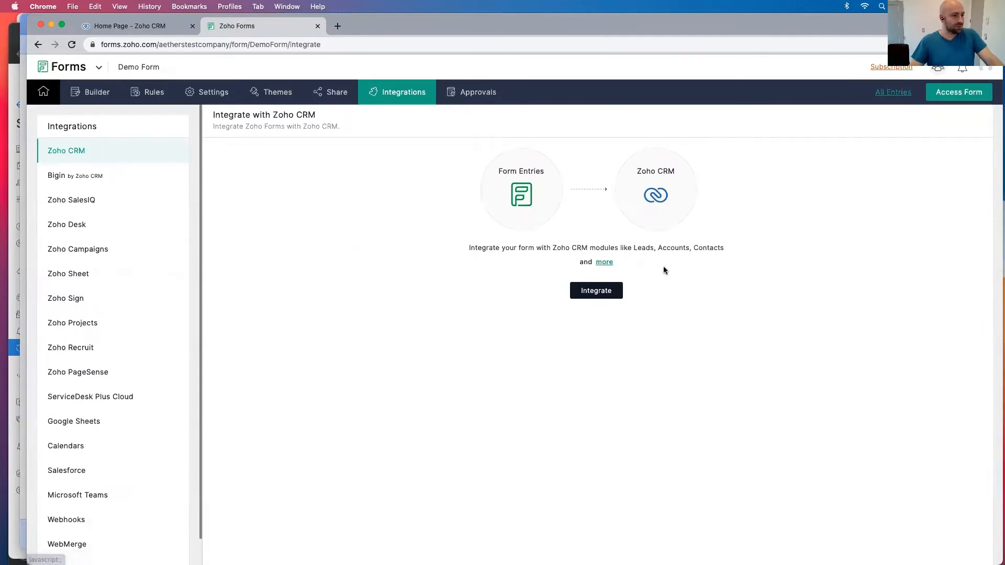
{"action": "left_click", "coordinate": [594, 290]}
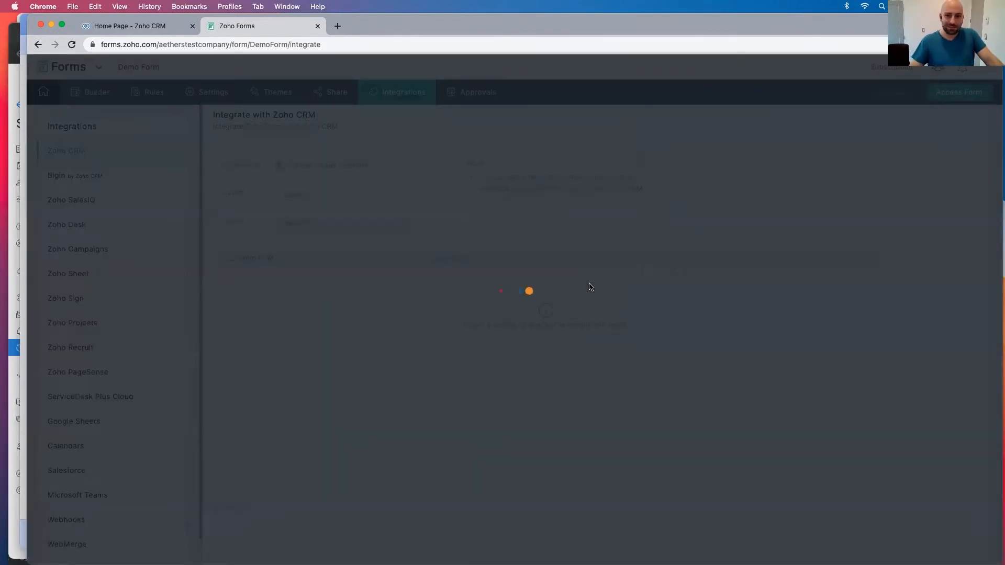
{"action": "left_click", "coordinate": [340, 194]}
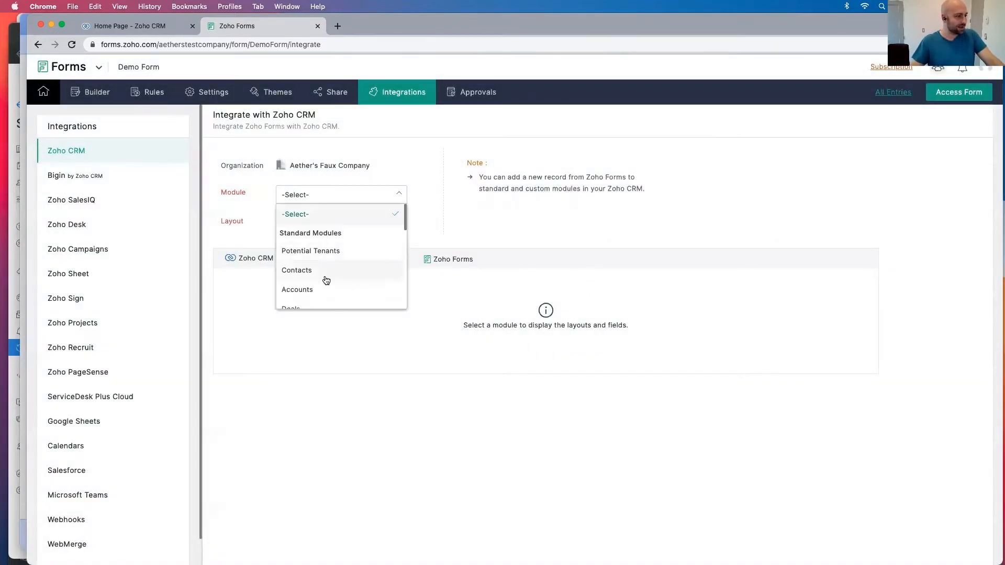
{"action": "left_click", "coordinate": [296, 270]}
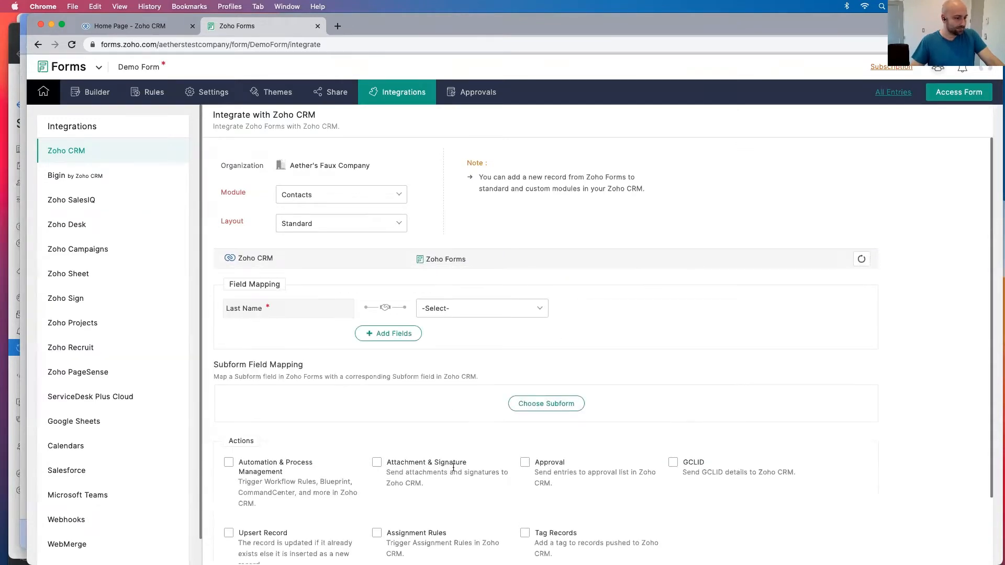
{"action": "scroll", "scroll_direction": "down", "scroll_amount": 3}
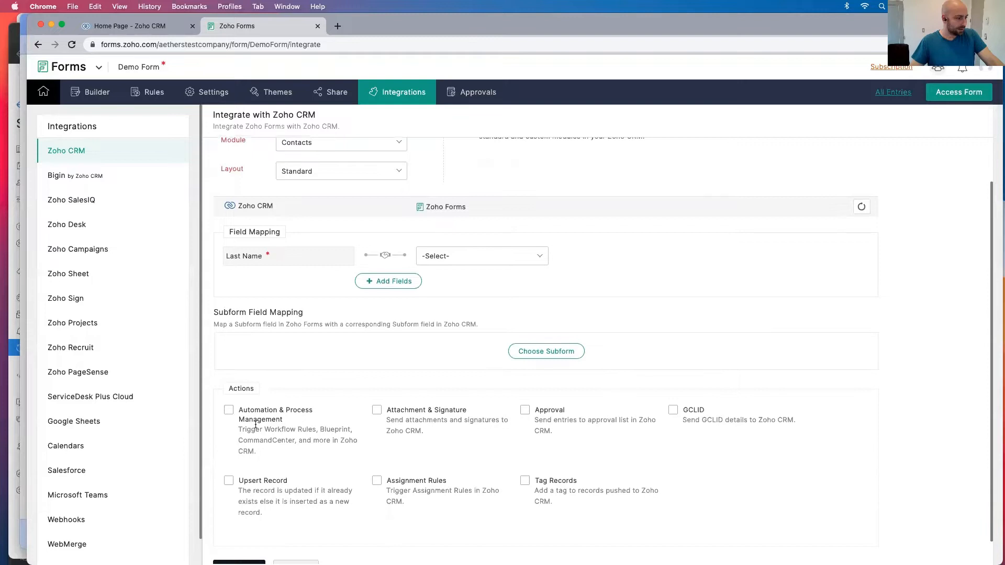
{"action": "left_click", "coordinate": [228, 410]}
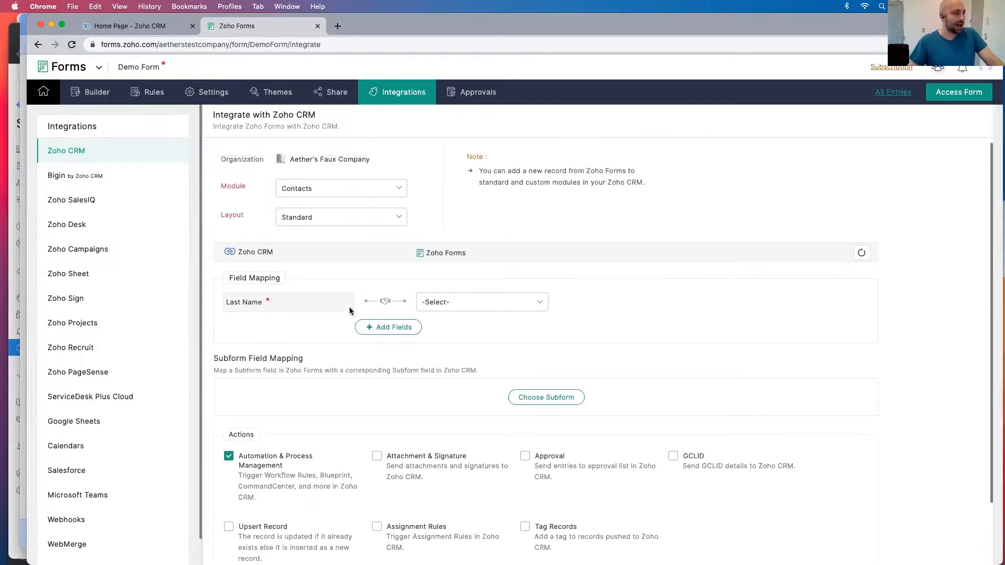
{"action": "scroll", "scroll_direction": "down", "scroll_amount": 3}
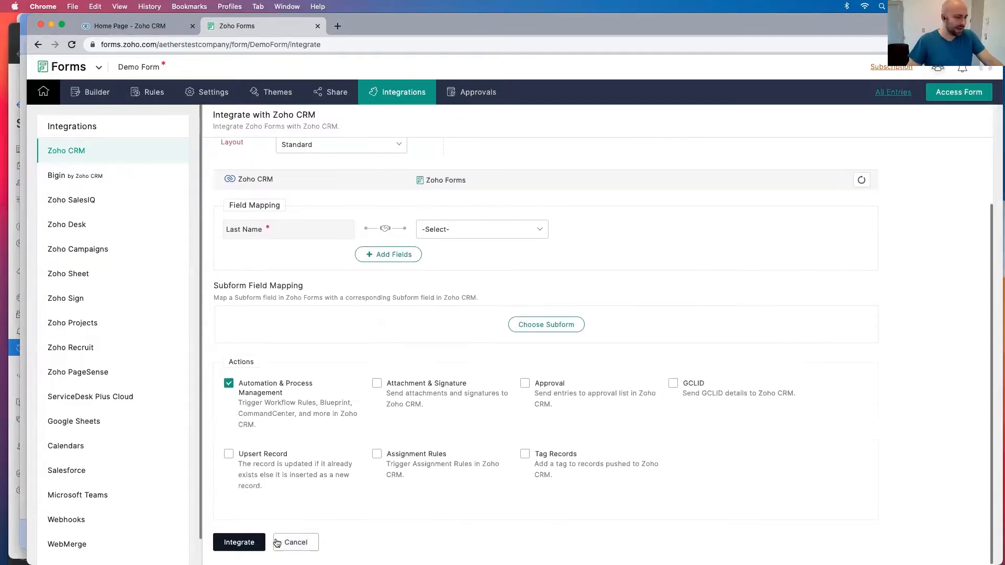
{"action": "mouse_move", "coordinate": [295, 542]}
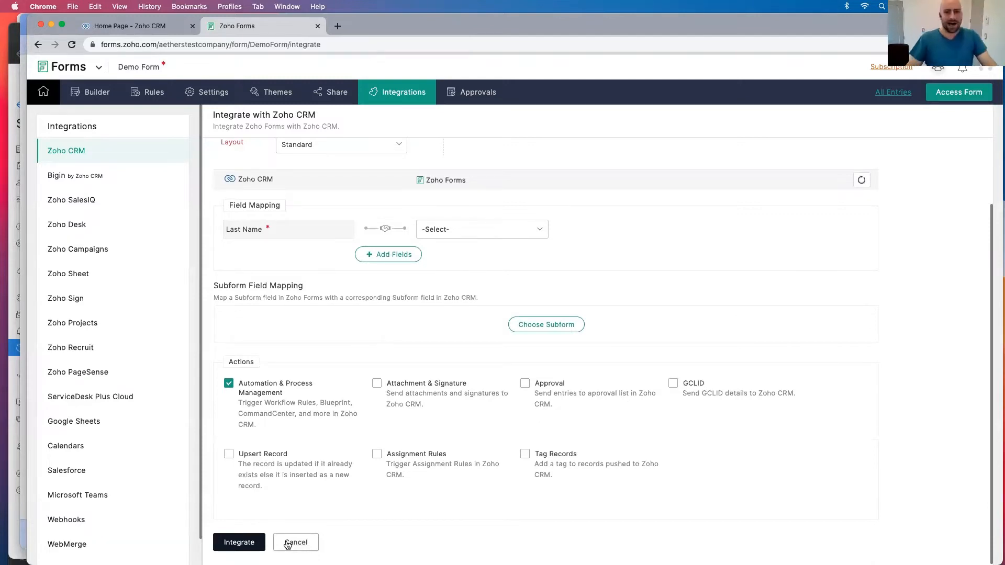
Cancel the CRM integration setup and discard the unsaved changes
{"action": "left_click", "coordinate": [295, 542]}
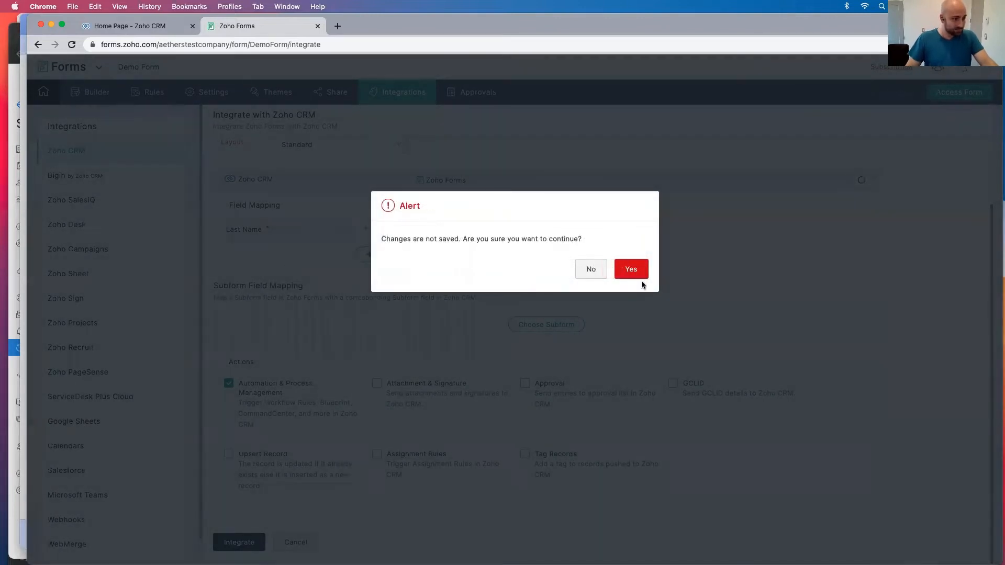
{"action": "left_click", "coordinate": [630, 269]}
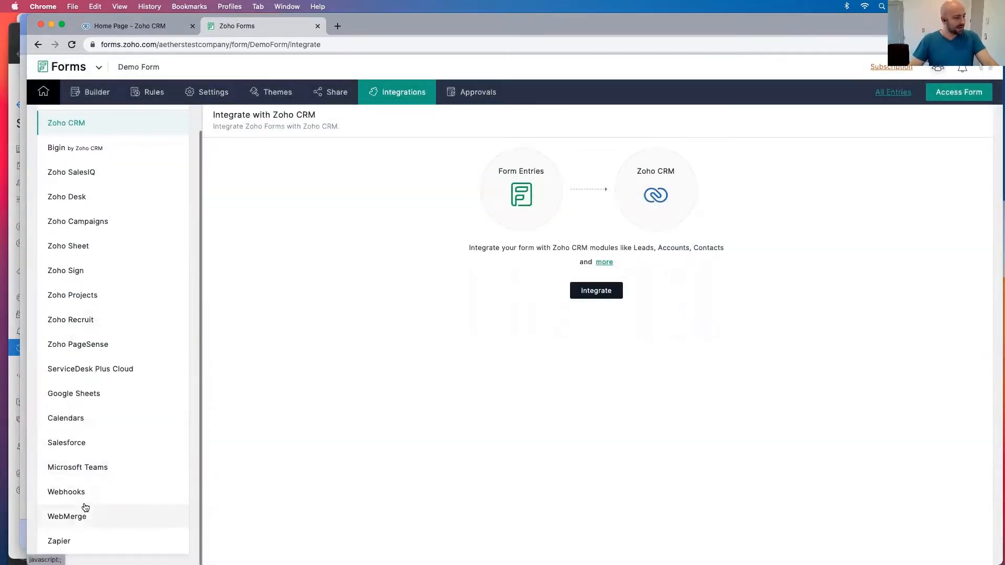
Start a webhook for submissions with an email parameter mapped to the Email field
{"action": "left_click", "coordinate": [66, 492]}
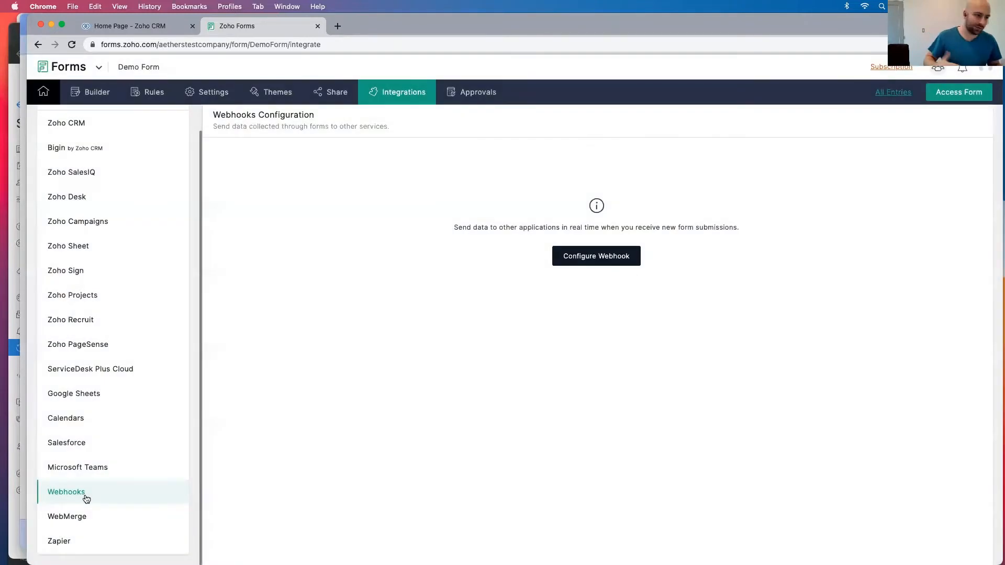
{"action": "mouse_move", "coordinate": [610, 247]}
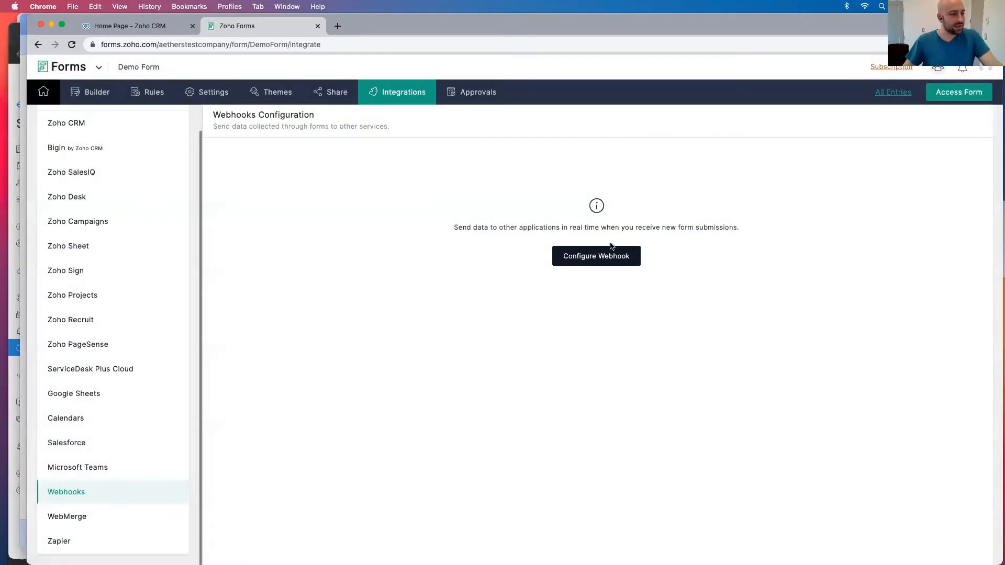
{"action": "left_click", "coordinate": [595, 256]}
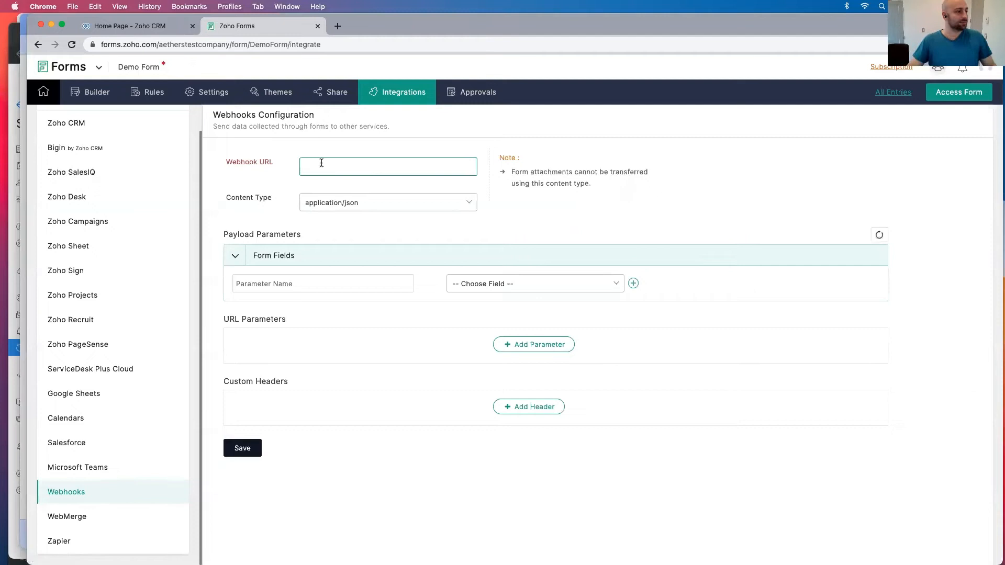
{"action": "mouse_move", "coordinate": [341, 215]}
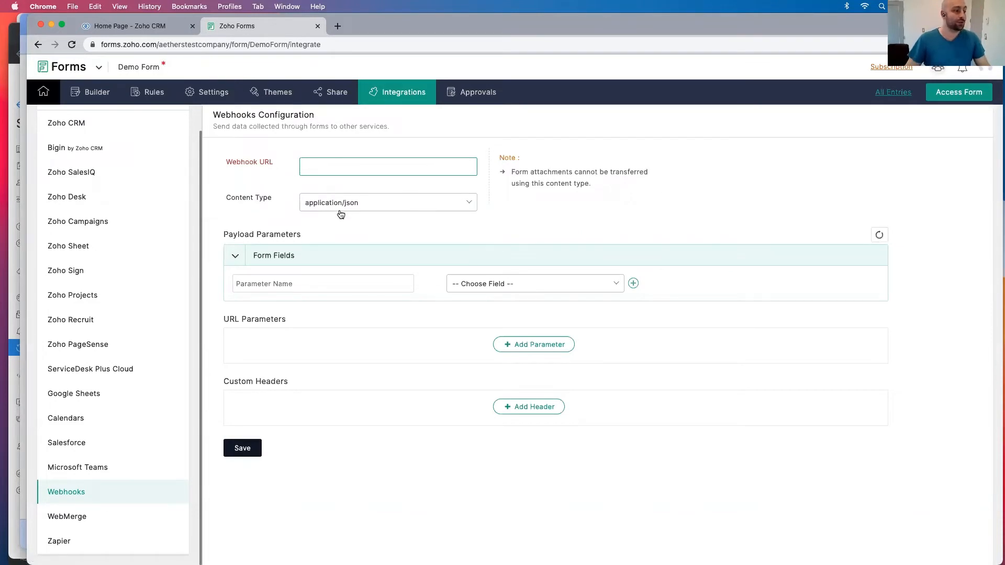
{"action": "mouse_move", "coordinate": [318, 284]}
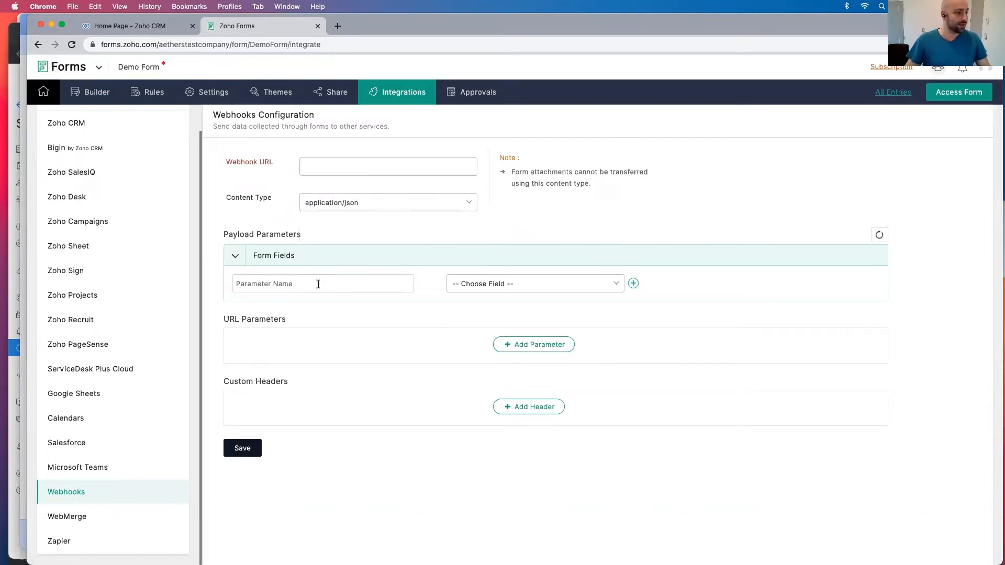
{"action": "left_click", "coordinate": [322, 283]}
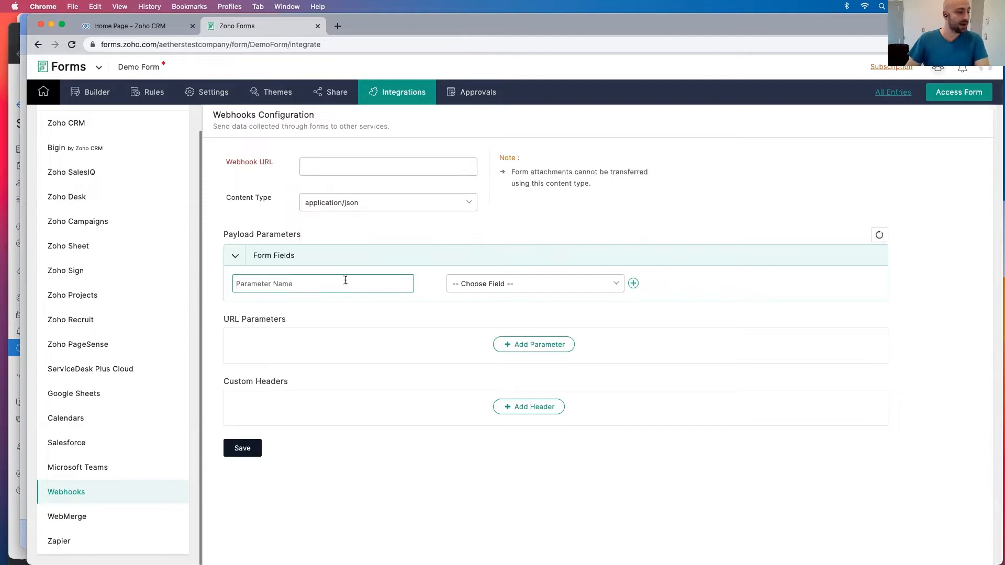
{"action": "type", "text": "email,"}
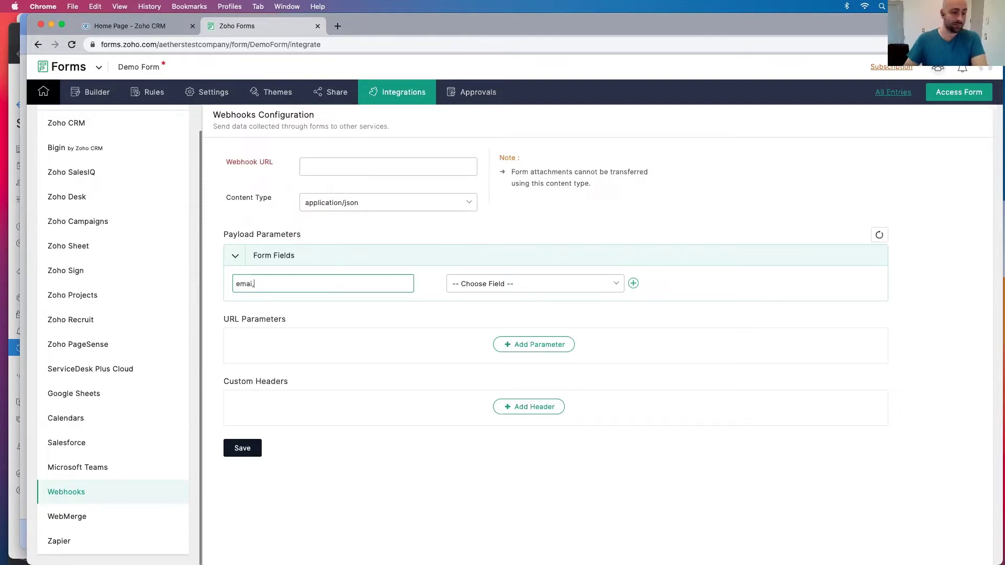
{"action": "left_click", "coordinate": [534, 283]}
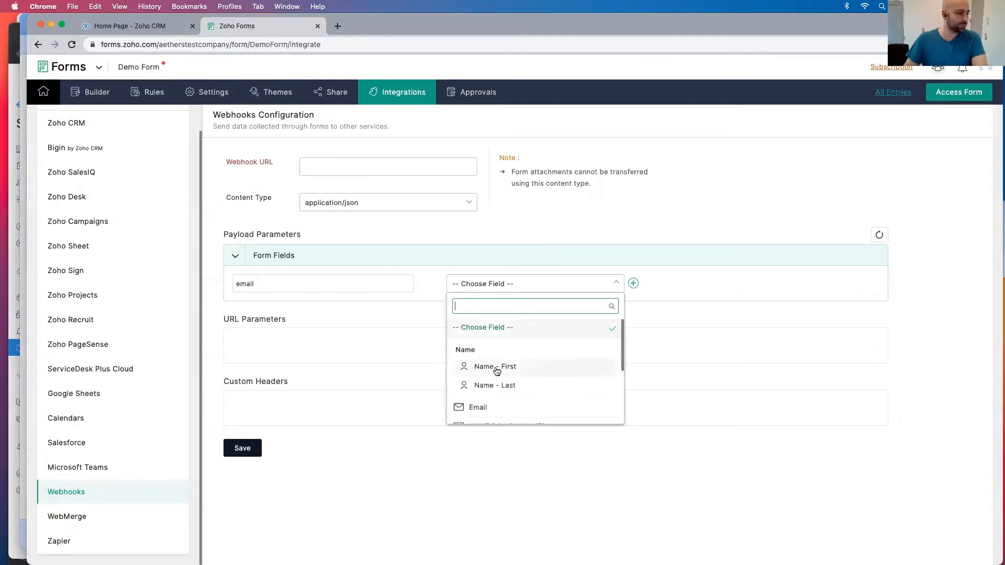
{"action": "left_click", "coordinate": [477, 407]}
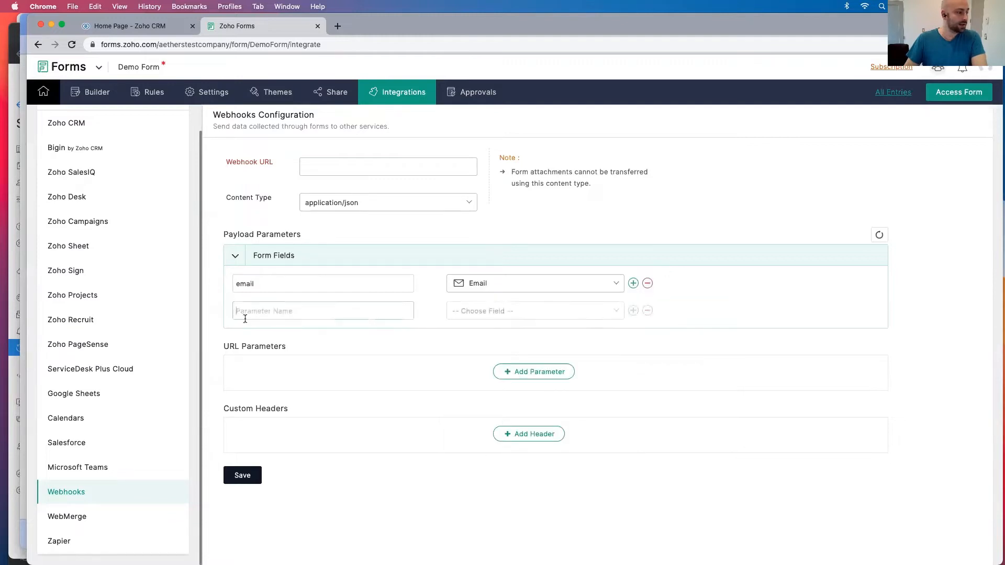
Map fName to Name - First and lName to Name - Last; saving fails without a webhook URL
{"action": "left_click", "coordinate": [323, 311]}
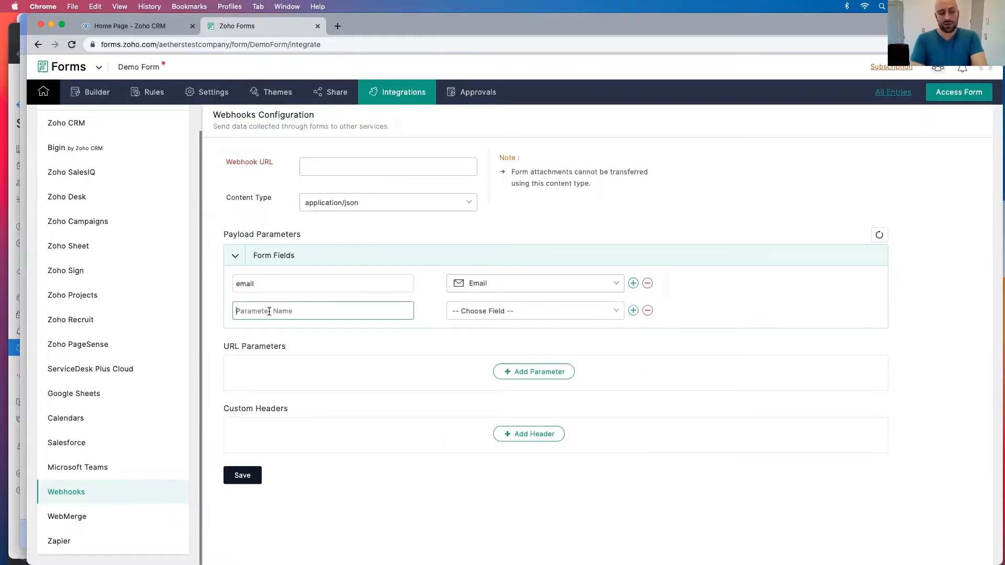
{"action": "left_click", "coordinate": [534, 311]}
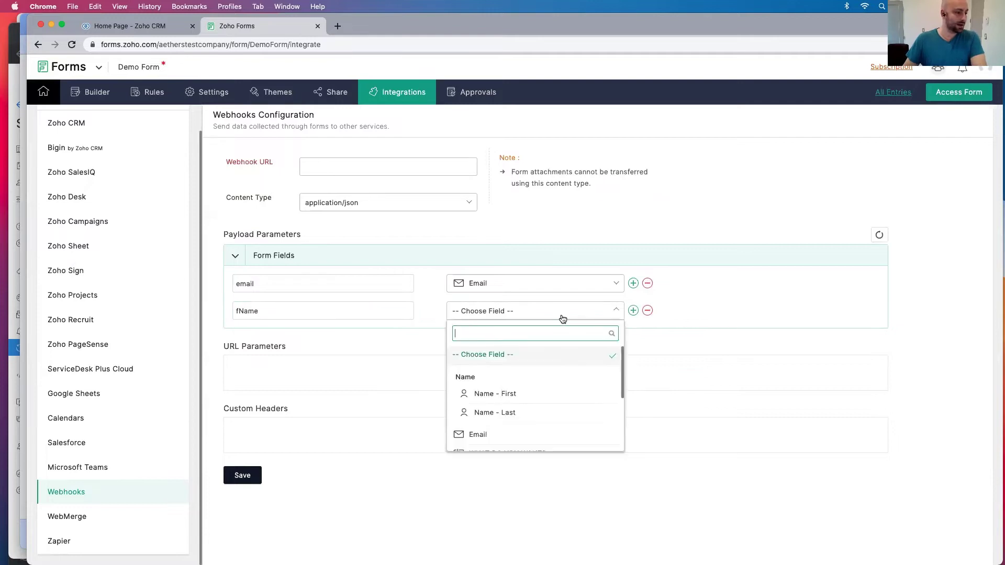
{"action": "left_click", "coordinate": [495, 393]}
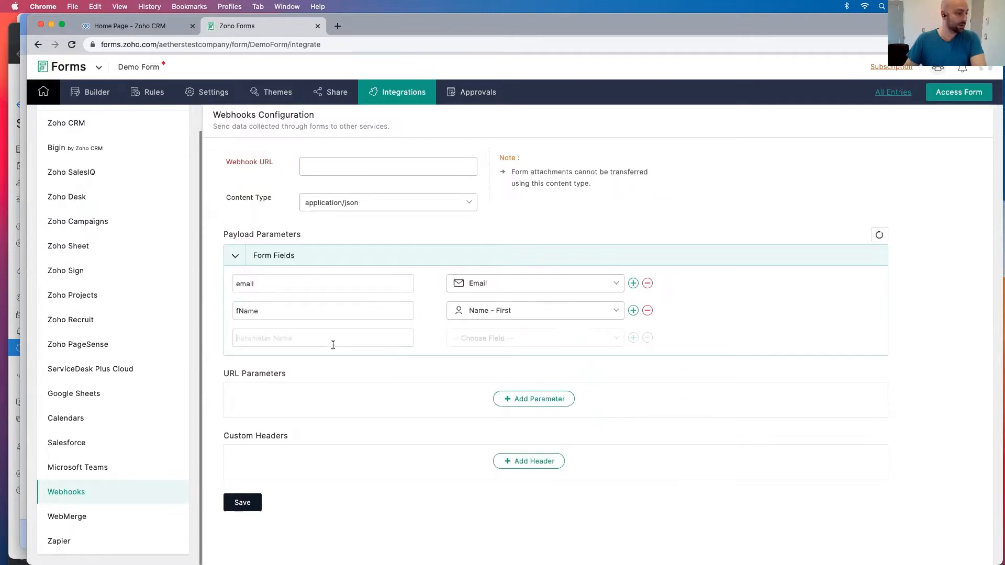
{"action": "type", "text": "lN"}
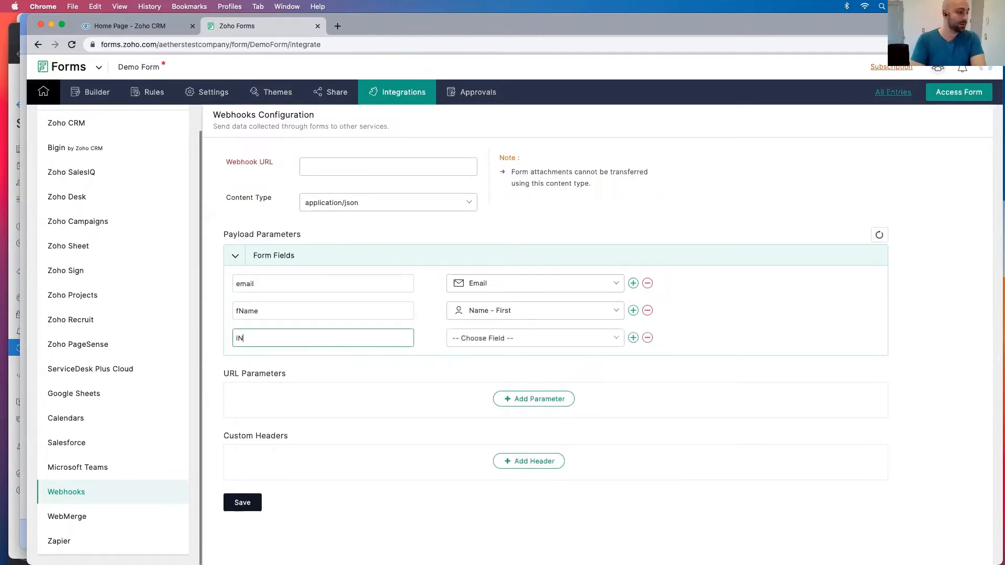
{"action": "left_click", "coordinate": [533, 338]}
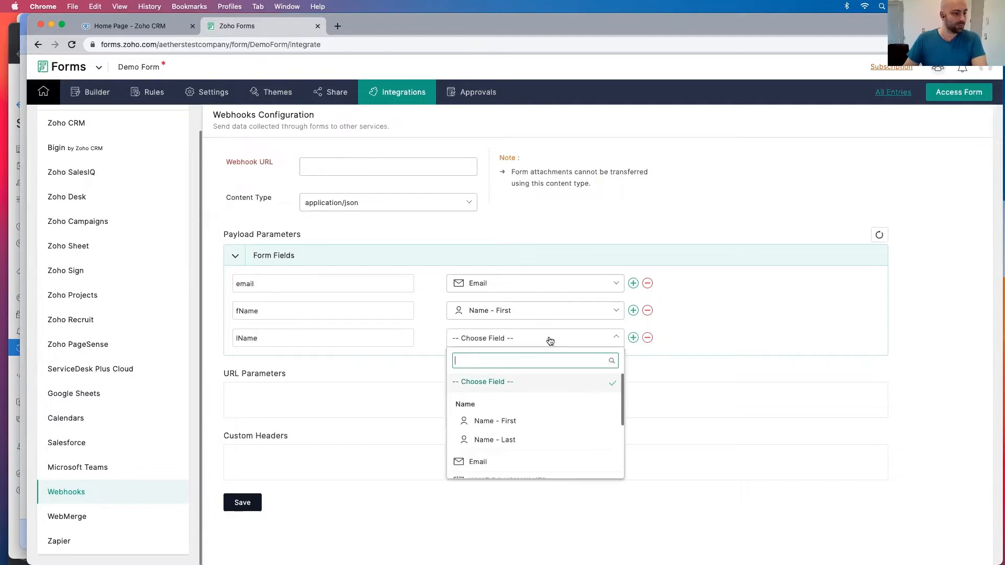
{"action": "left_click", "coordinate": [495, 439]}
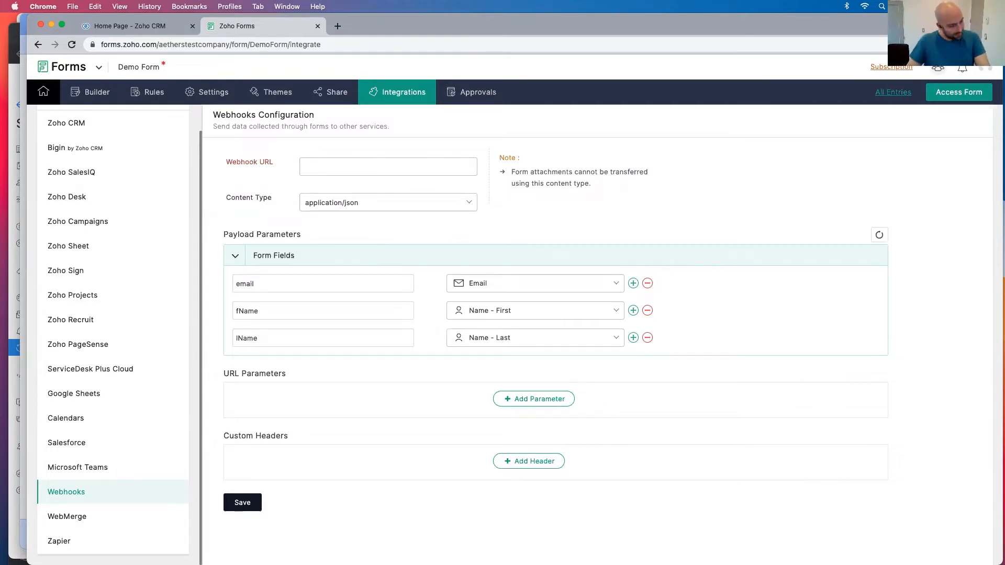
{"action": "left_click", "coordinate": [242, 501]}
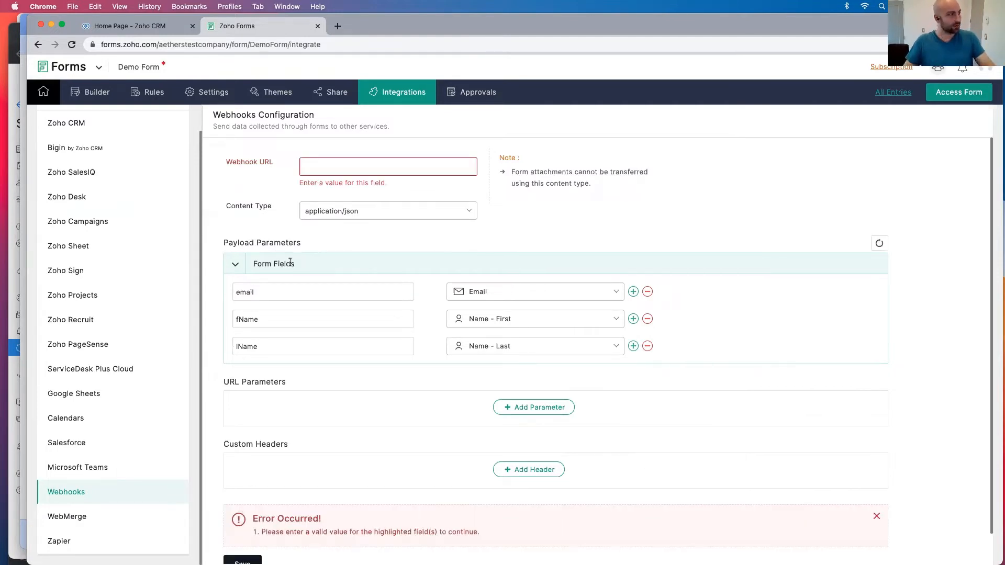
Switch to Zoho CRM and go to its Setup page
{"action": "left_click", "coordinate": [127, 25]}
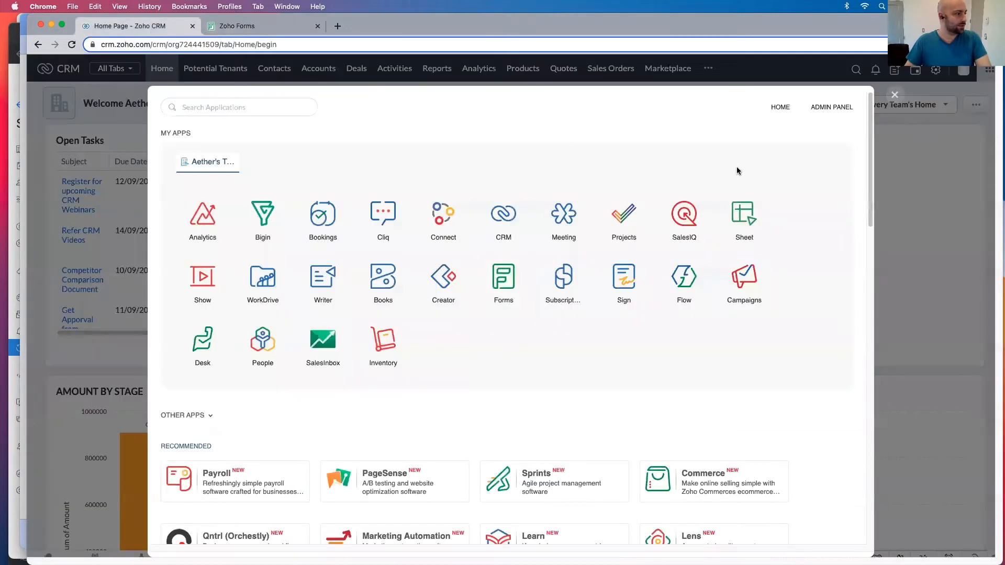
{"action": "left_click", "coordinate": [893, 95]}
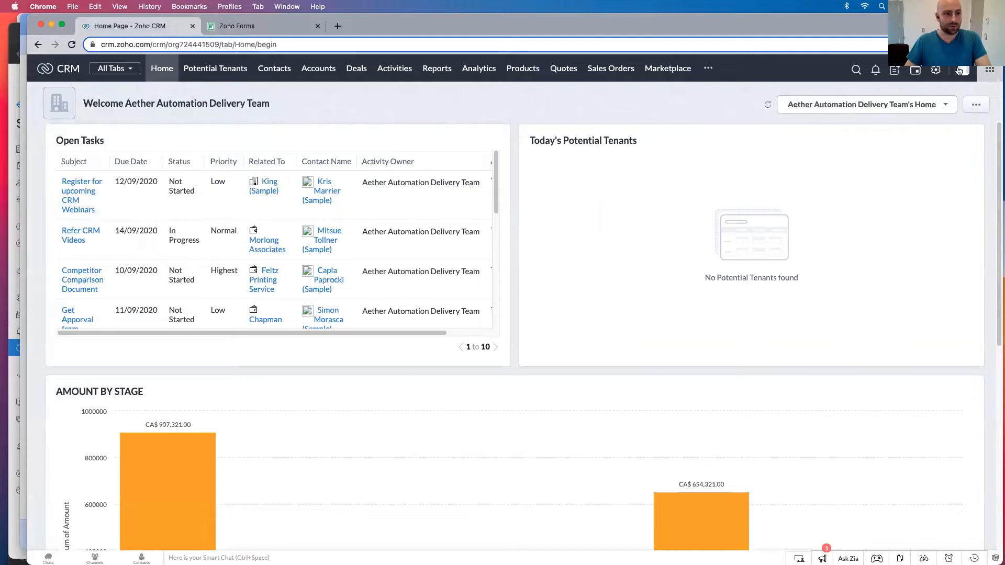
{"action": "left_click", "coordinate": [935, 70]}
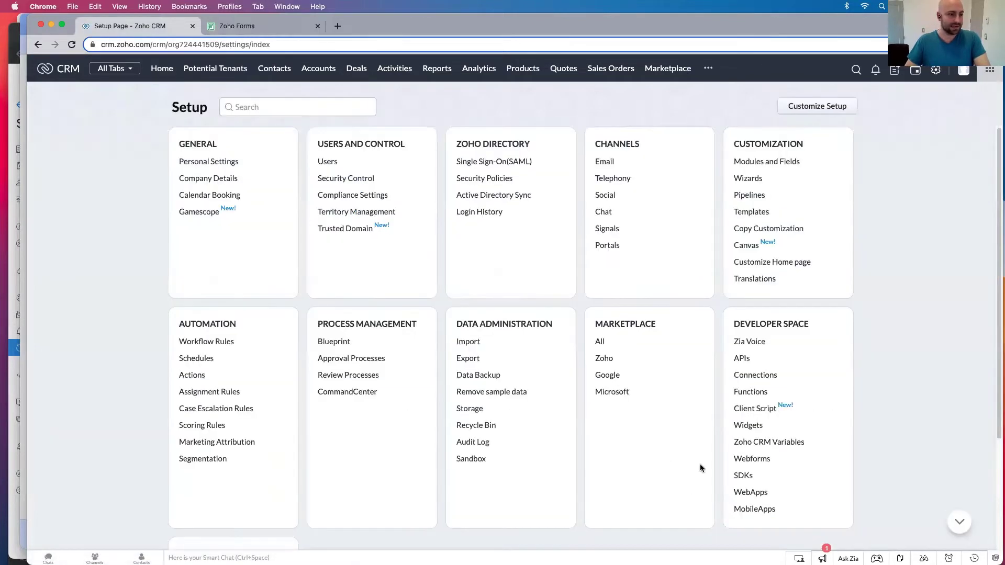
Create a new Standalone function named ZohoFormShrekIntake from Developer Space > Functions
{"action": "left_click", "coordinate": [749, 391]}
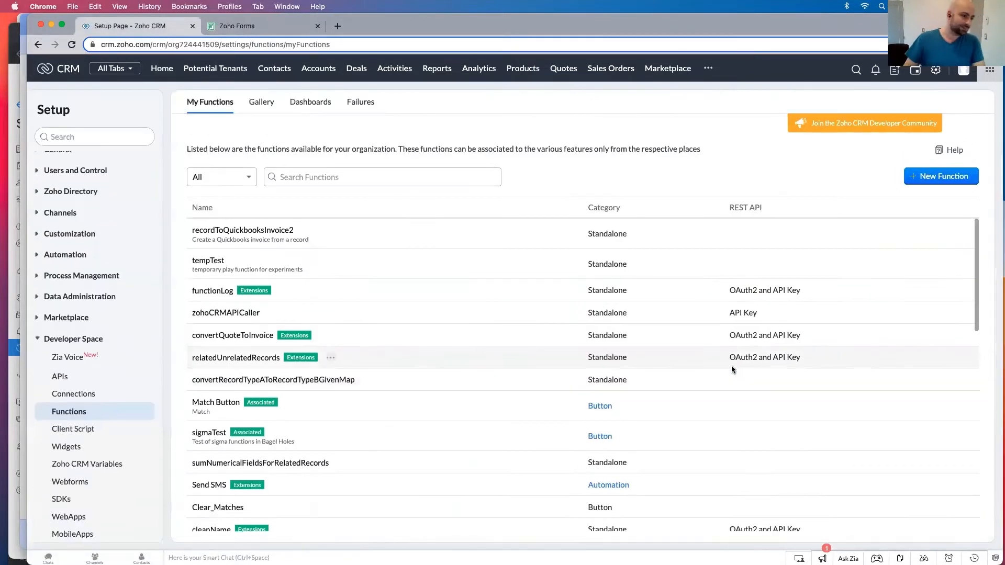
{"action": "mouse_move", "coordinate": [940, 176]}
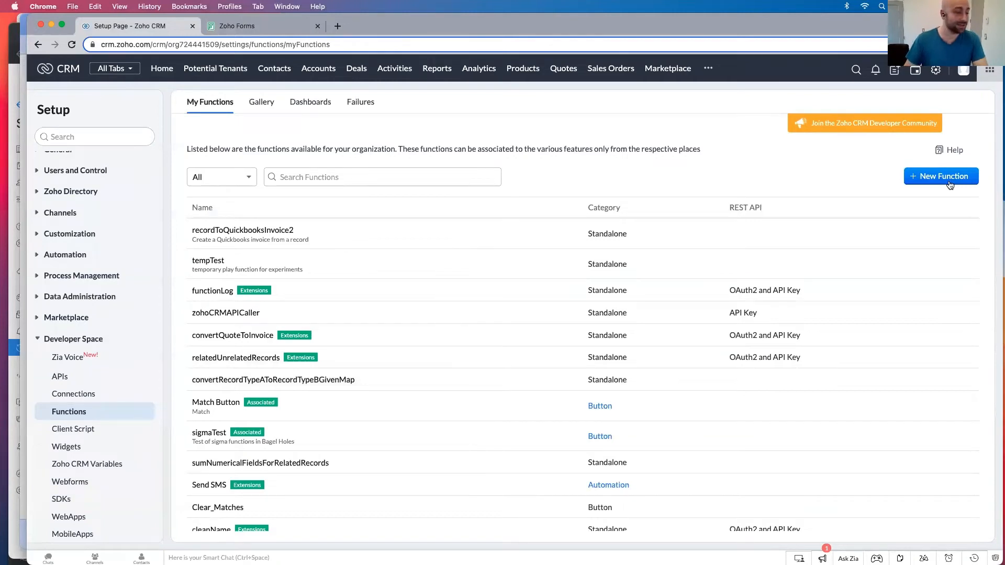
{"action": "left_click", "coordinate": [940, 176]}
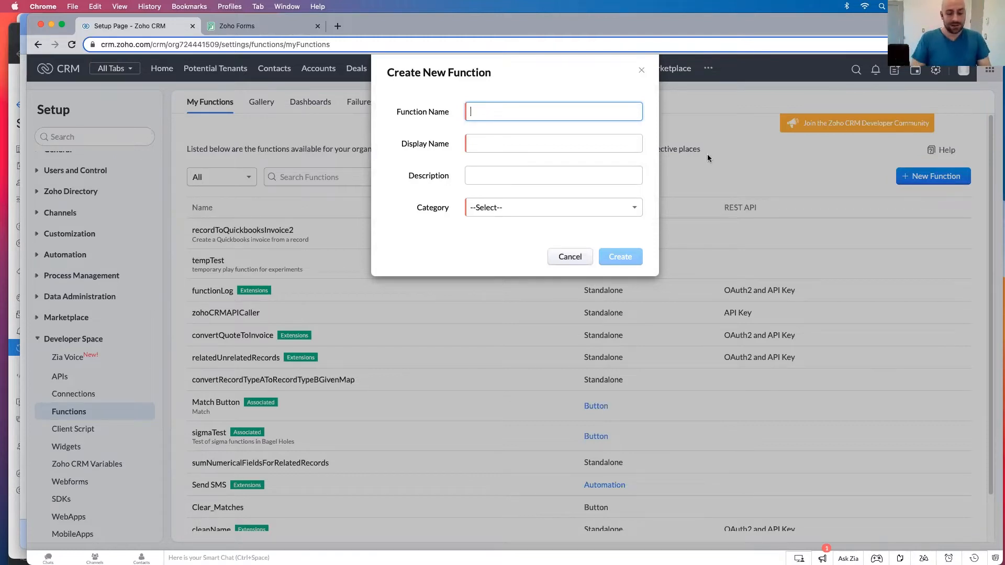
{"action": "type", "text": "ZohoFormIna"}
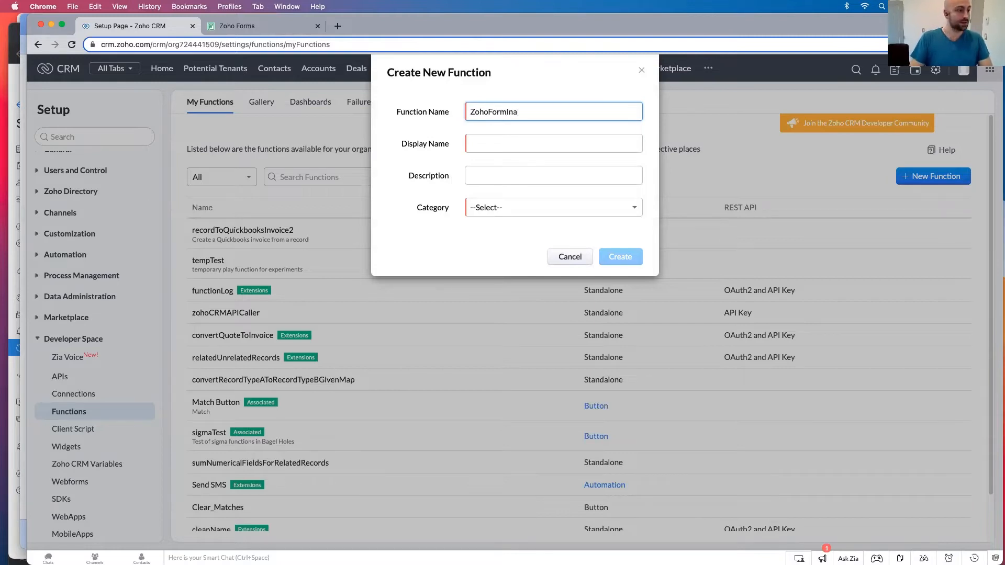
{"action": "key", "text": "Backspace"}
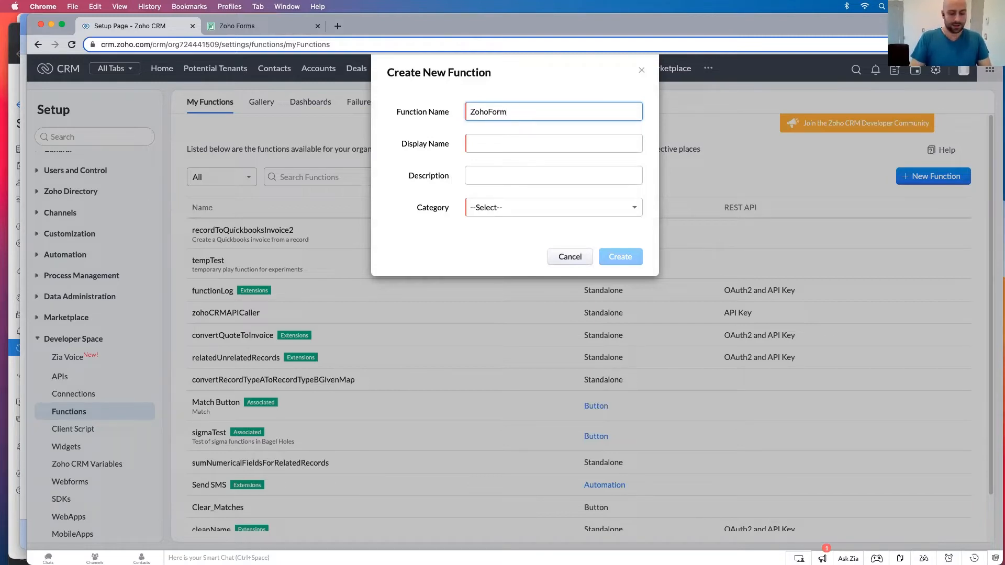
{"action": "type", "text": "Shrekl"}
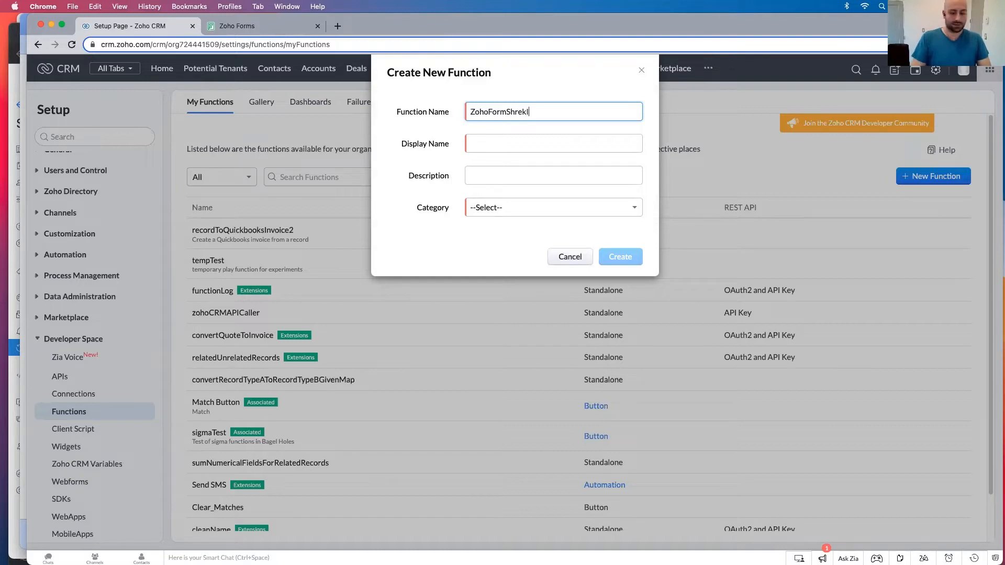
{"action": "type", "text": "Intake"}
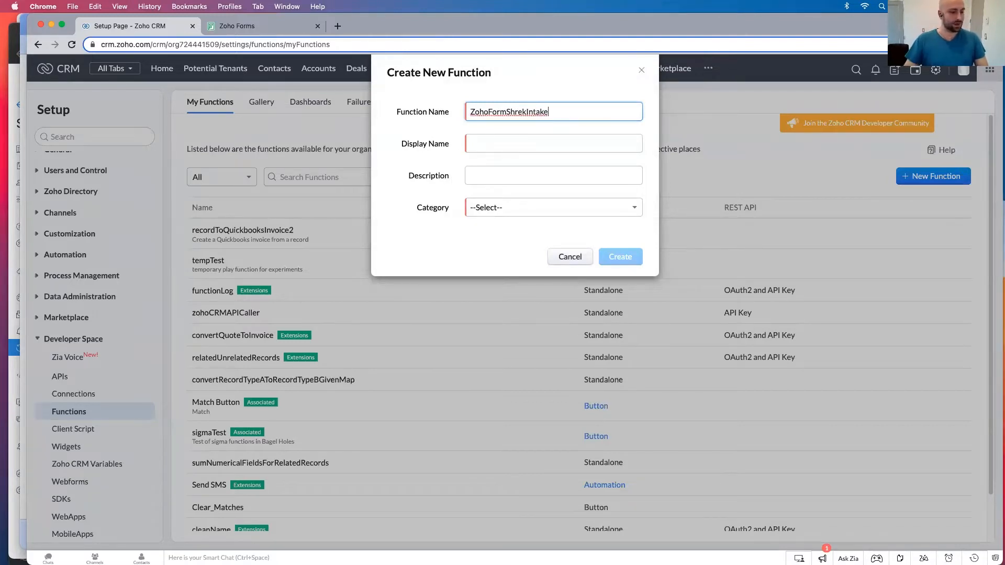
{"action": "left_click", "coordinate": [552, 143]}
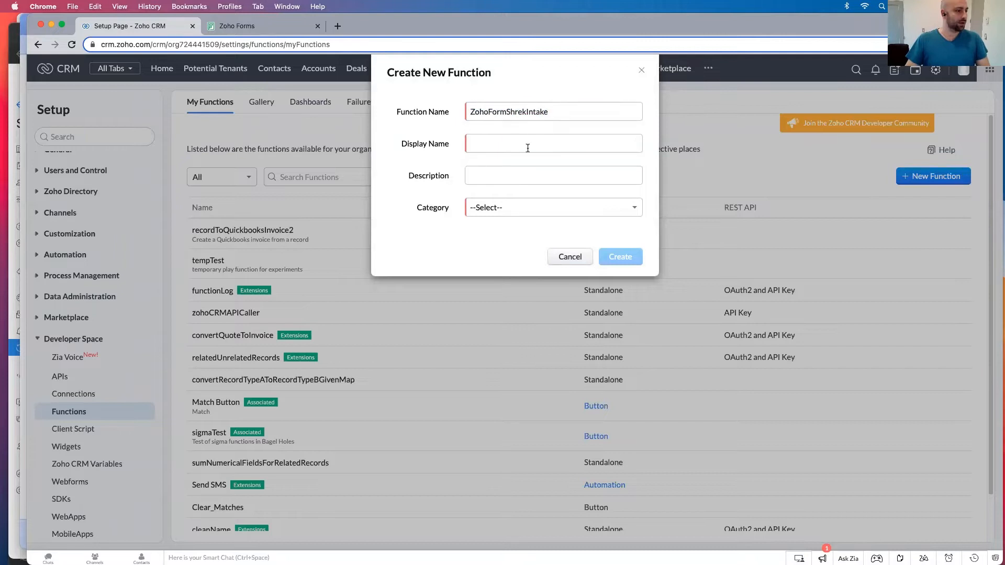
{"action": "left_click", "coordinate": [553, 208]}
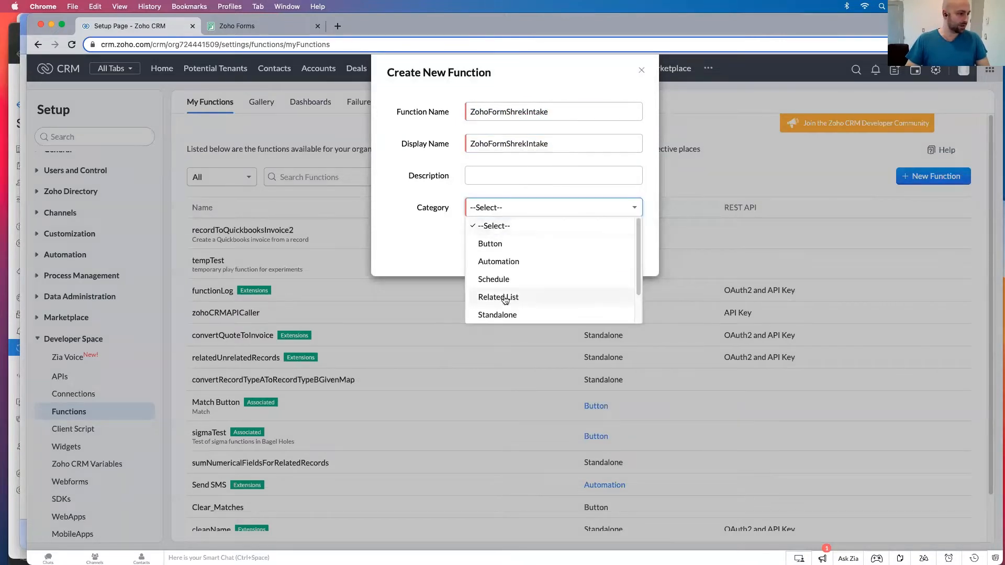
{"action": "left_click", "coordinate": [496, 315]}
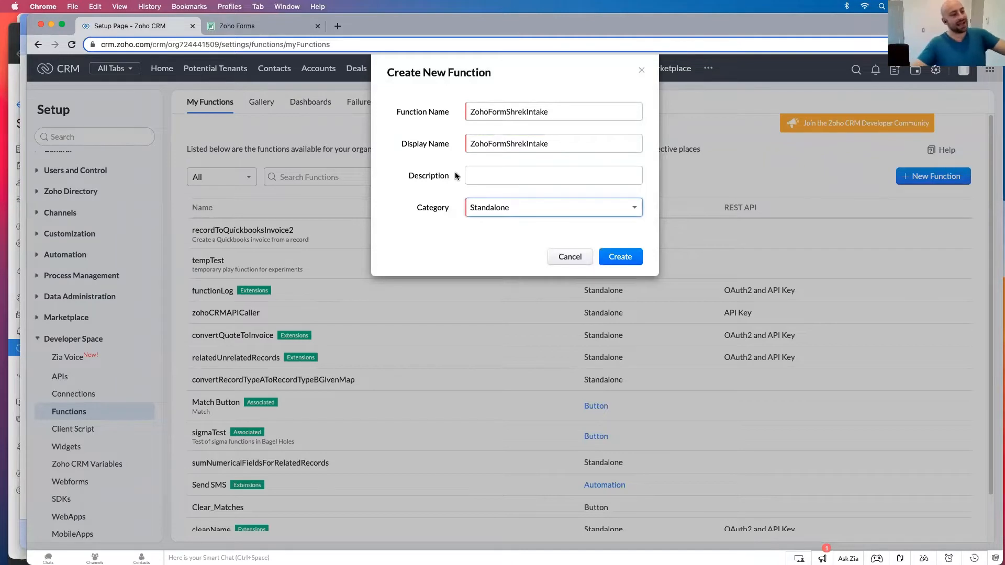
{"action": "left_click", "coordinate": [618, 257]}
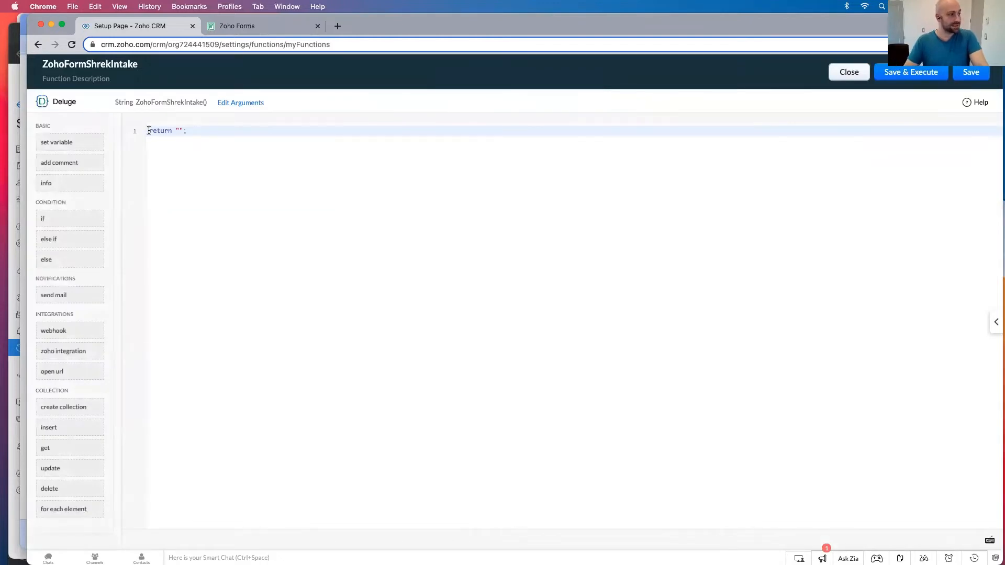
Add an info "SHREK"; statement before the return and save the function
{"action": "key", "text": "Return"}
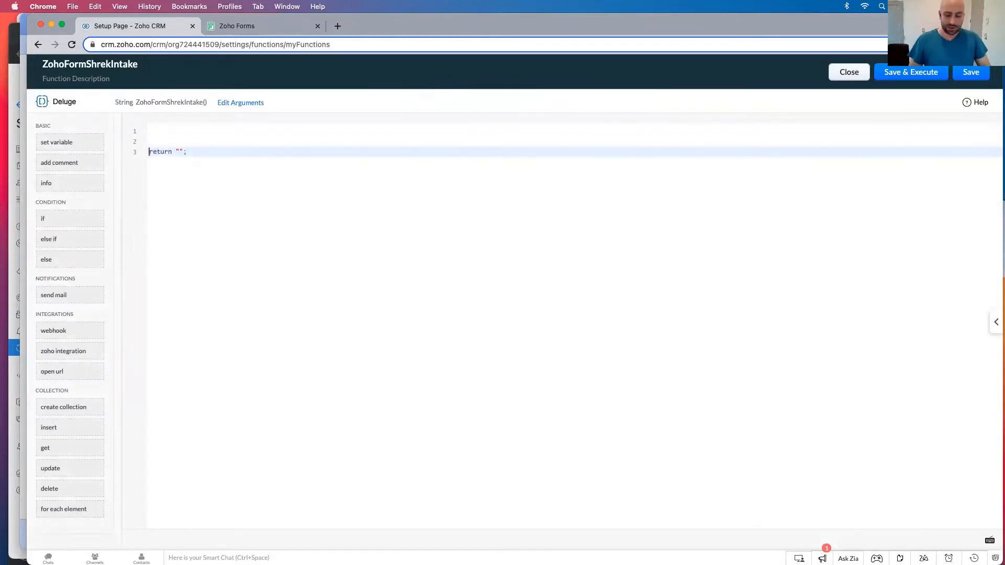
{"action": "left_click", "coordinate": [45, 183]}
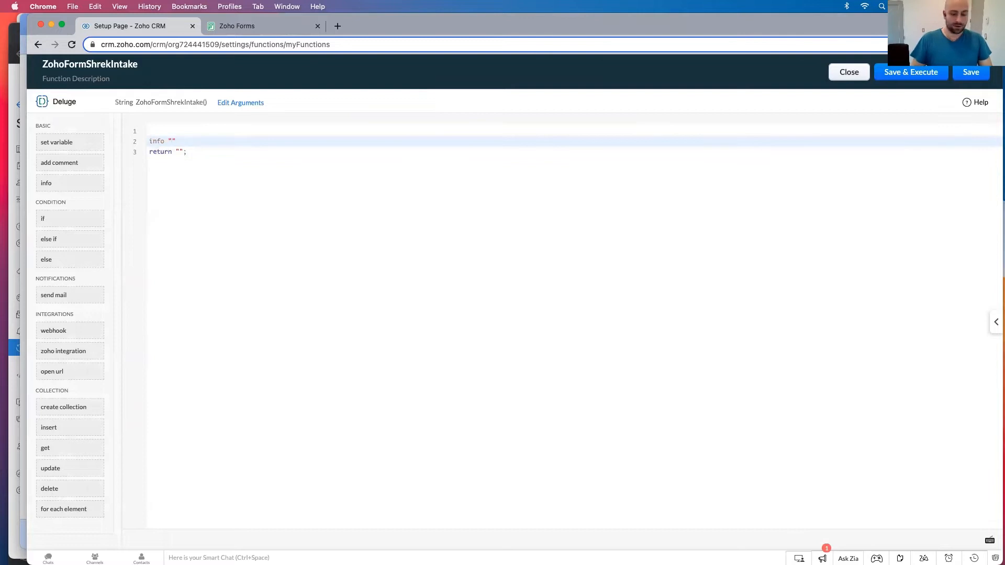
{"action": "type", "text": "SHREK}"}
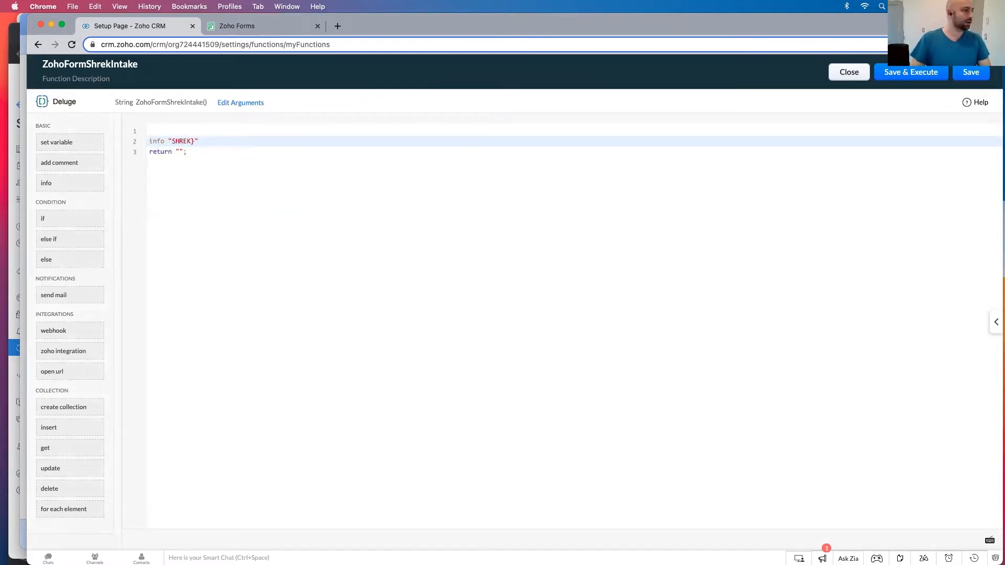
{"action": "key", "text": "Backspace"}
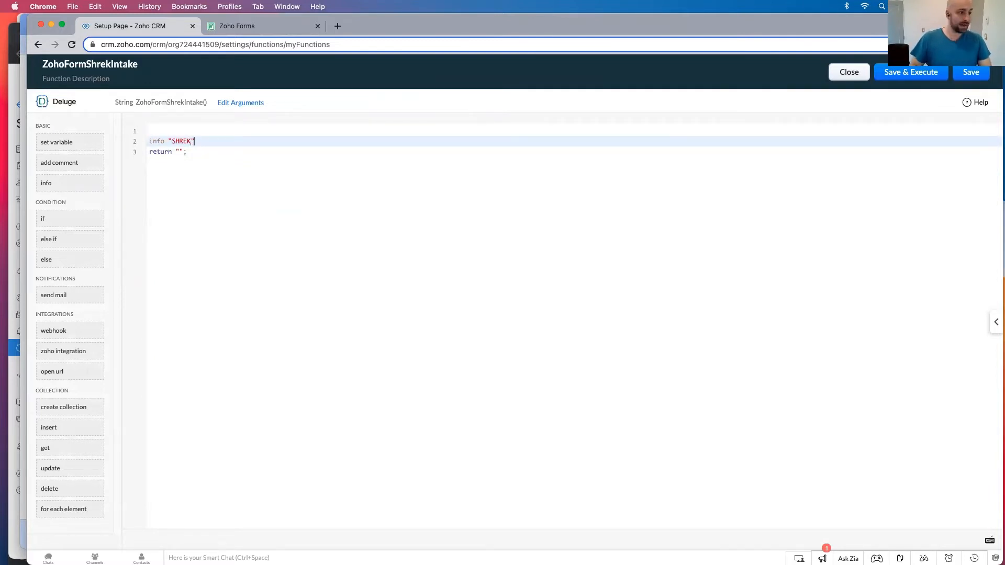
{"action": "type", "text": ";"}
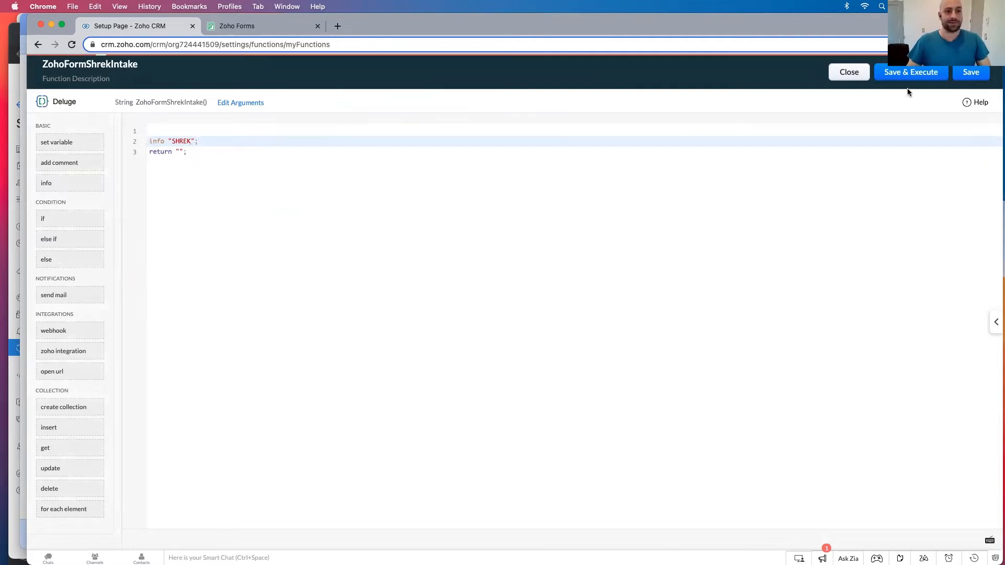
{"action": "left_click", "coordinate": [909, 72]}
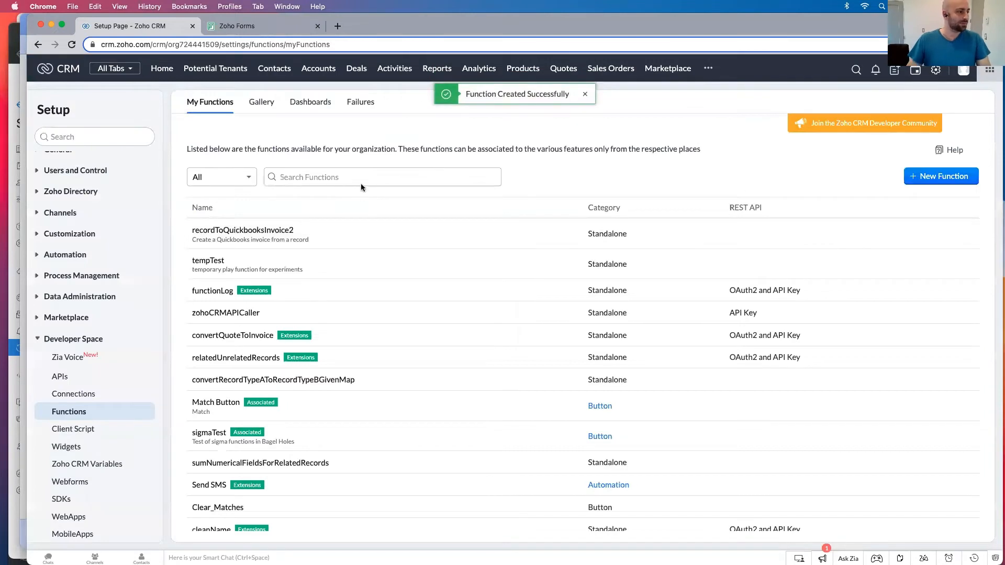
Find ZohoFormShrekIntake by searching shrek and view its REST API access settings
{"action": "type", "text": "shrek"}
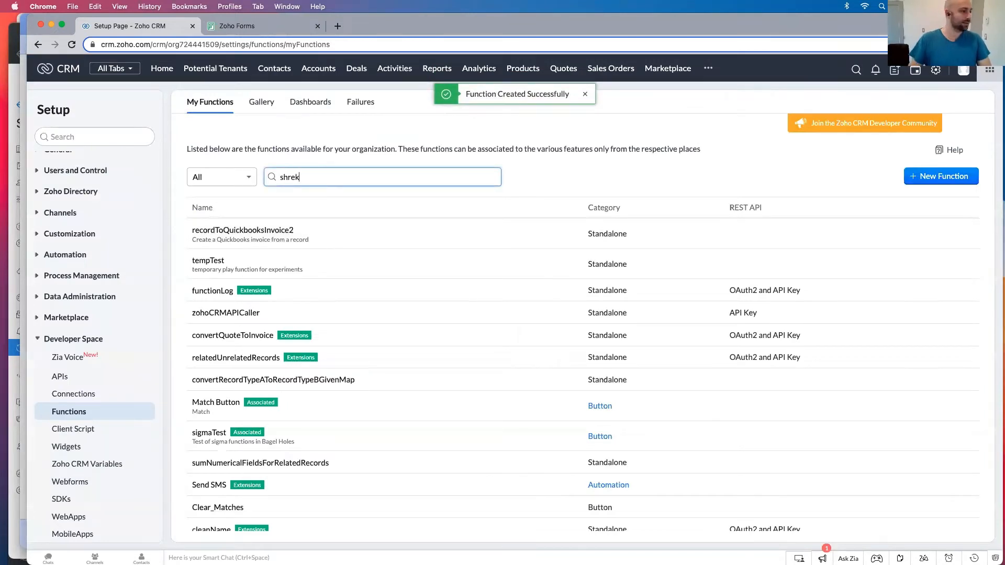
{"action": "right_click", "coordinate": [282, 230]}
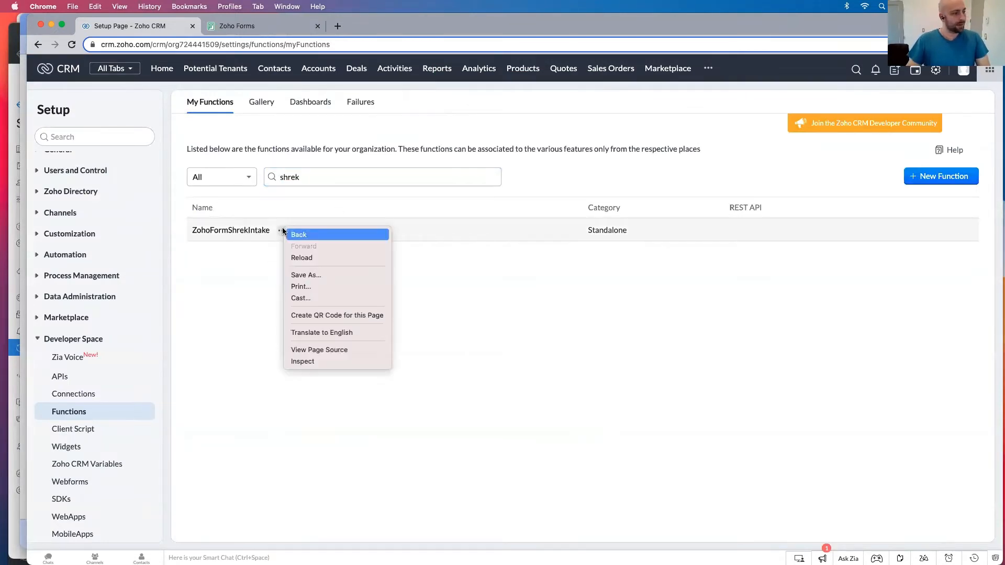
{"action": "left_click", "coordinate": [281, 231]}
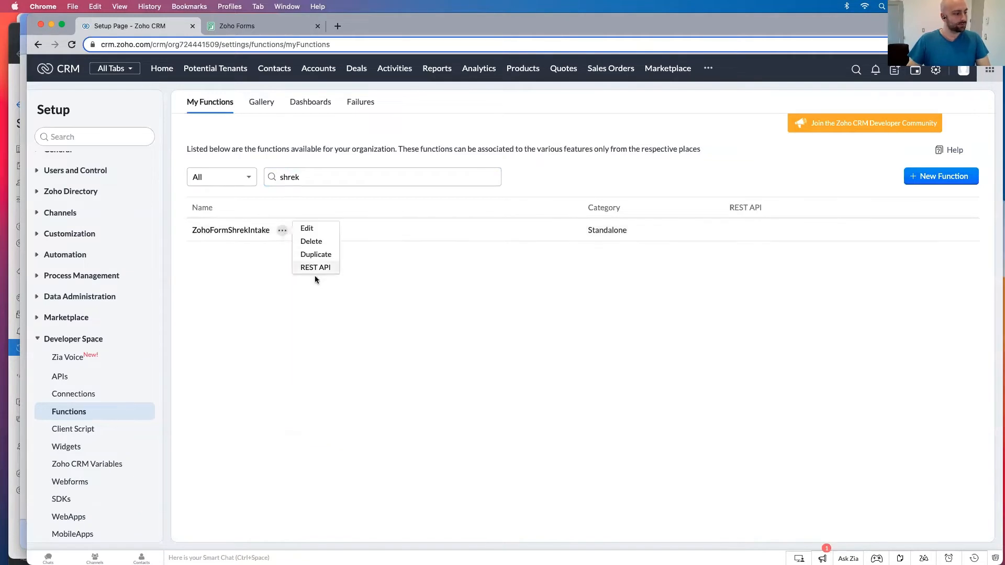
{"action": "left_click", "coordinate": [315, 267]}
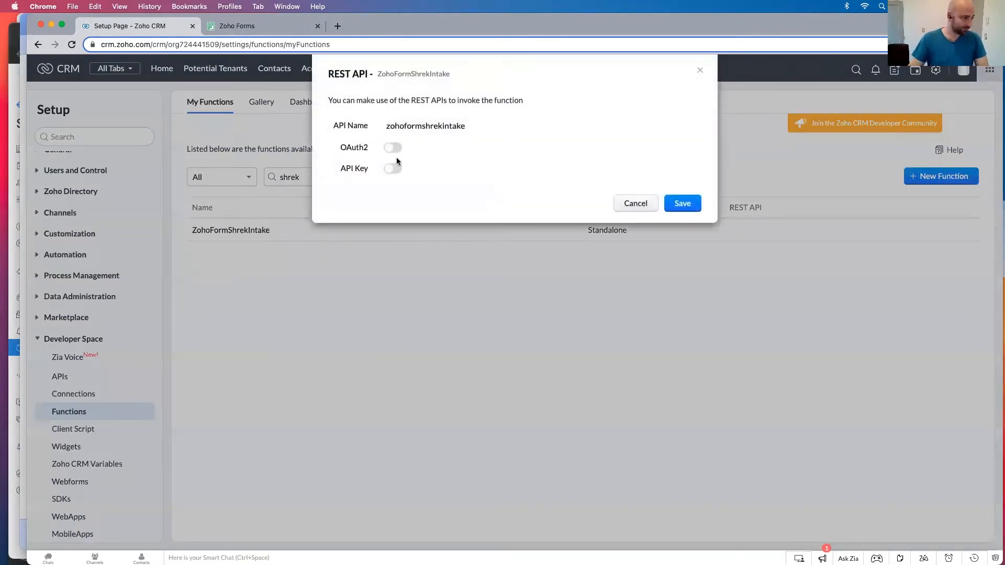
{"action": "left_click", "coordinate": [393, 167]}
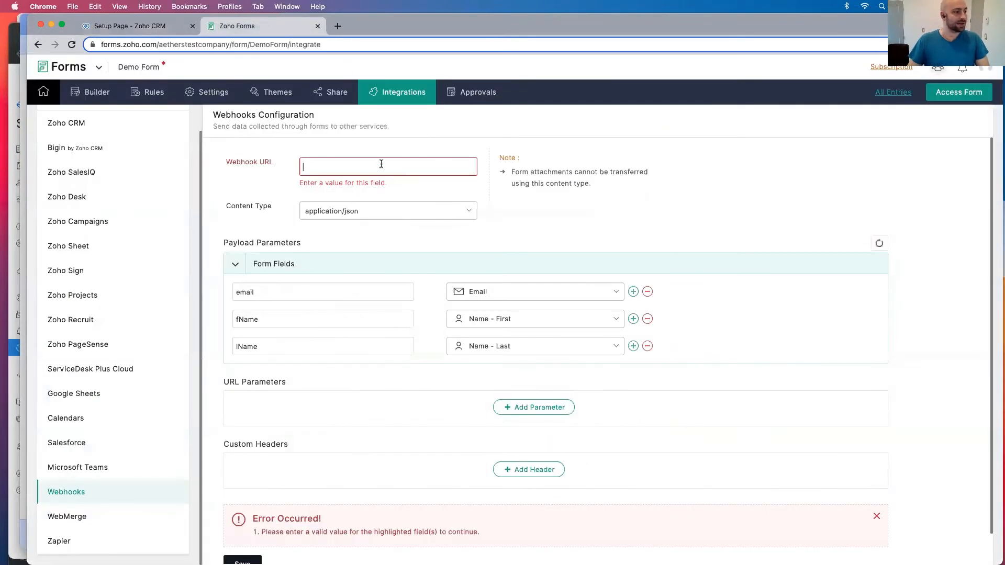
Save the webhook configuration now that it has the CRM function URL
{"action": "scroll", "scroll_direction": "down", "scroll_amount": 3}
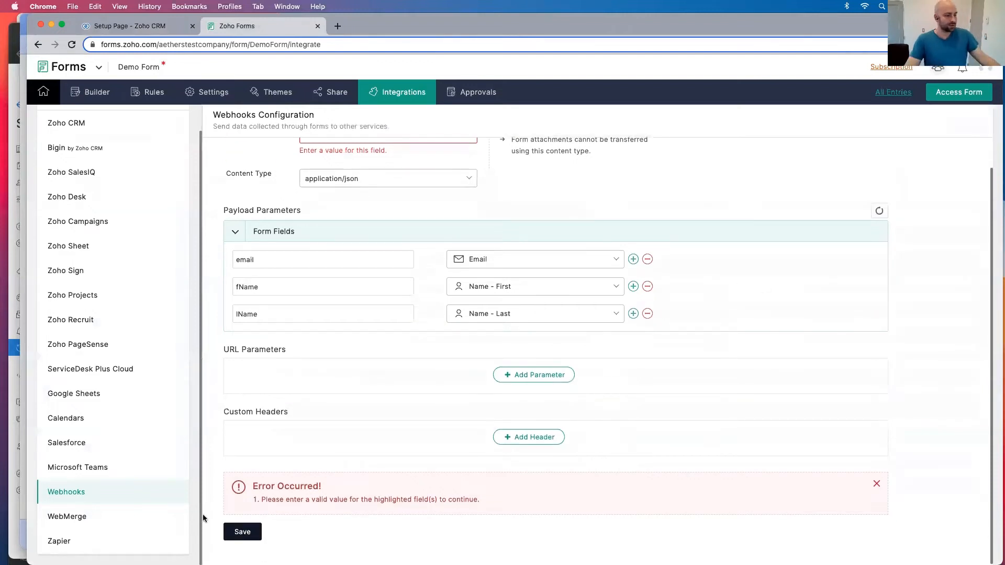
{"action": "left_click", "coordinate": [241, 531]}
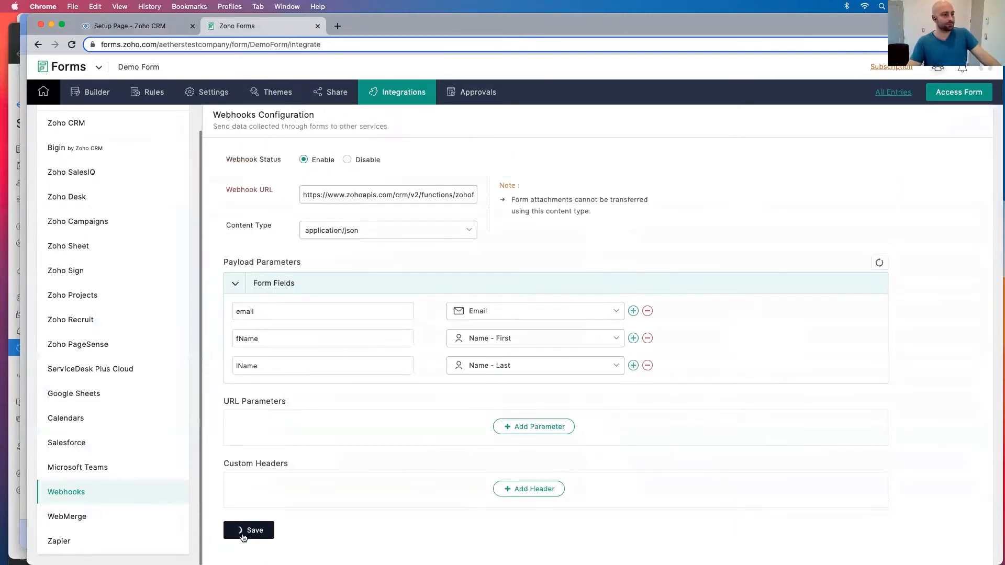
{"action": "left_click", "coordinate": [249, 529]}
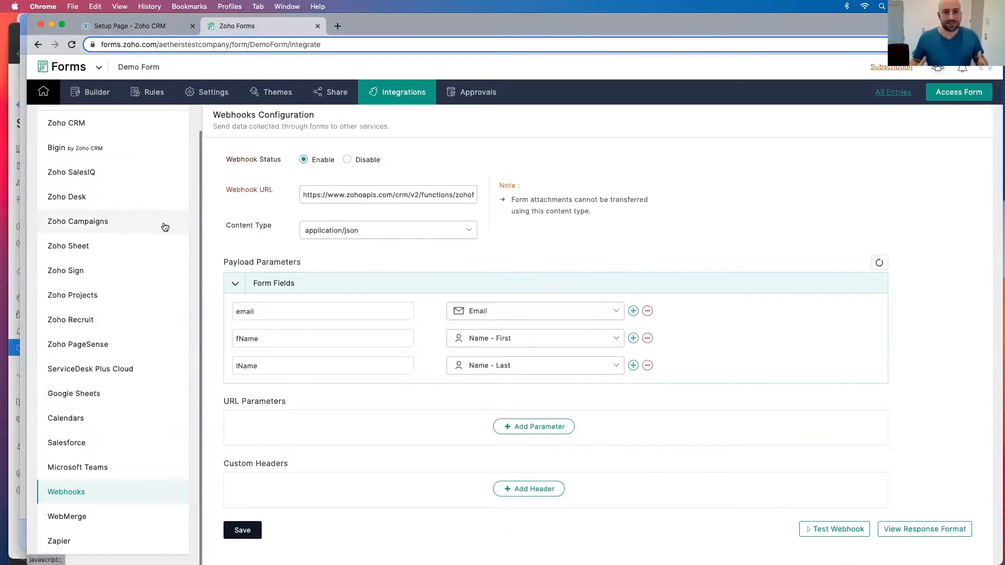
{"action": "mouse_move", "coordinate": [491, 107]}
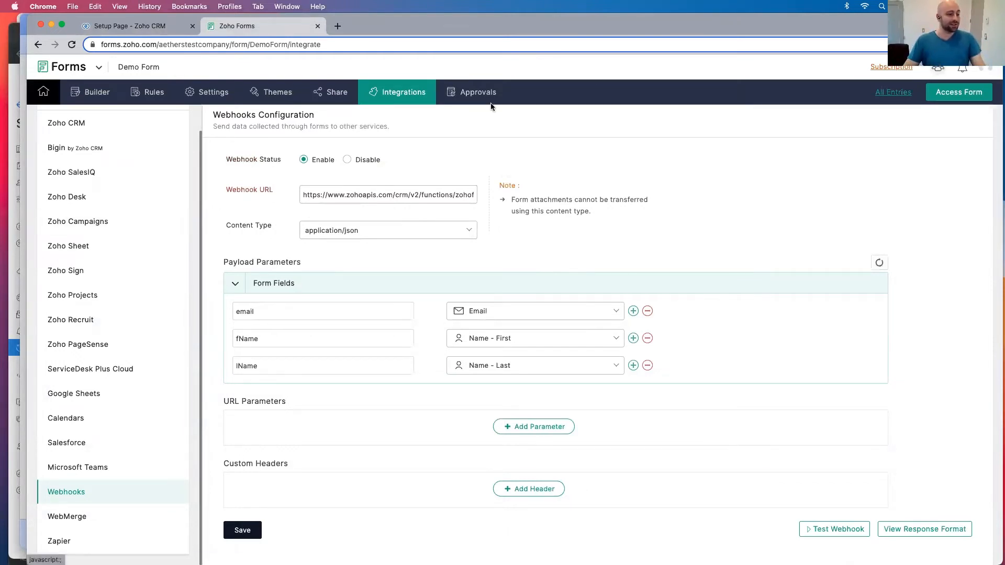
Add WANT mapped to WHAT DO YOU WANT? and SWAHMP mapped to GET OUT OF MA SWAMP, then return to Zoho CRM
{"action": "left_click", "coordinate": [633, 365]}
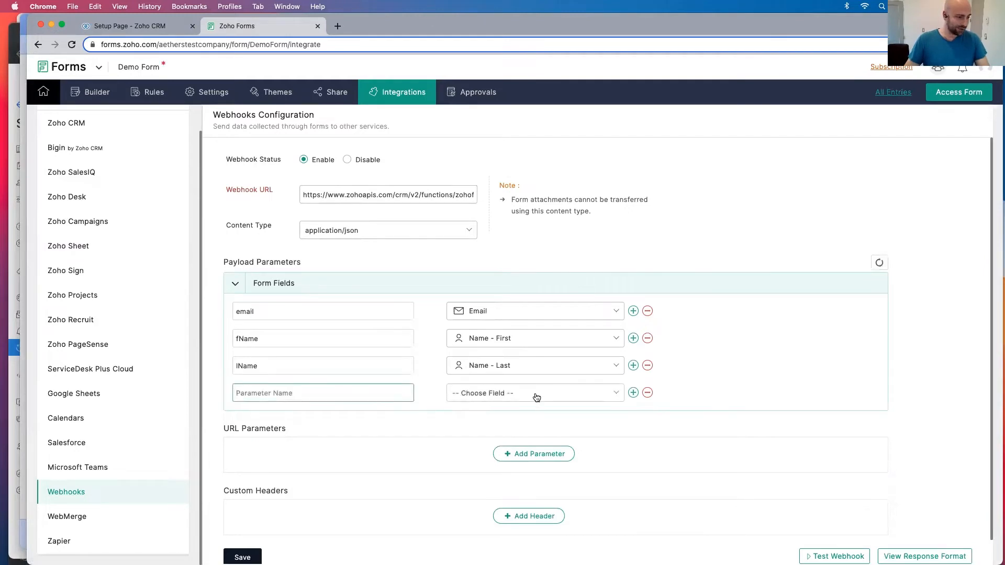
{"action": "left_click", "coordinate": [535, 393]}
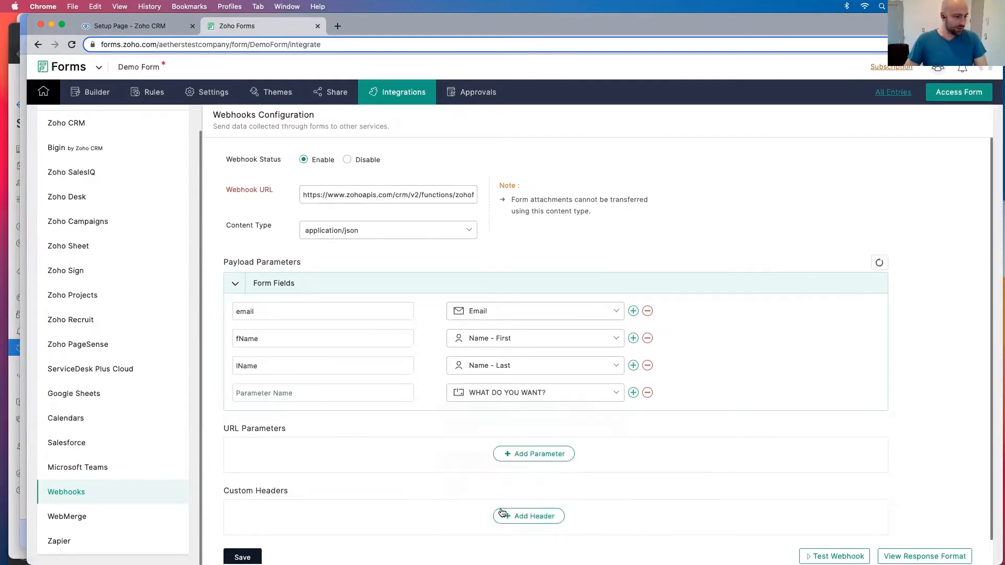
{"action": "type", "text": "W"}
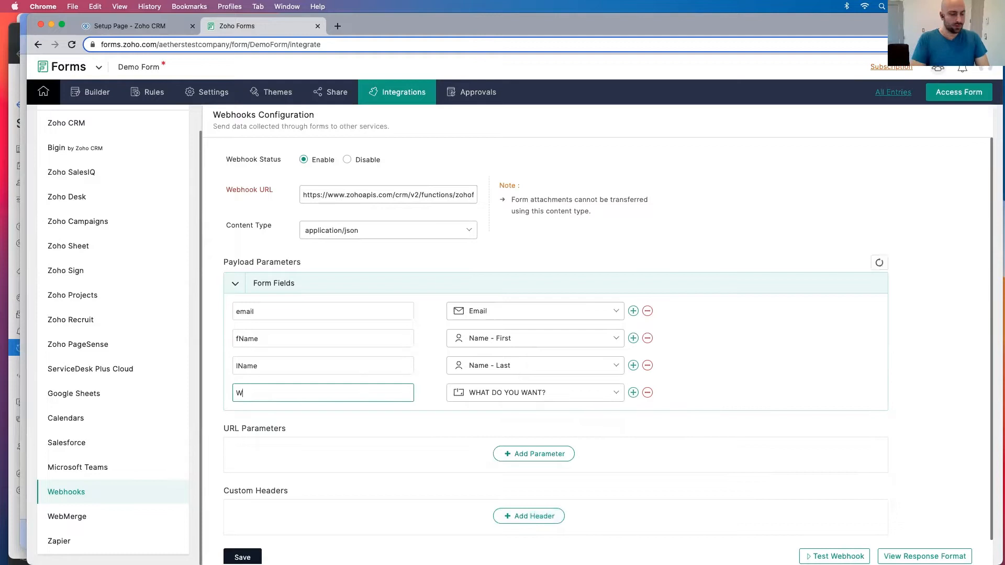
{"action": "type", "text": "ANT"}
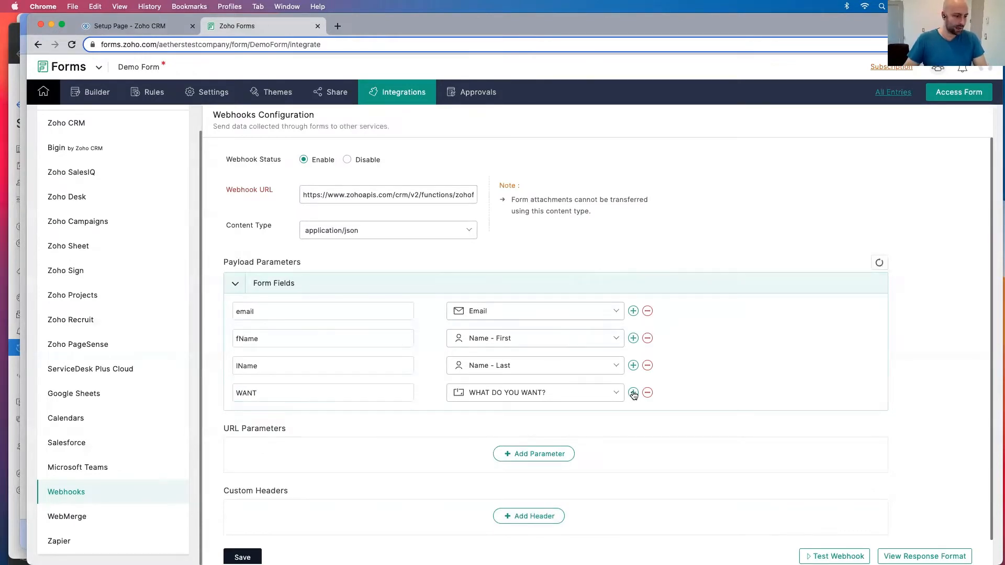
{"action": "left_click", "coordinate": [633, 392]}
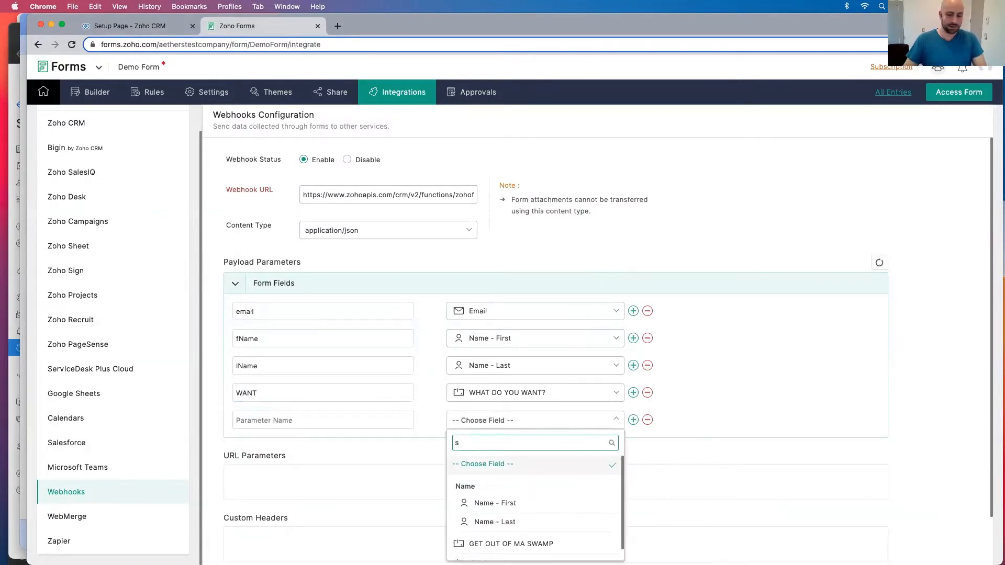
{"action": "left_click", "coordinate": [512, 543]}
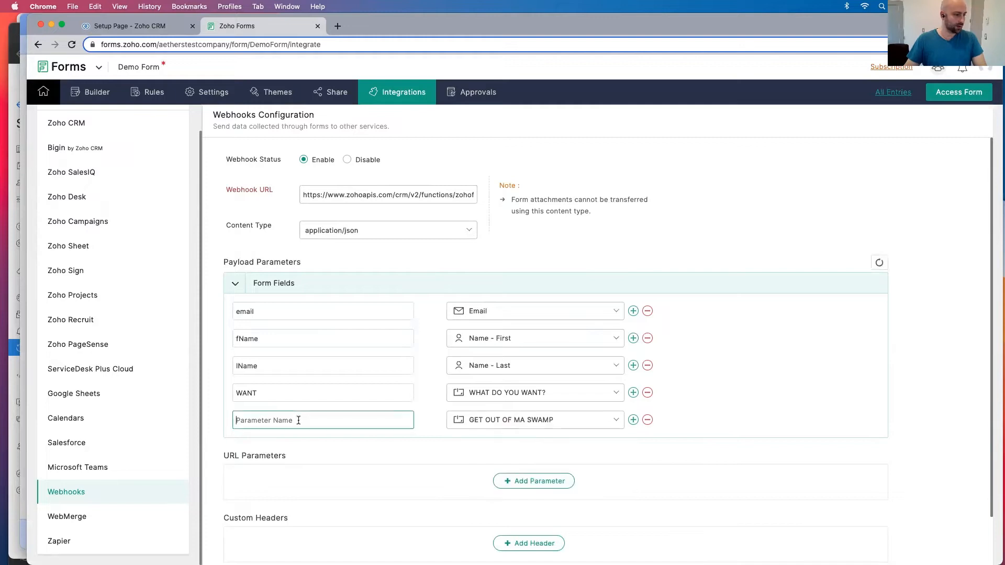
{"action": "type", "text": "SWAHMP"}
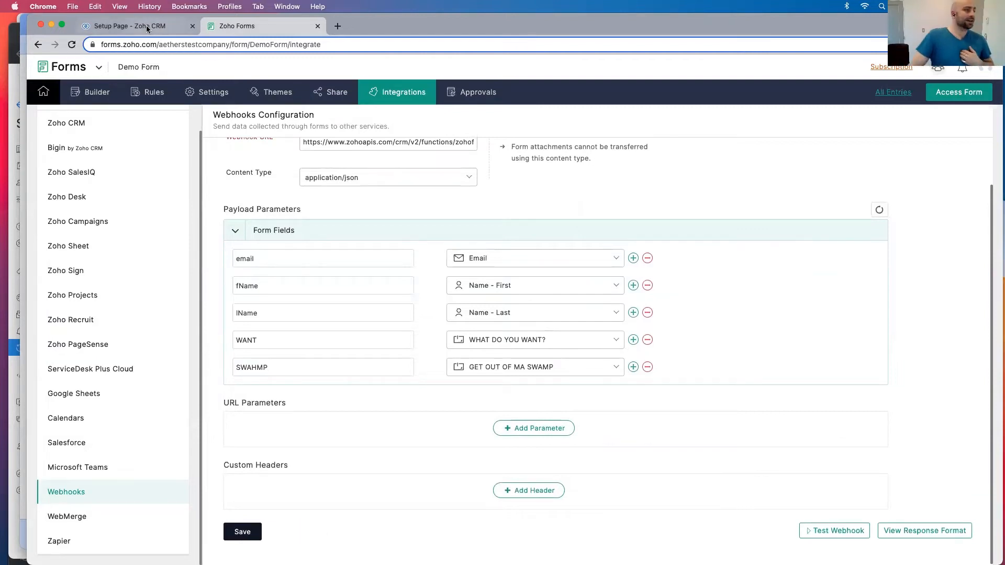
{"action": "mouse_move", "coordinate": [128, 25]}
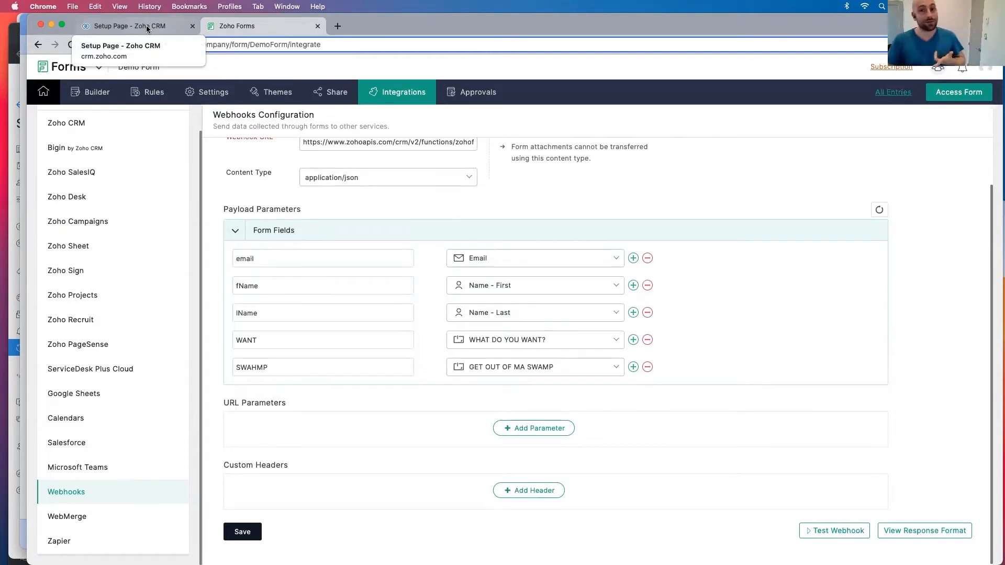
{"action": "left_click", "coordinate": [135, 26]}
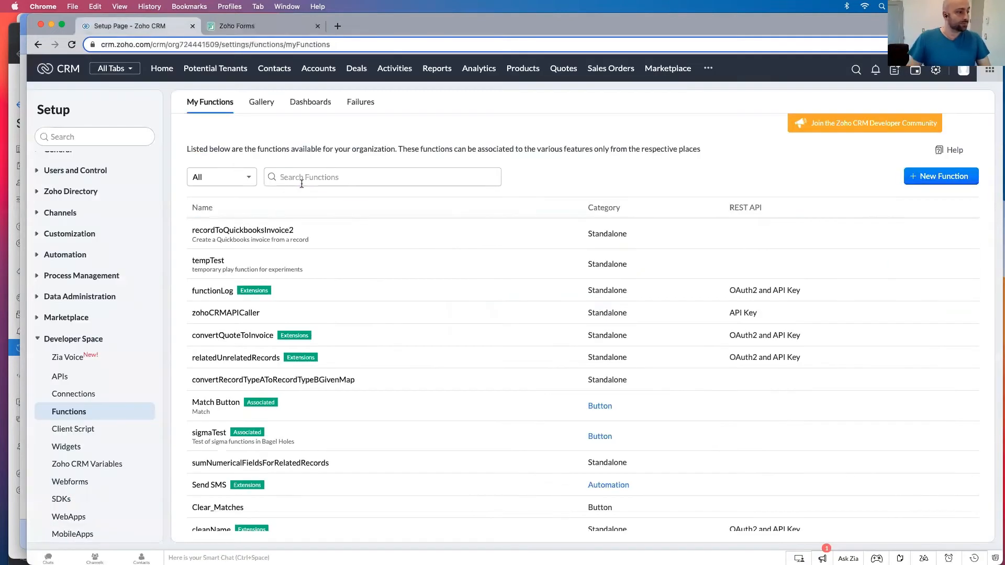
Search functions for shrek and reopen ZohoFormShrekIntake in the Deluge editor
{"action": "type", "text": "shrek"}
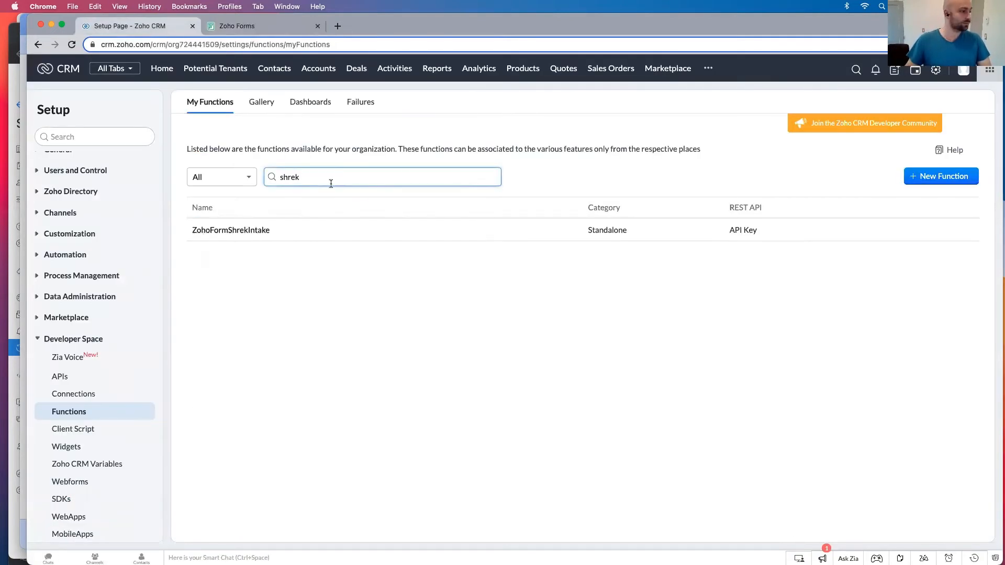
{"action": "left_click", "coordinate": [230, 230]}
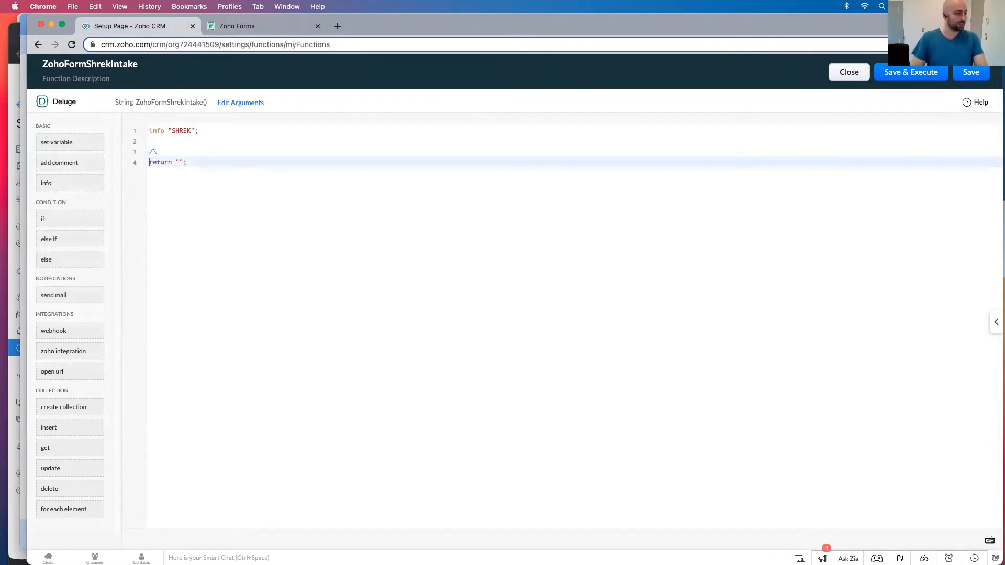
Write outline comments: search lead by provided email, create lead if none found, create related Task activity
{"action": "type", "text": "//"}
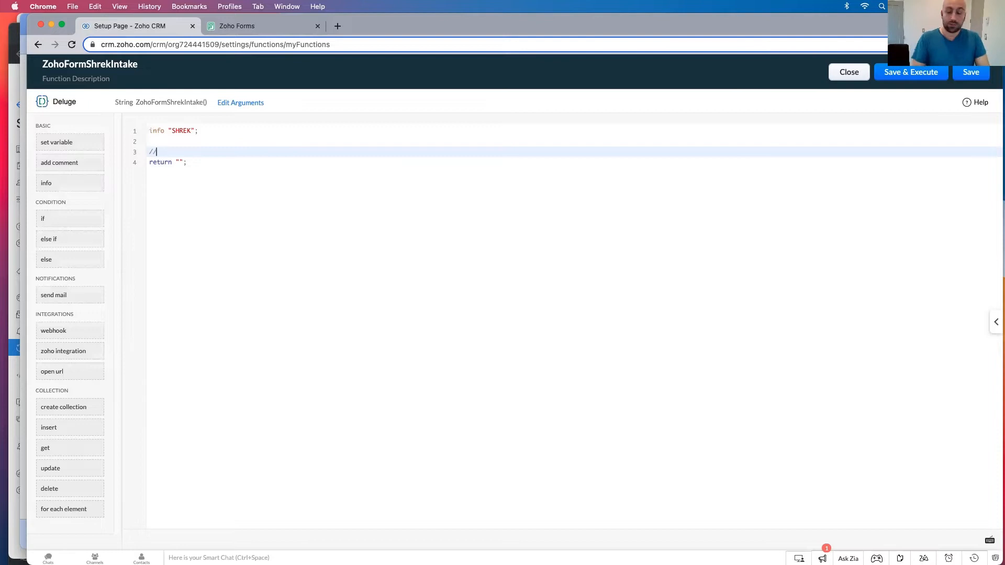
{"action": "type", "text": "Search For LEAD"}
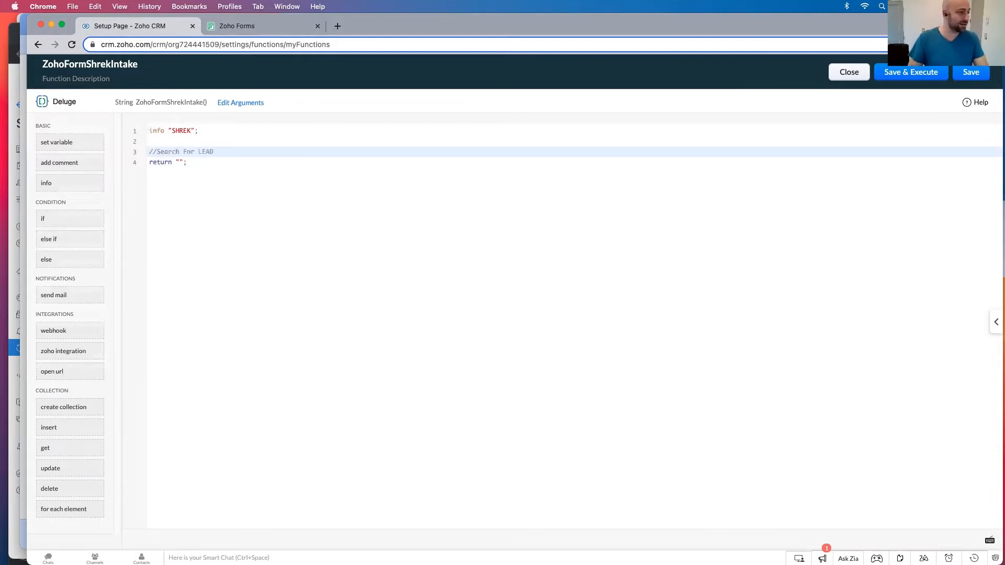
{"action": "type", "text": "with the provided Email Address"}
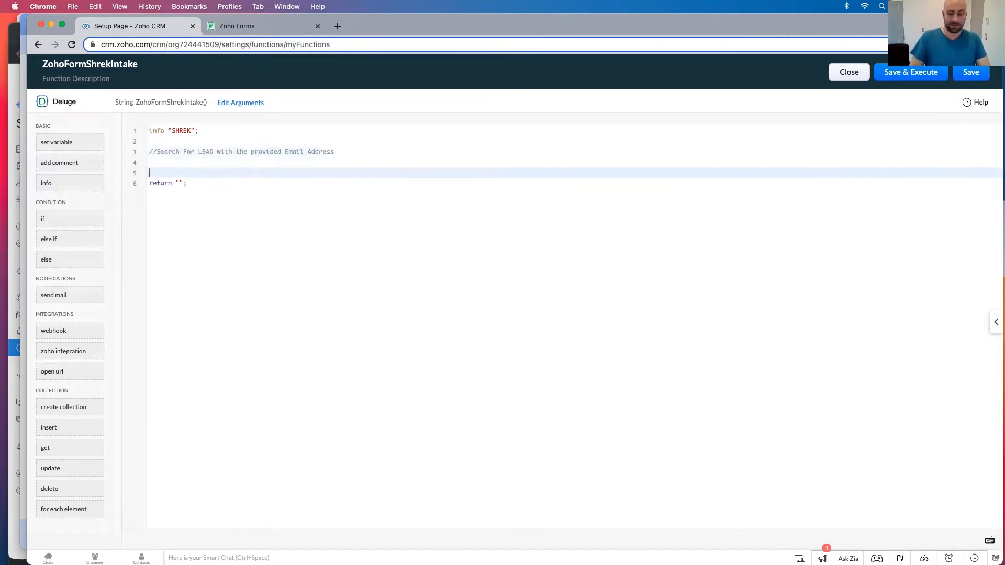
{"action": "type", "text": "//"}
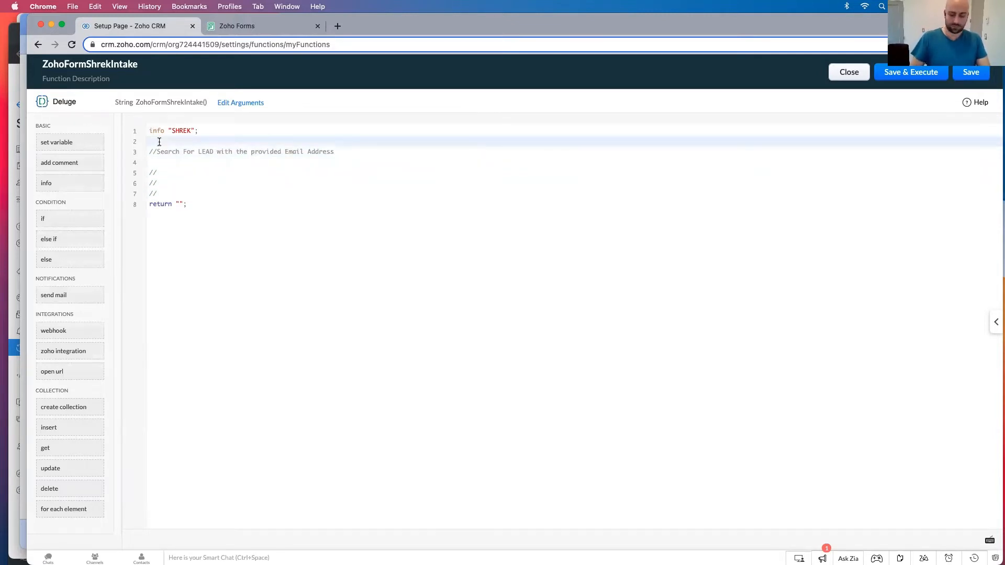
{"action": "type", "text": "//"}
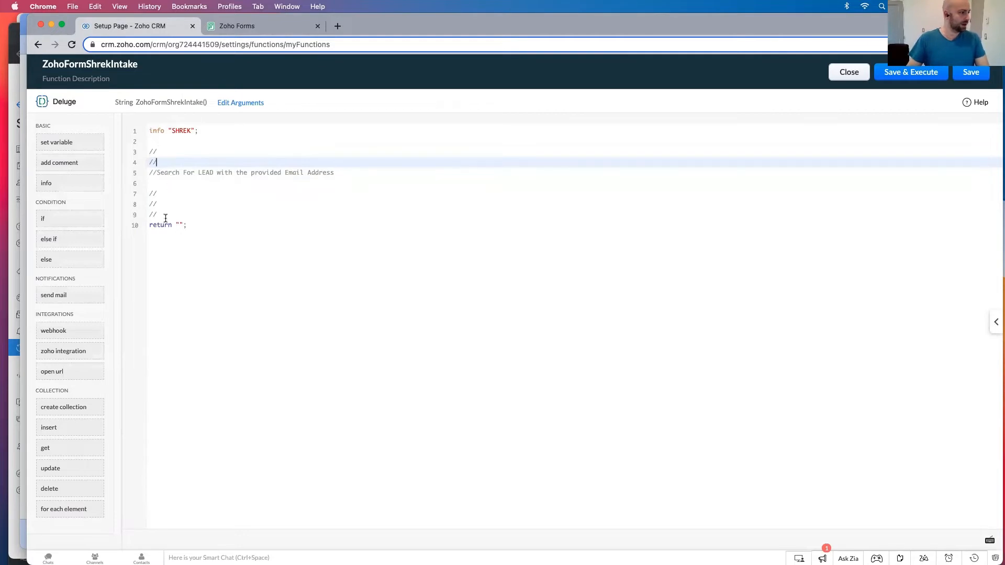
{"action": "type", "text": "Create New L"}
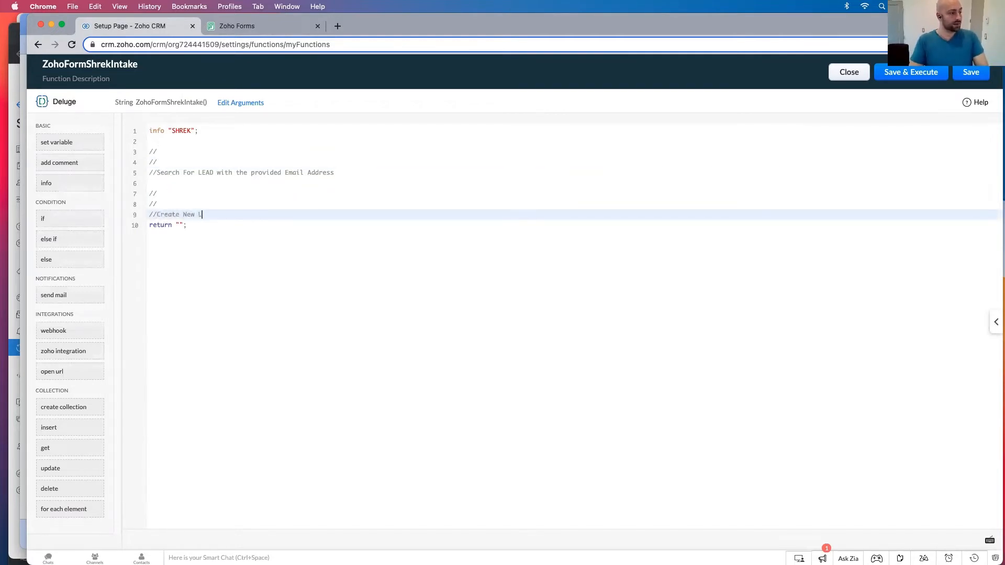
{"action": "type", "text": "ead if None"}
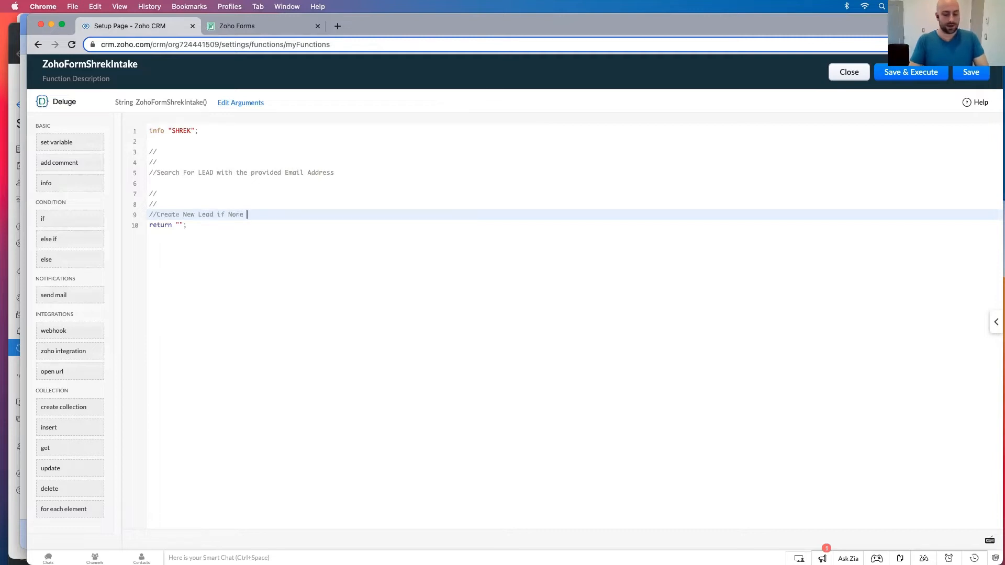
{"action": "type", "text": "is Found"}
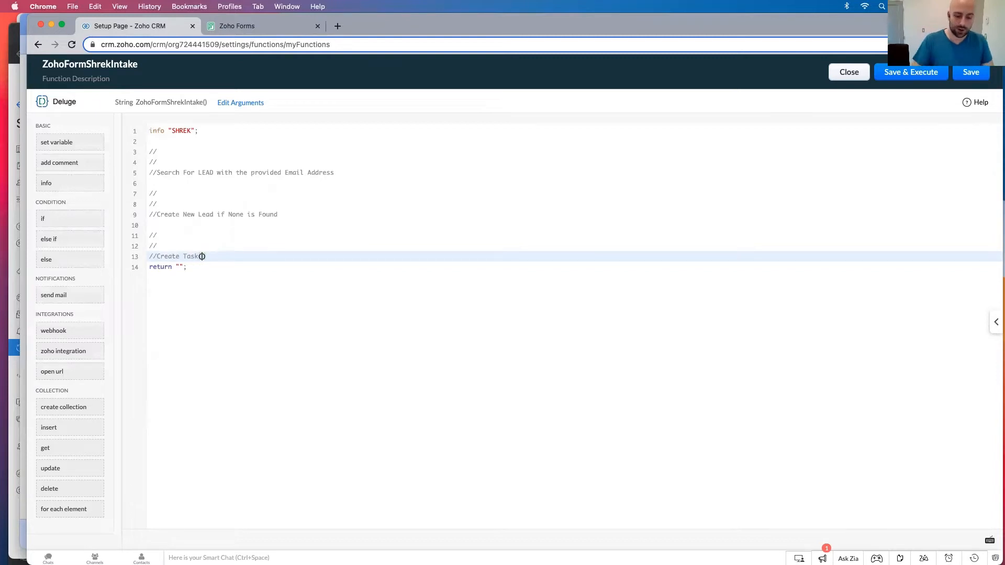
{"action": "type", "text": "Activity"}
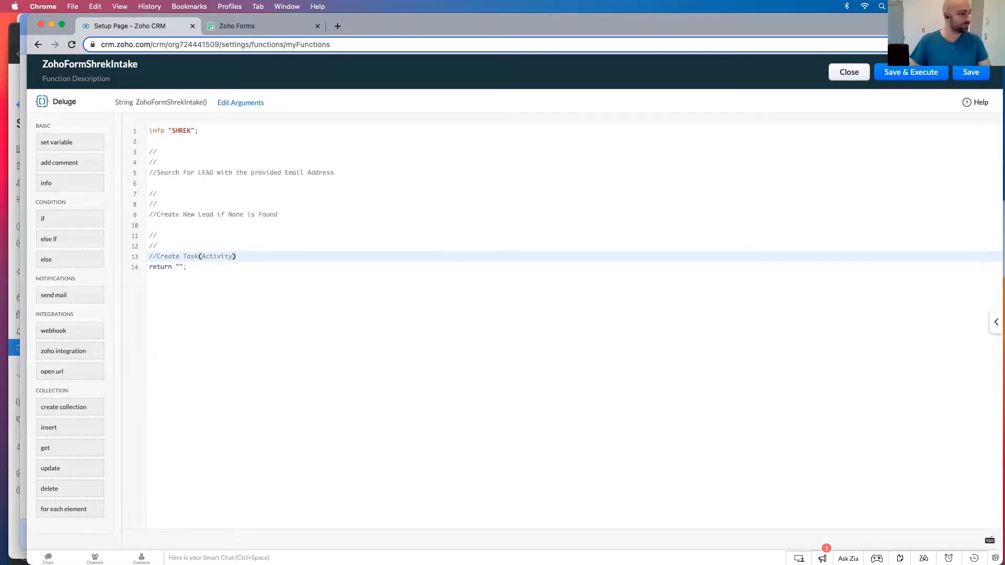
{"action": "type", "text": "related to Lead"}
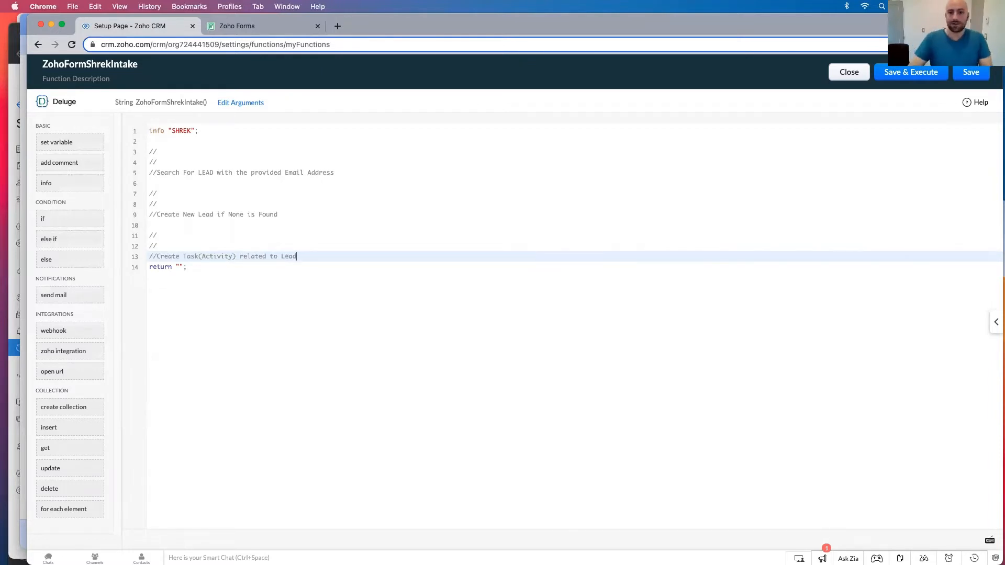
{"action": "mouse_move", "coordinate": [240, 102]}
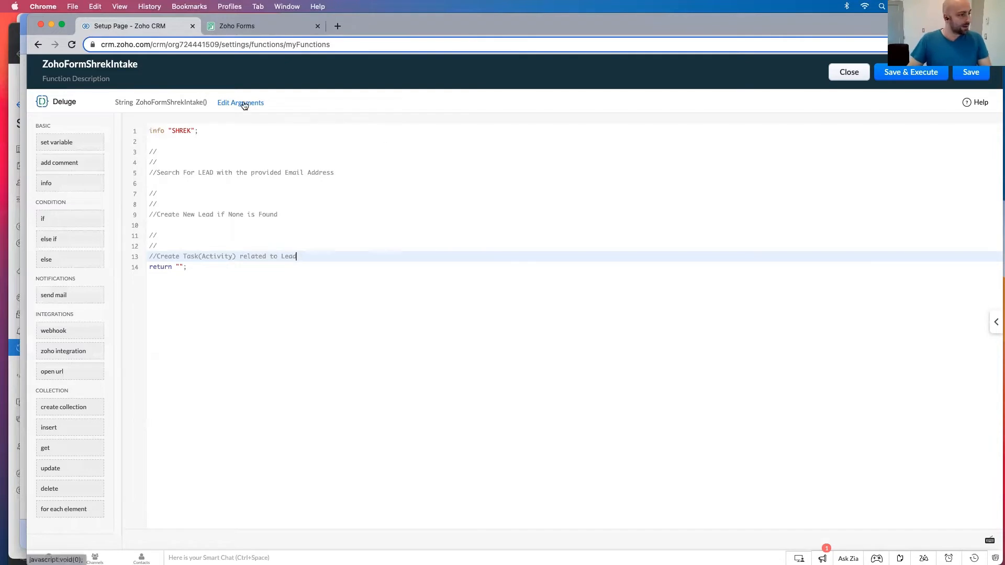
{"action": "left_click", "coordinate": [240, 103]}
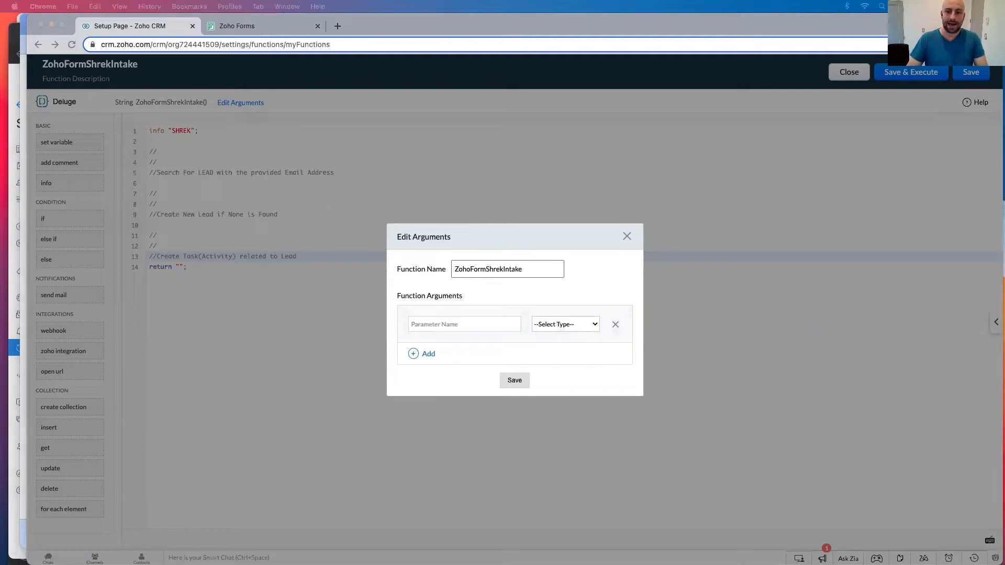
{"action": "mouse_move", "coordinate": [449, 327]}
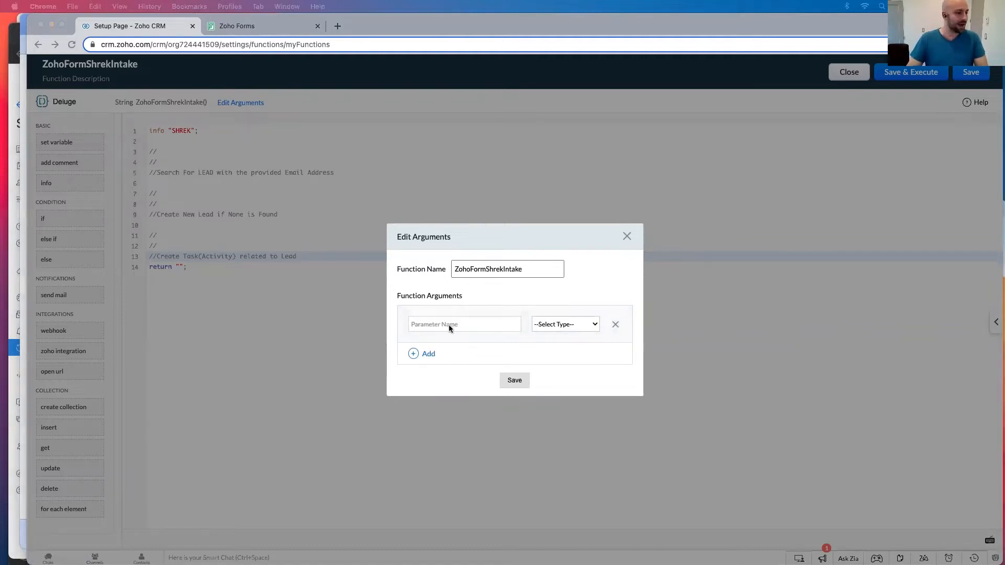
Define a string argument named crmAPIRequest for the function and save it
{"action": "type", "text": "crmAPIRequest"}
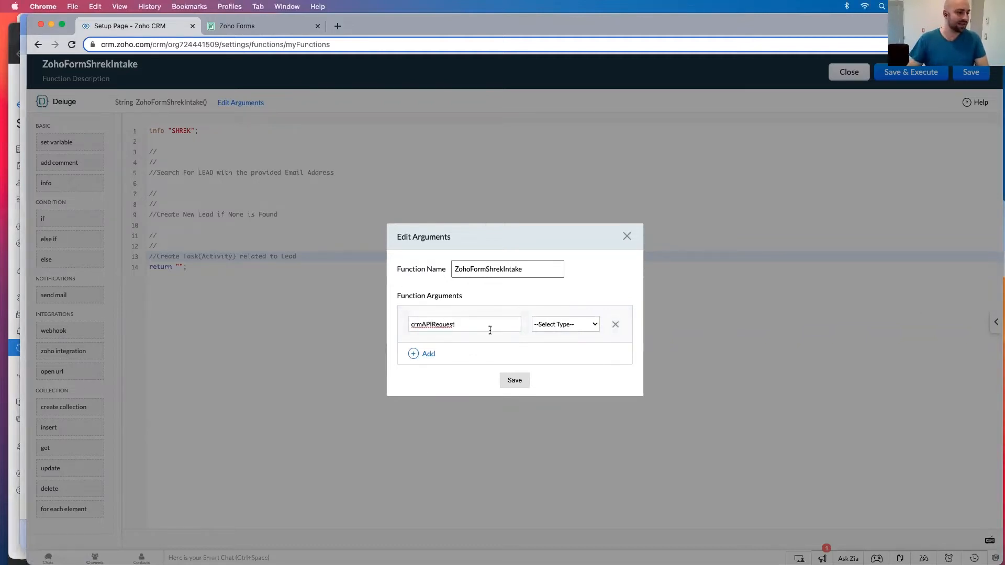
{"action": "left_click", "coordinate": [564, 323]}
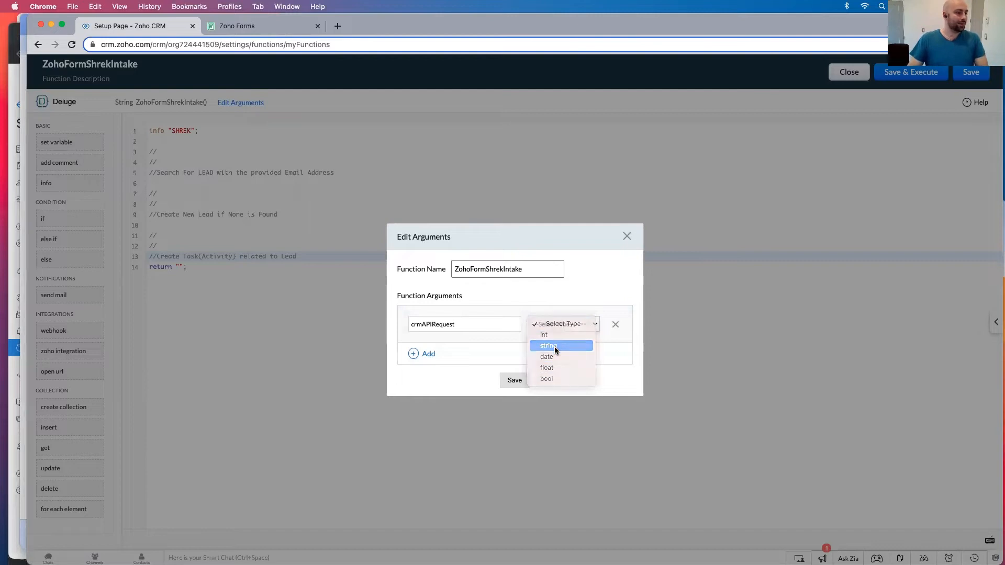
{"action": "left_click", "coordinate": [547, 345]}
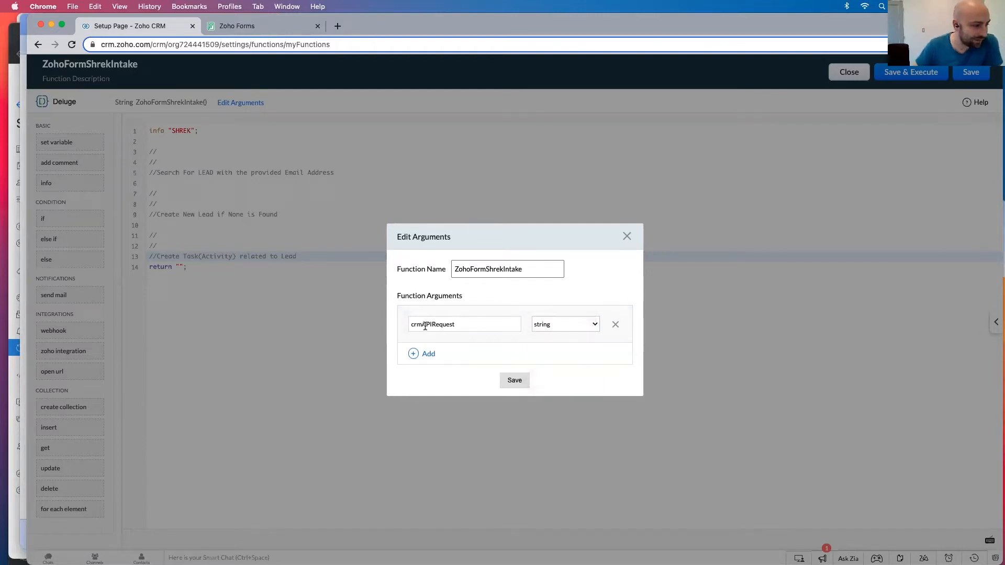
{"action": "double_click", "coordinate": [432, 323]}
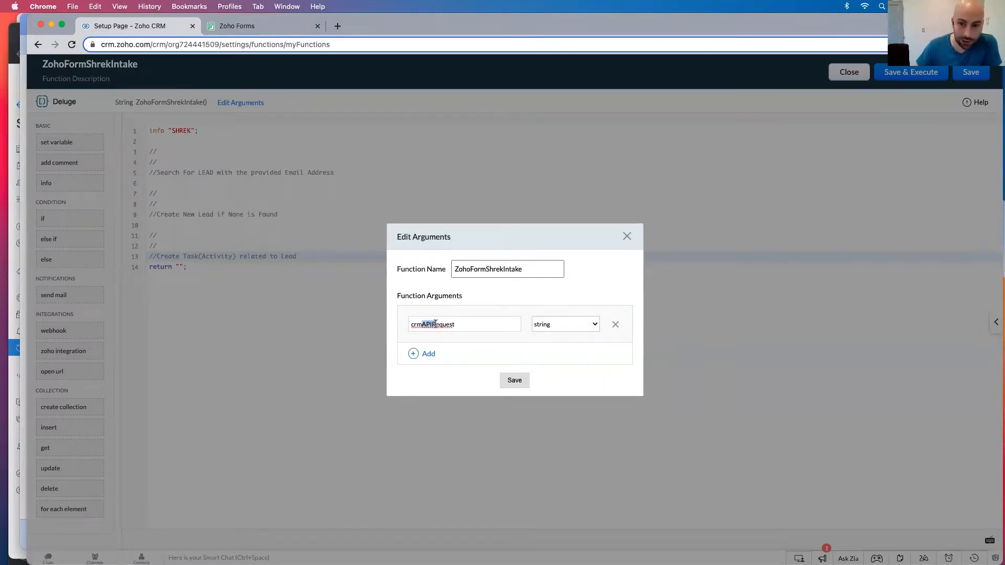
{"action": "left_click", "coordinate": [514, 380]}
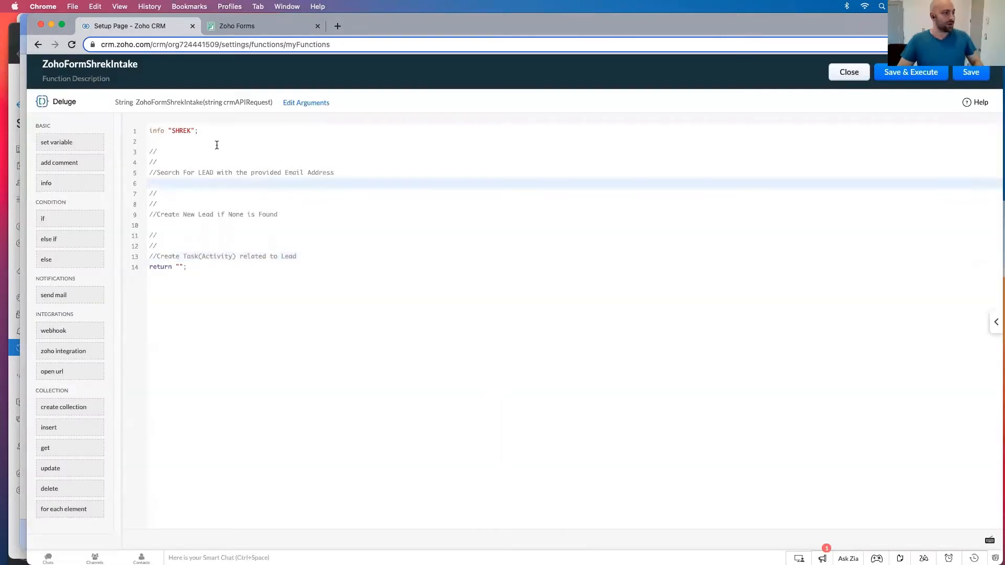
Add body = crmAPIRequest.get("body"); on the second line of the script
{"action": "left_click", "coordinate": [211, 141]}
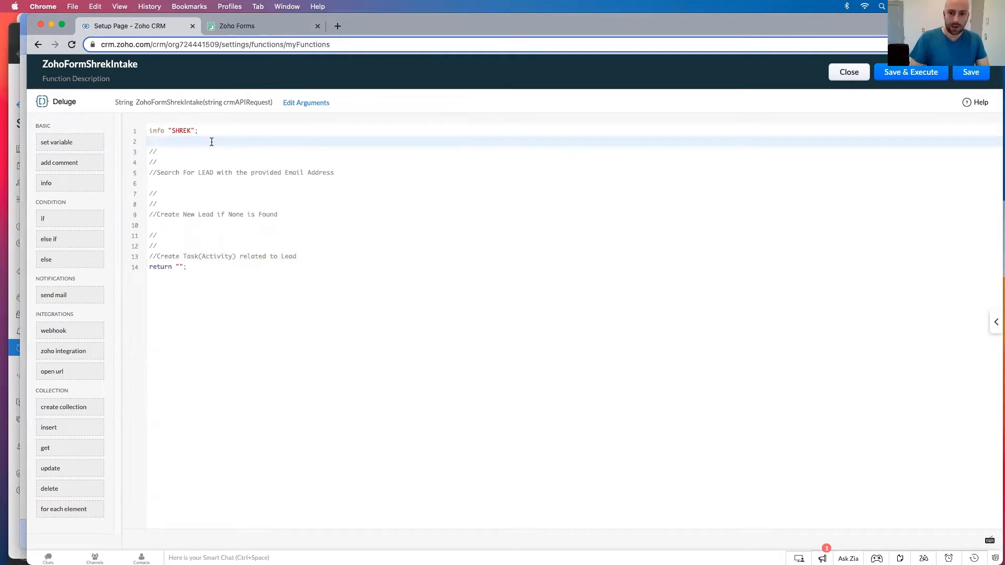
{"action": "type", "text": "body"}
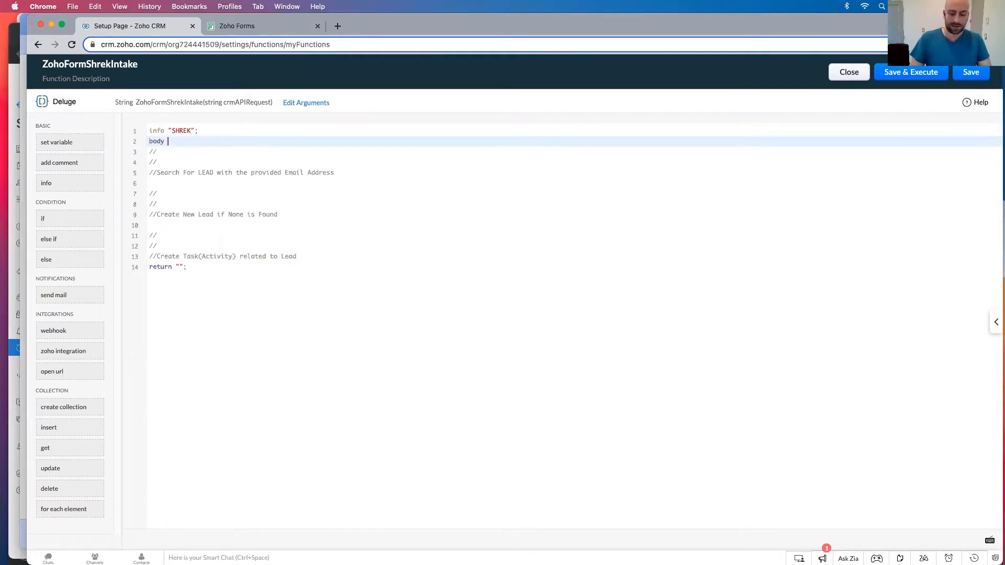
{"action": "type", "text": "= crmAPIRequest"}
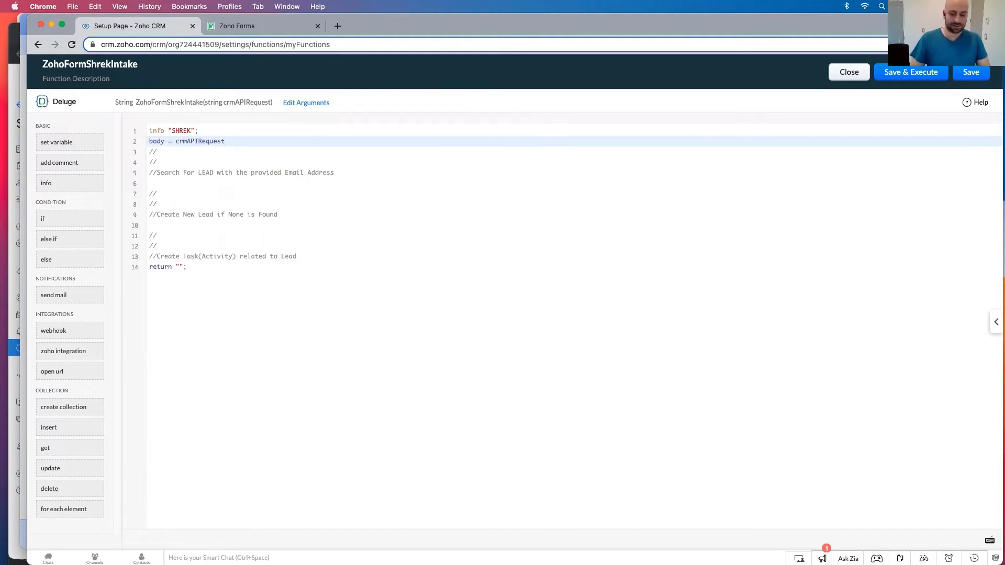
{"action": "type", "text": ".get(\"b\")"}
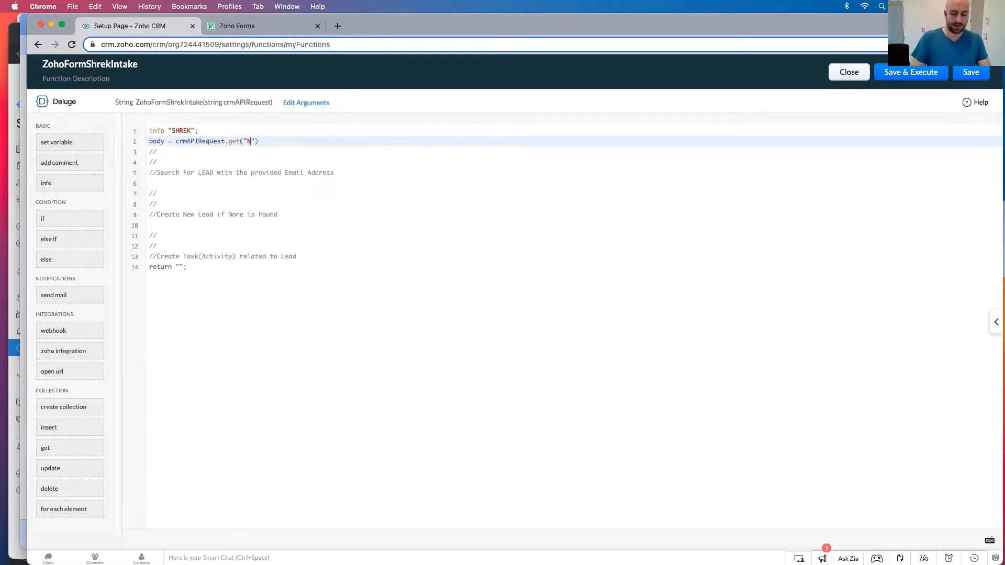
{"action": "type", "text": "ody\");"}
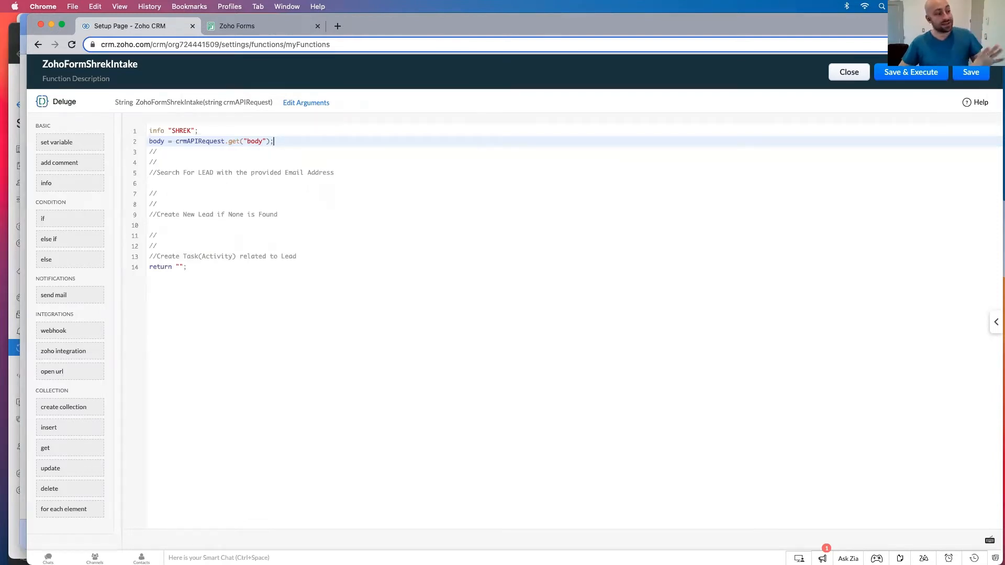
Add email = body.get("email"); under the search-for-lead comment
{"action": "left_click", "coordinate": [151, 183]}
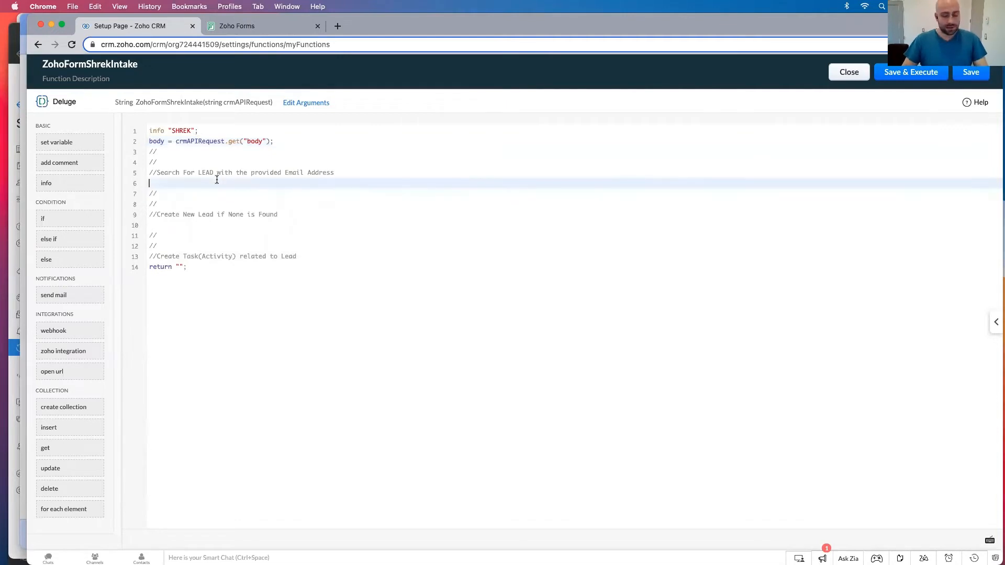
{"action": "type", "text": "email"}
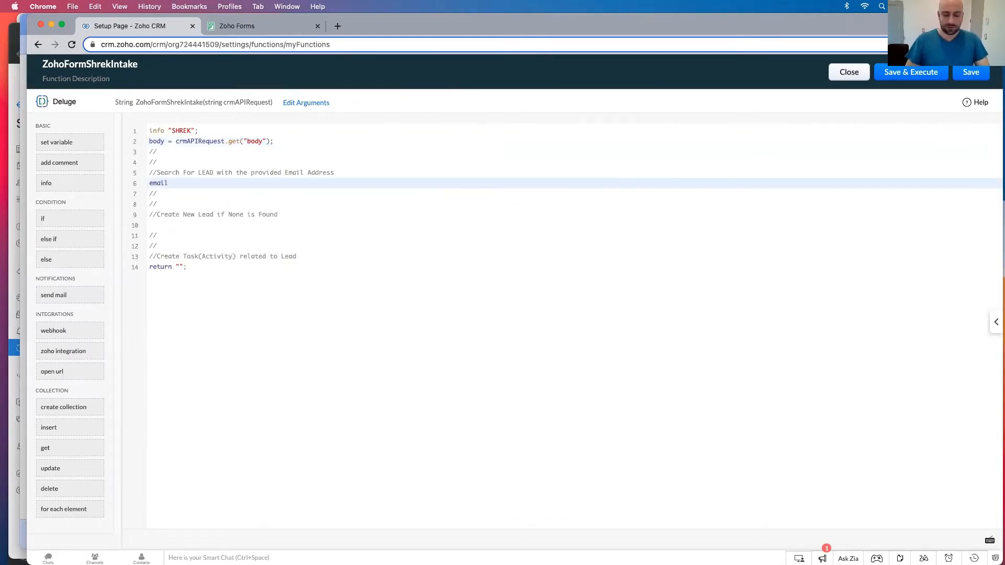
{"action": "type", "text": "= body"}
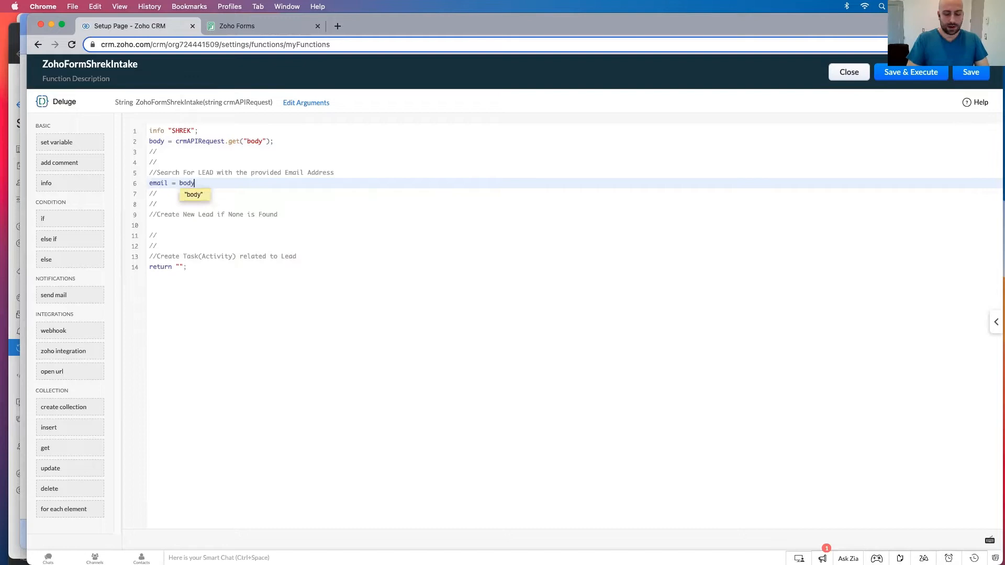
{"action": "type", "text": ".get(\"email;"}
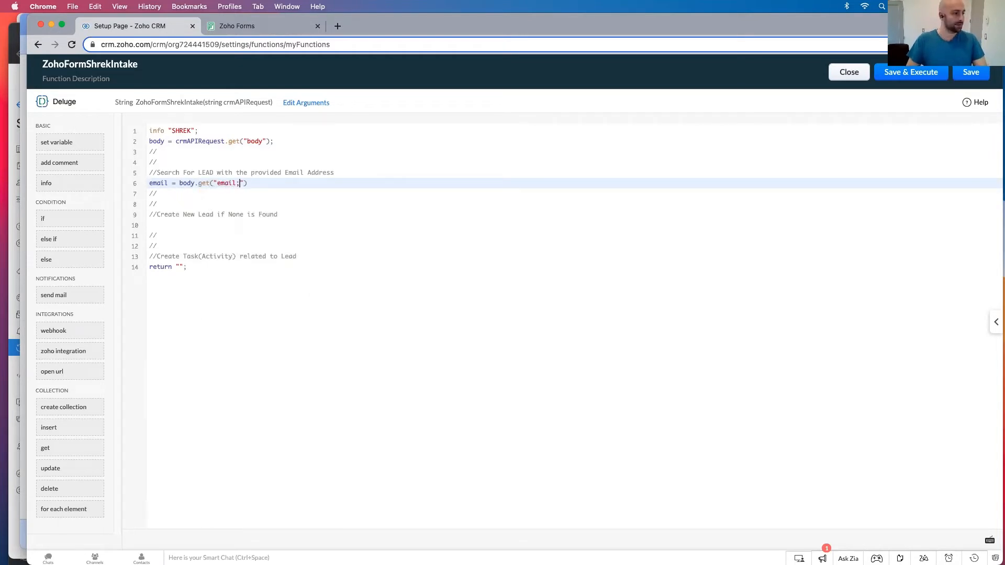
{"action": "key", "text": "Backspace"}
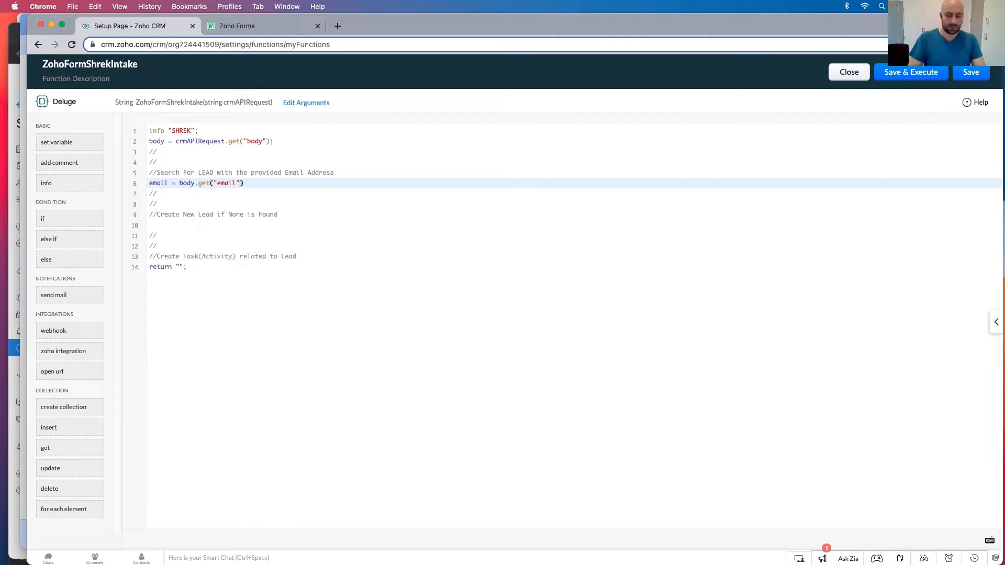
{"action": "type", "text": ";"}
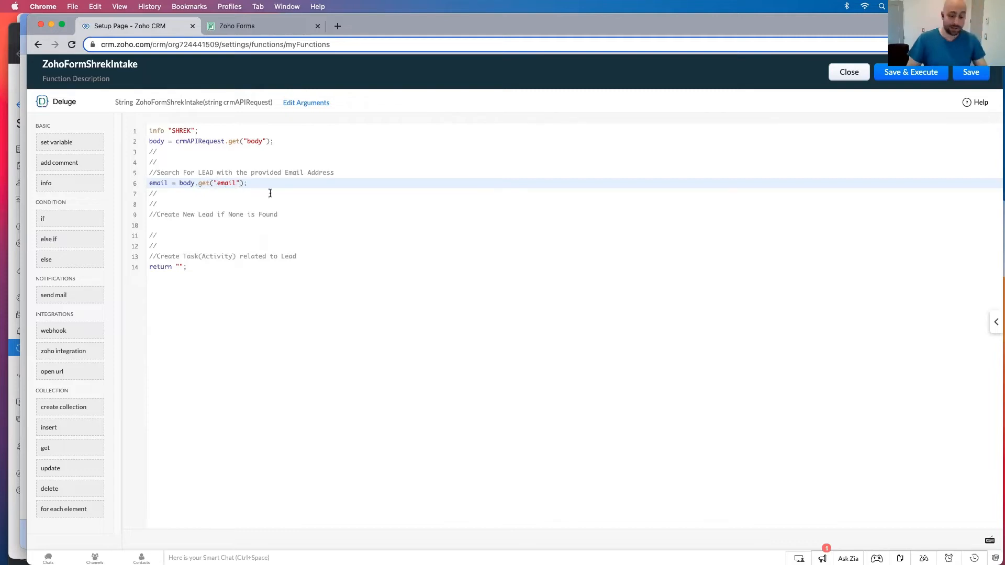
{"action": "key", "text": "Return"}
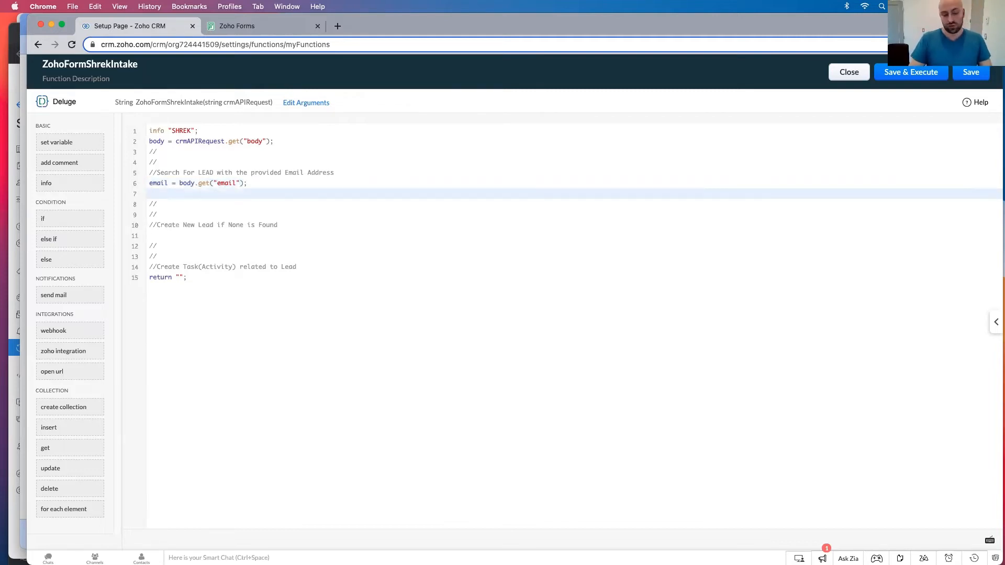
Start listOfPotentialLeads = zoho.crm.searchRecords with Leads as the module
{"action": "type", "text": "listOf"}
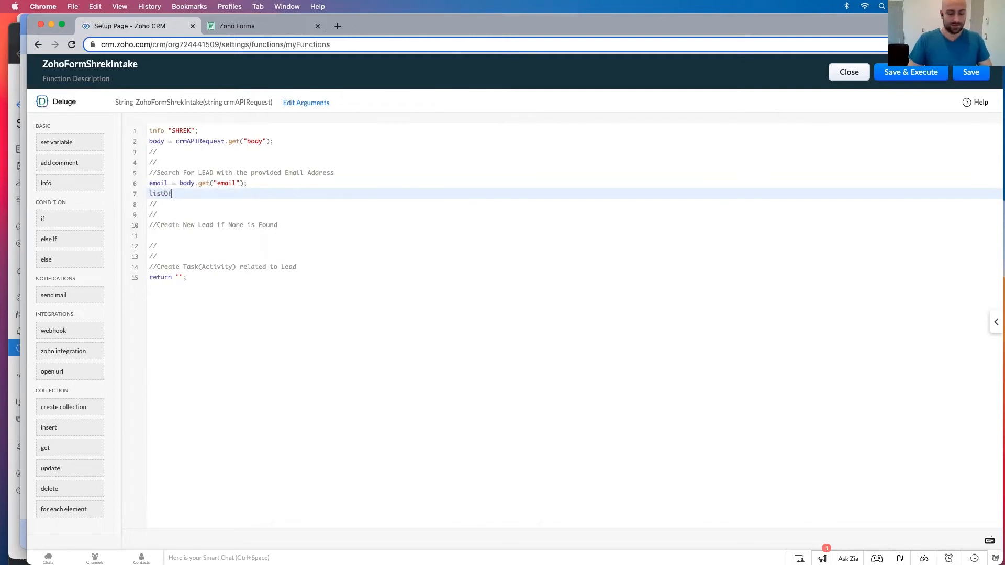
{"action": "type", "text": "PotentialLead"}
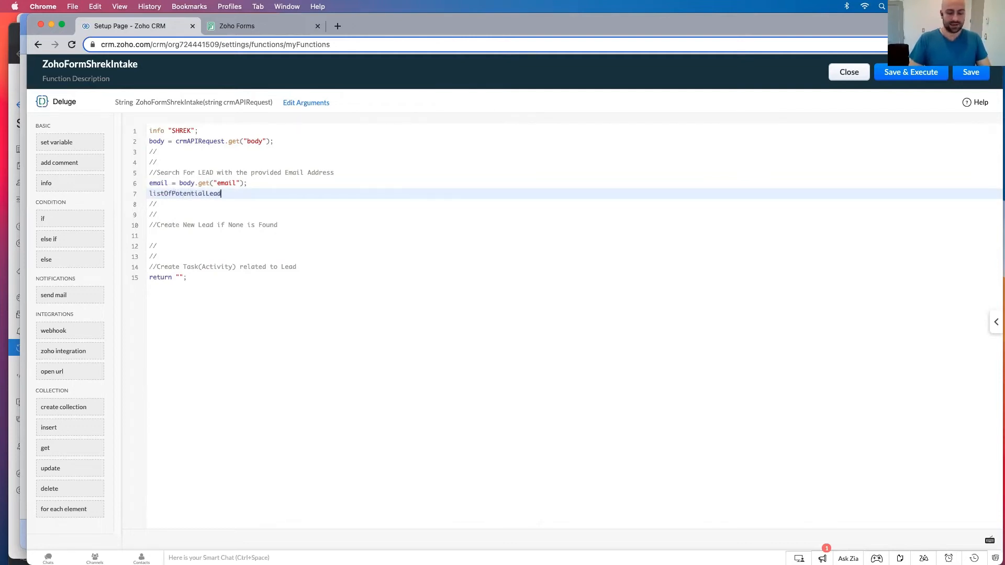
{"action": "type", "text": "= zoho.crm.searchRecords(<module>, <TEXT>"}
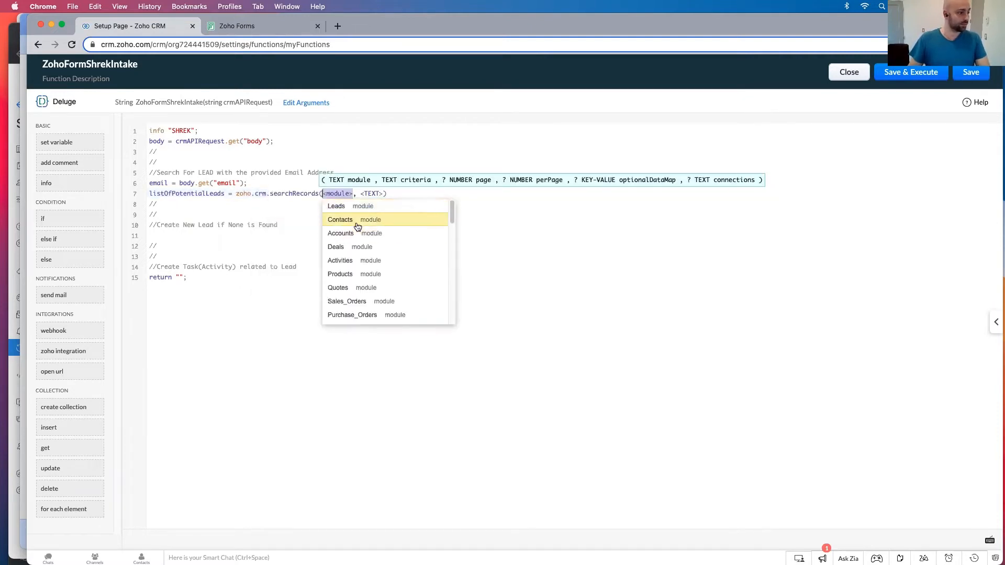
{"action": "left_click", "coordinate": [335, 206]}
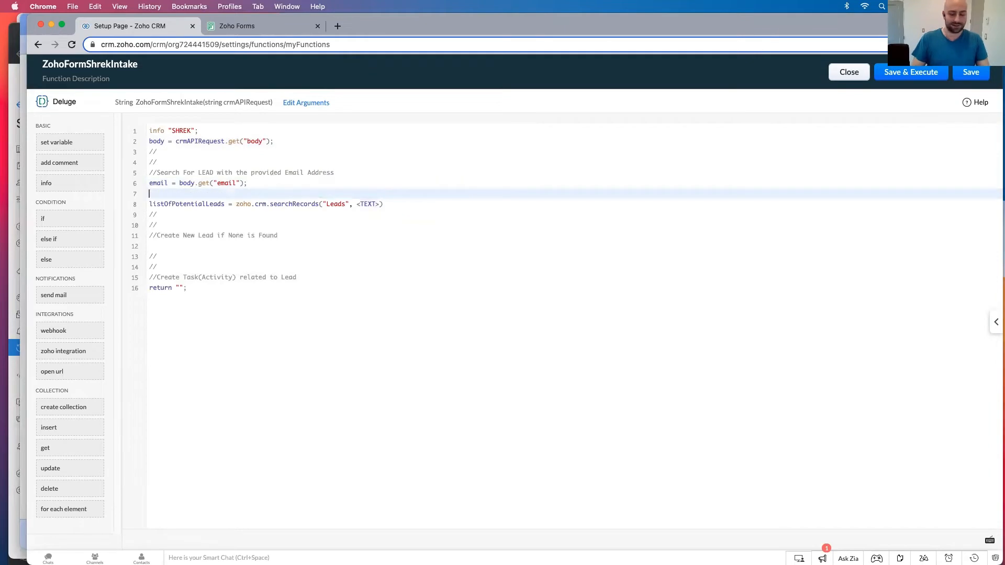
Build searchCriteria = "(Email:equals:" + email + ")" and pass it to searchRecords
{"action": "type", "text": "searchCri"}
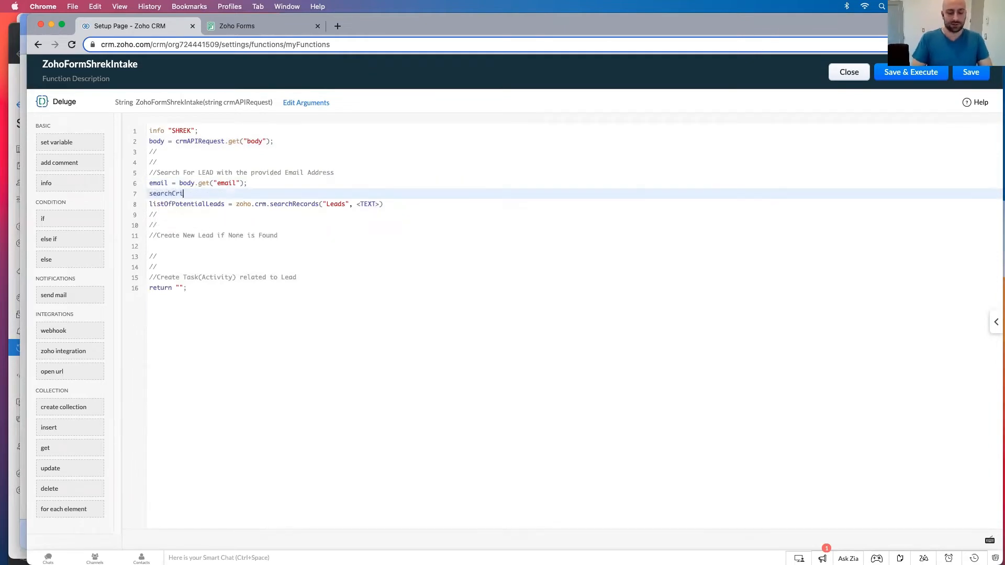
{"action": "type", "text": "teria = \""}
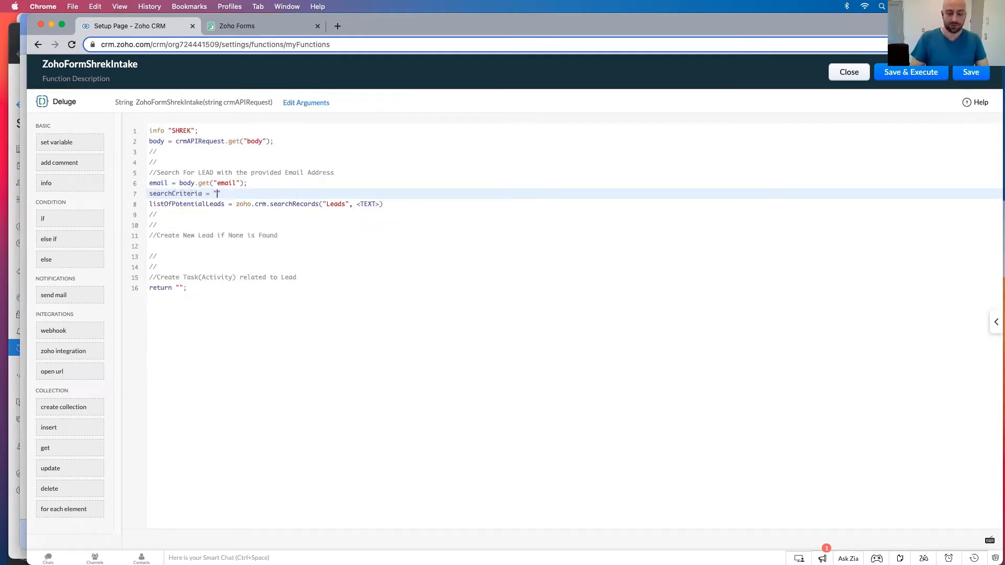
{"action": "type", "text": "Email"}
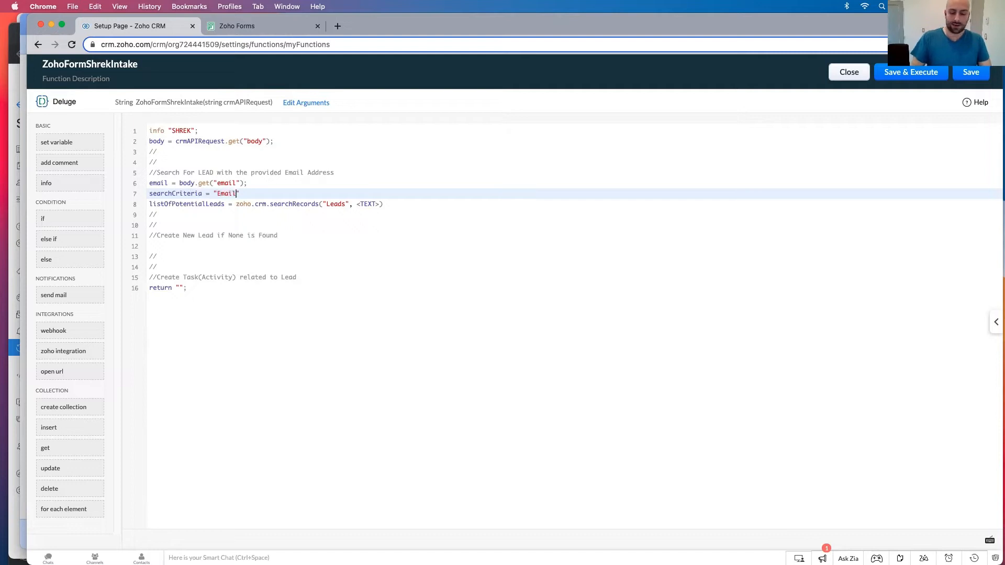
{"action": "type", "text": ":equals:"}
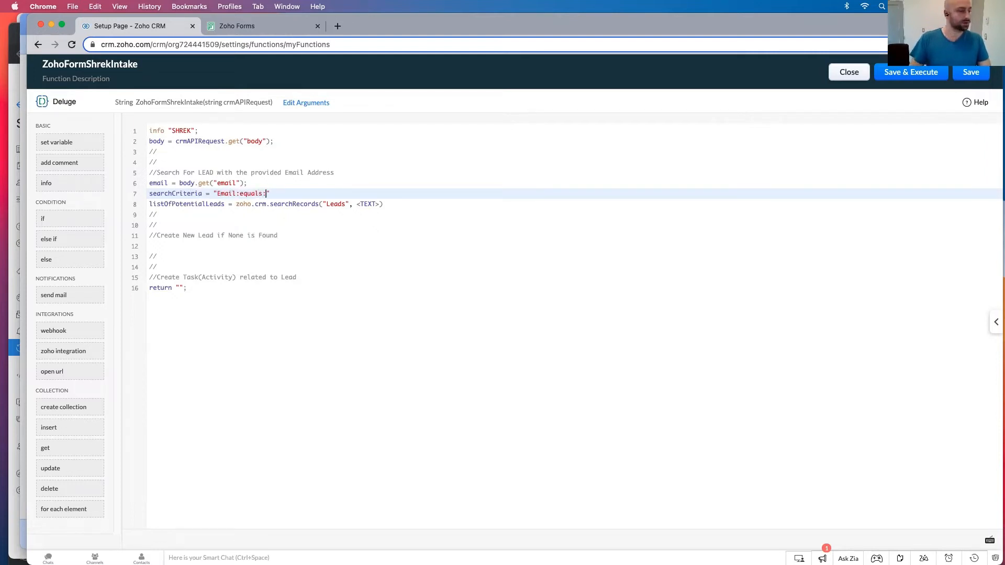
{"action": "type", "text": "\" +\""}
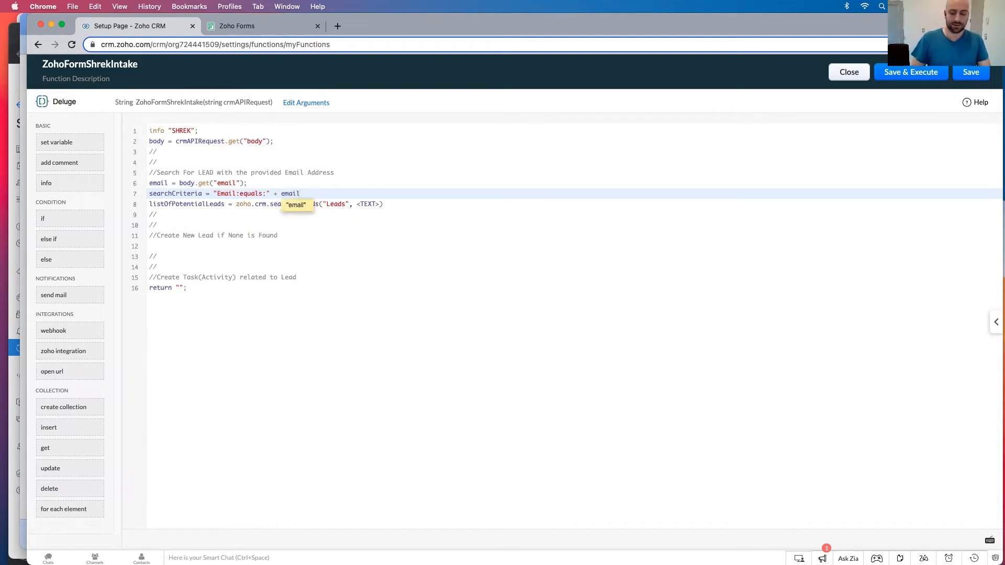
{"action": "type", "text": "+ \")\";"}
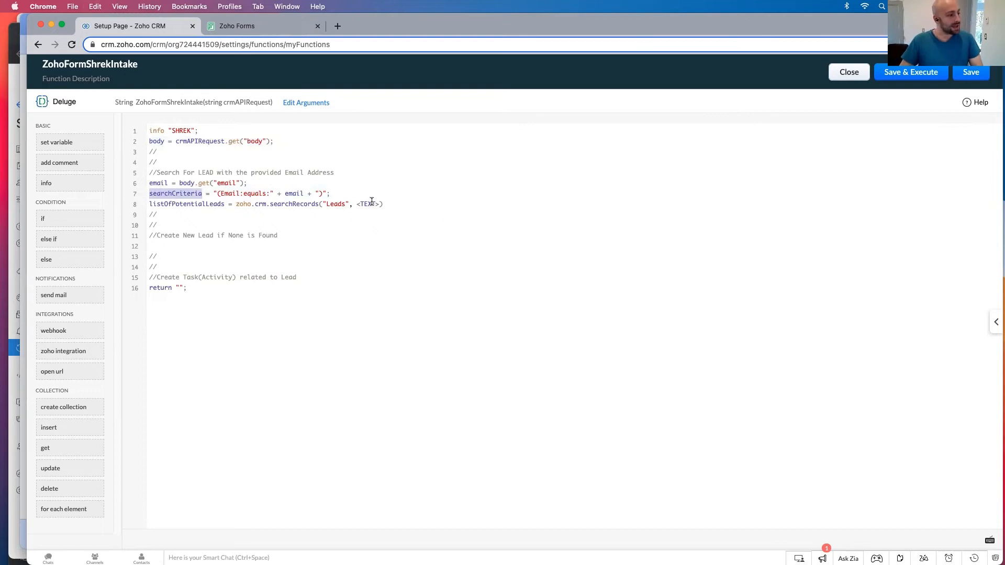
{"action": "type", "text": "searchCriteria);"}
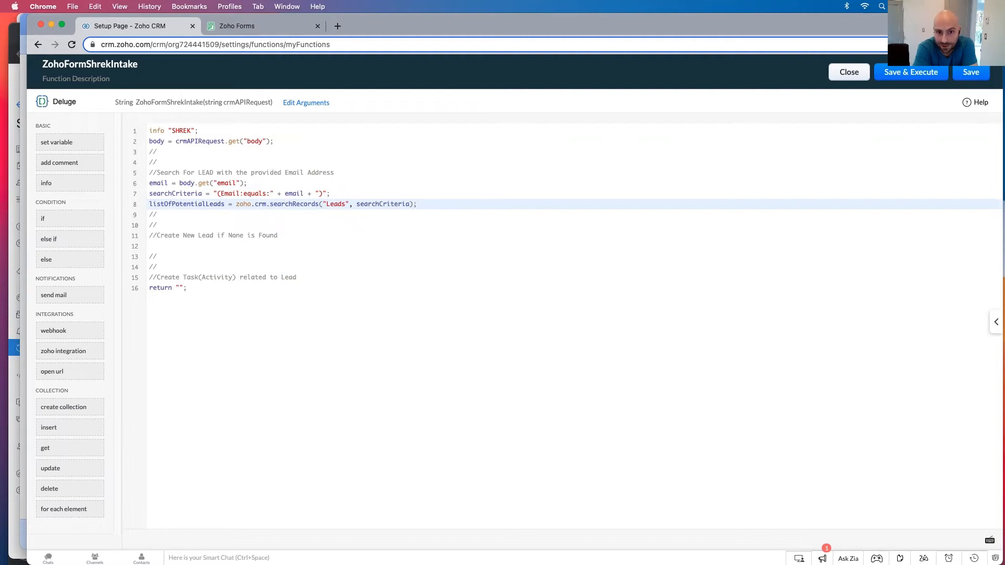
{"action": "left_click", "coordinate": [417, 204]}
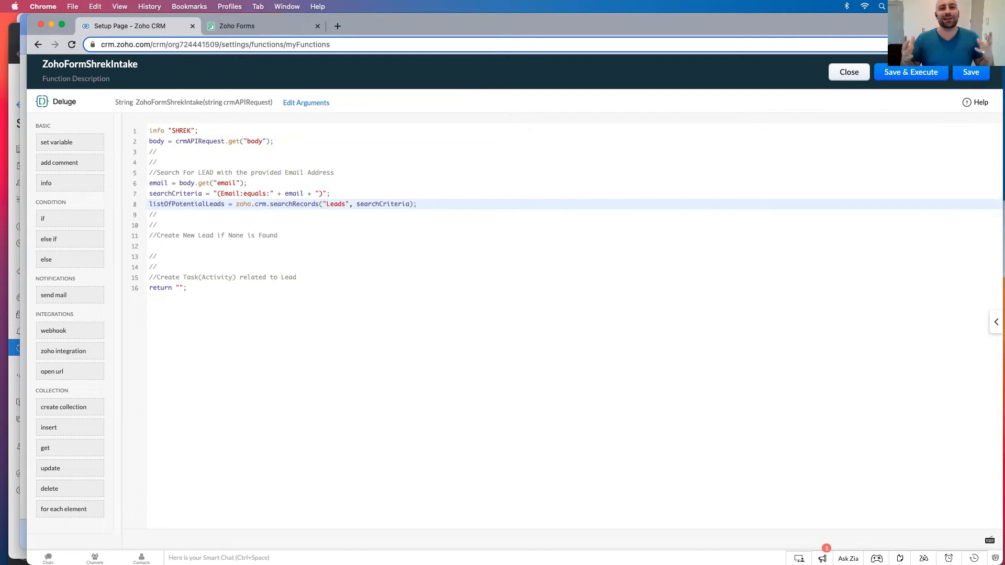
{"action": "mouse_move", "coordinate": [336, 345]}
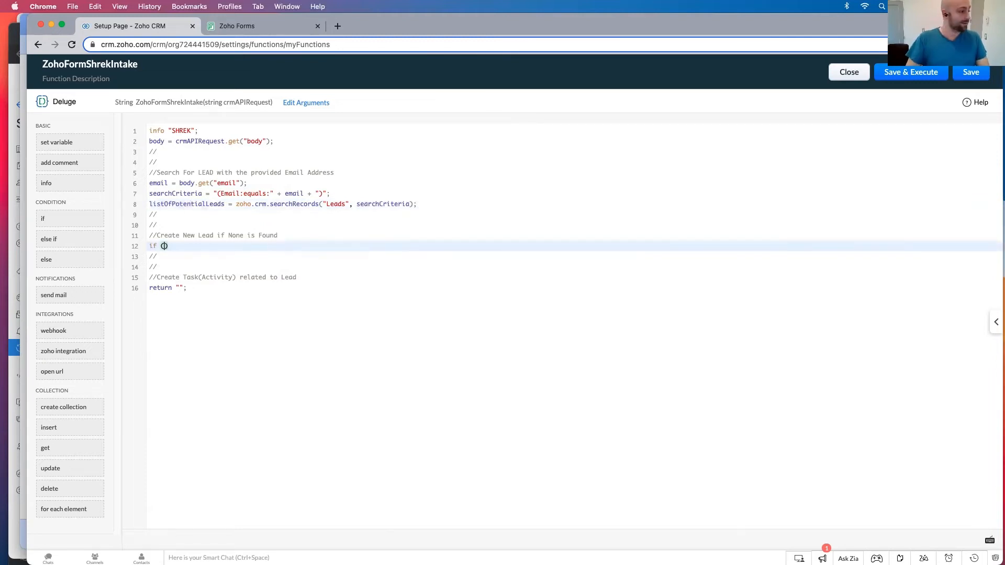
Add an if listOfPotentialLeads.size() == 0 block with lead = zoho.crm.createRecord inside
{"action": "double_click", "coordinate": [186, 204]}
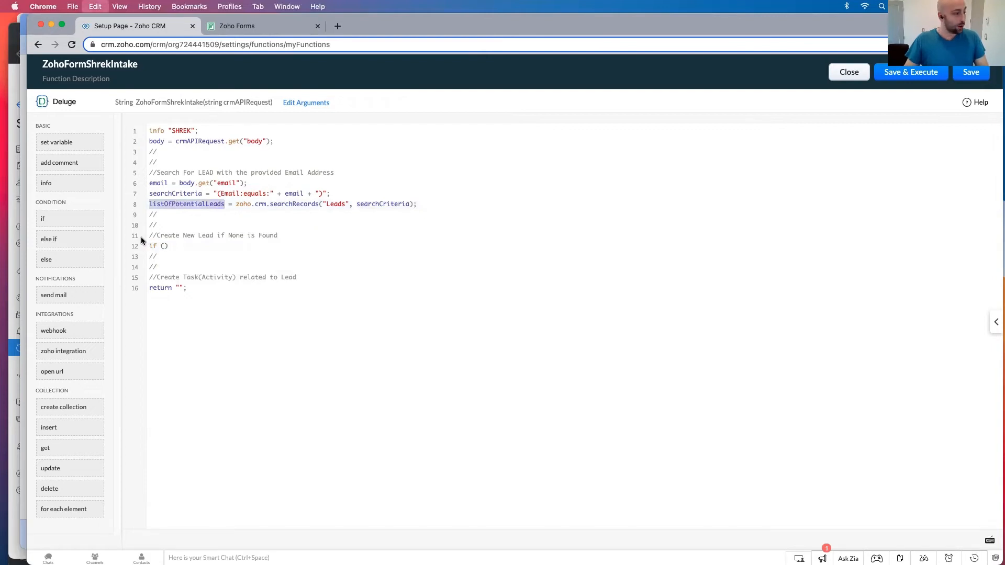
{"action": "type", "text": "listOfPotentialLeads."}
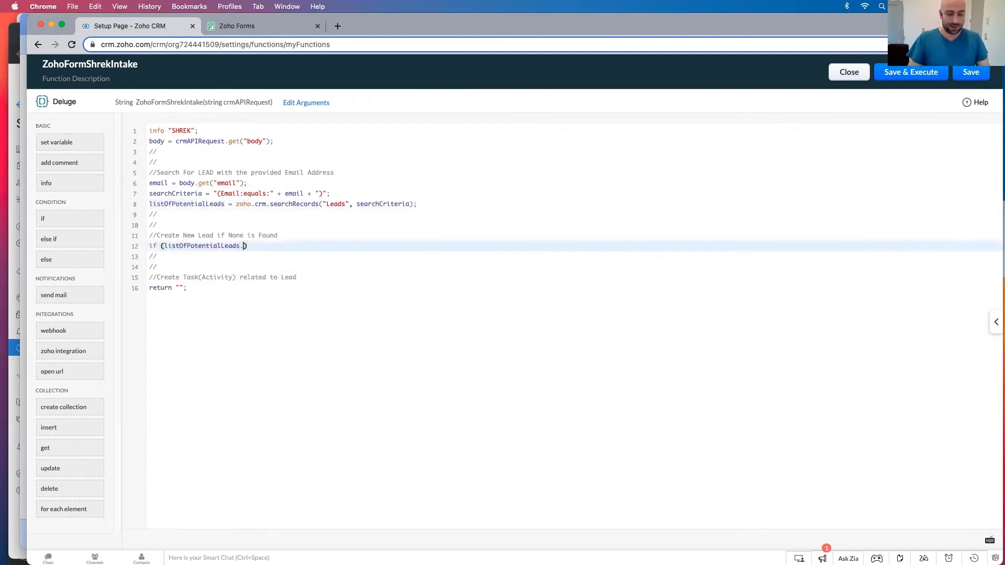
{"action": "type", "text": "size()"}
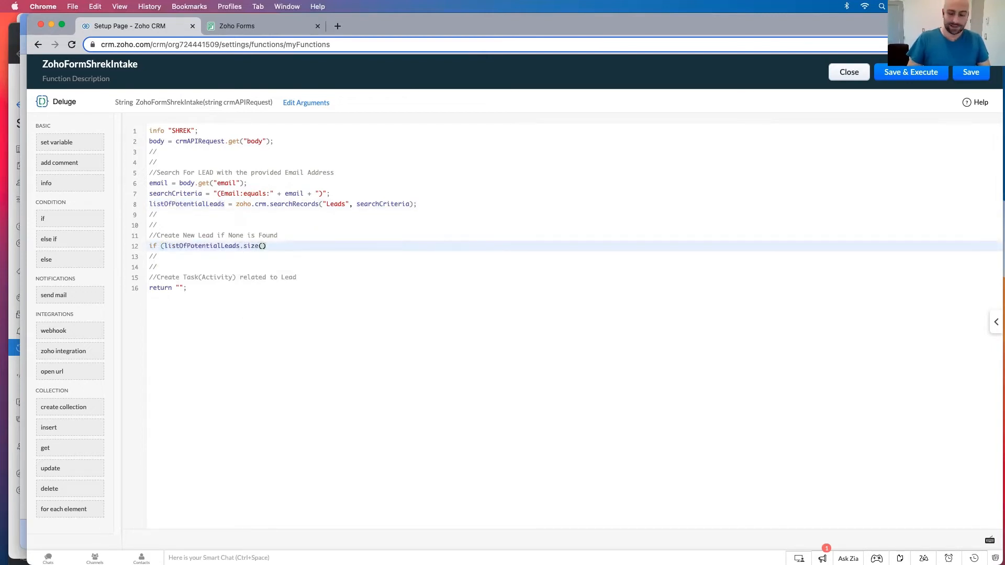
{"action": "type", "text": "== 0)"}
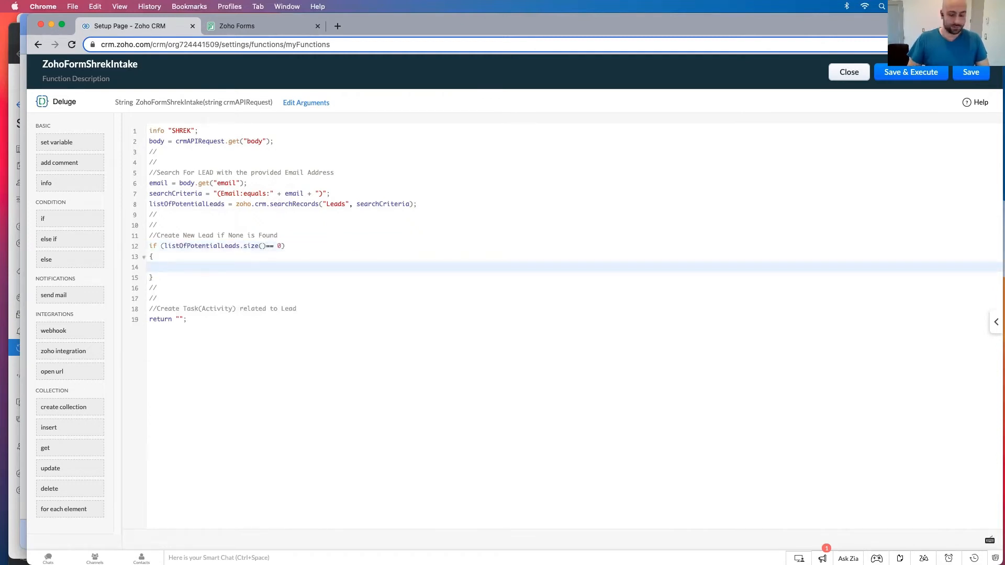
{"action": "type", "text": "lead"}
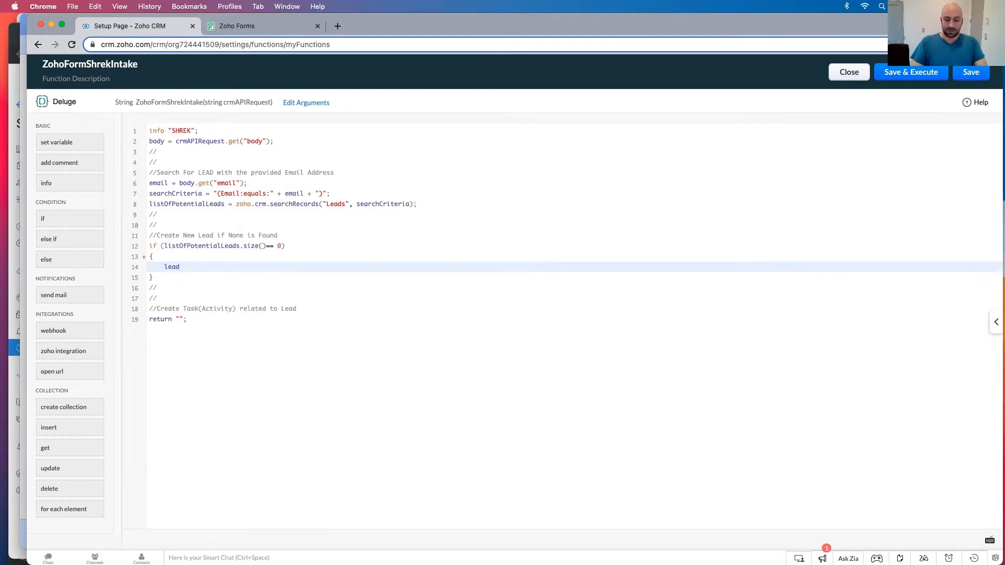
{"action": "type", "text": "= zoho.crm.cr"}
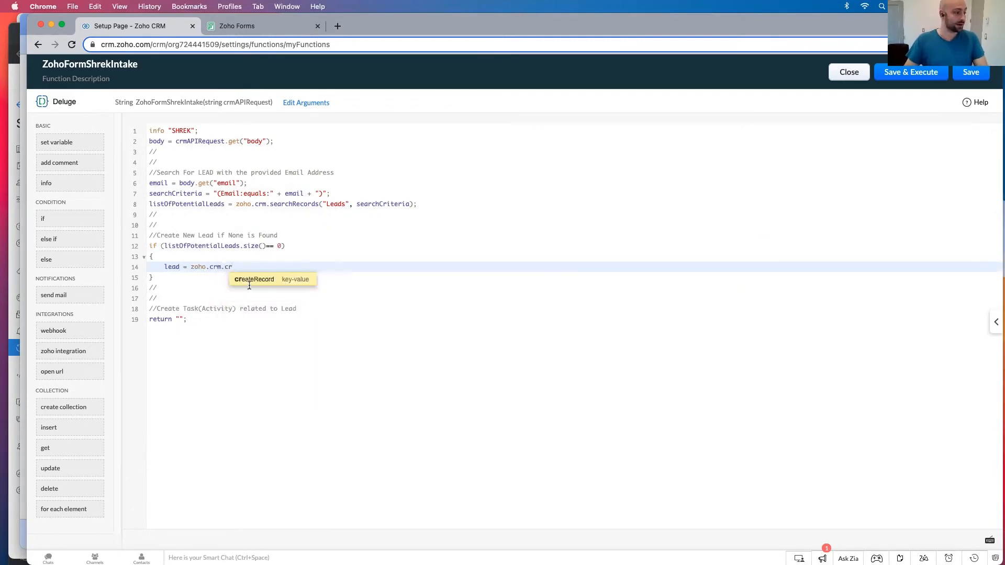
{"action": "left_click", "coordinate": [255, 278]}
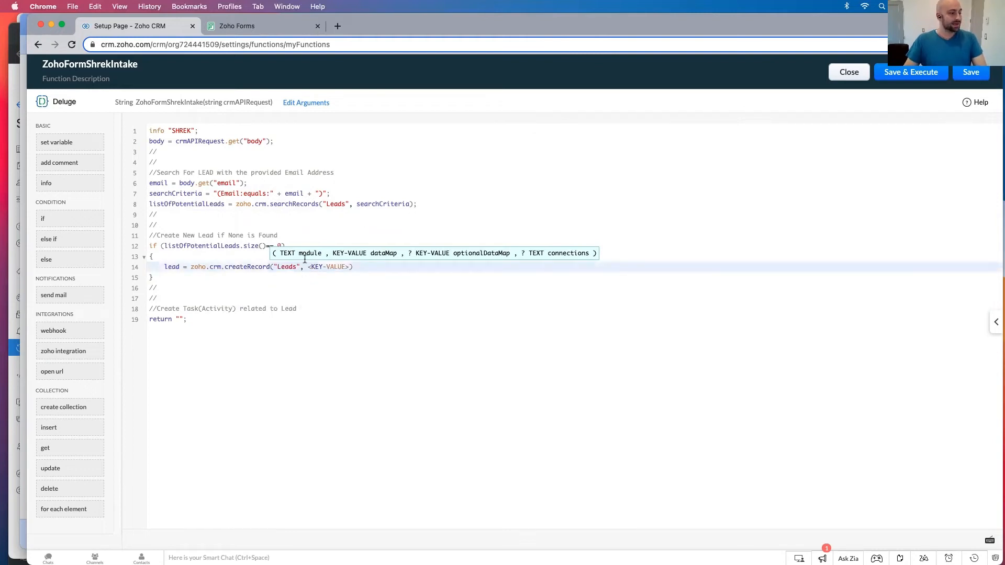
Pass body to createRecord and add body.put("Email",body.get("email")); above it, then view the Forms webhook payload
{"action": "double_click", "coordinate": [157, 182]}
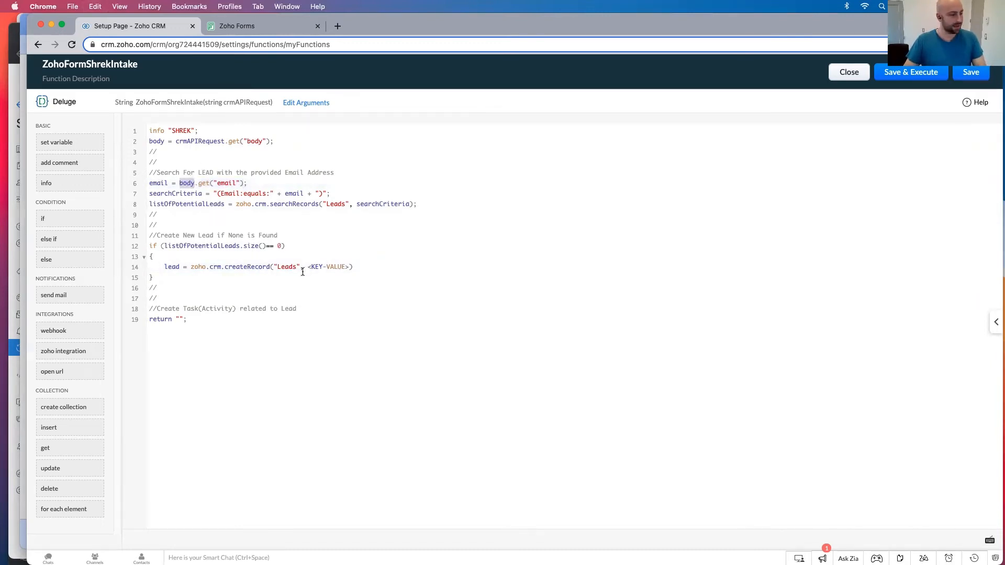
{"action": "double_click", "coordinate": [327, 267]}
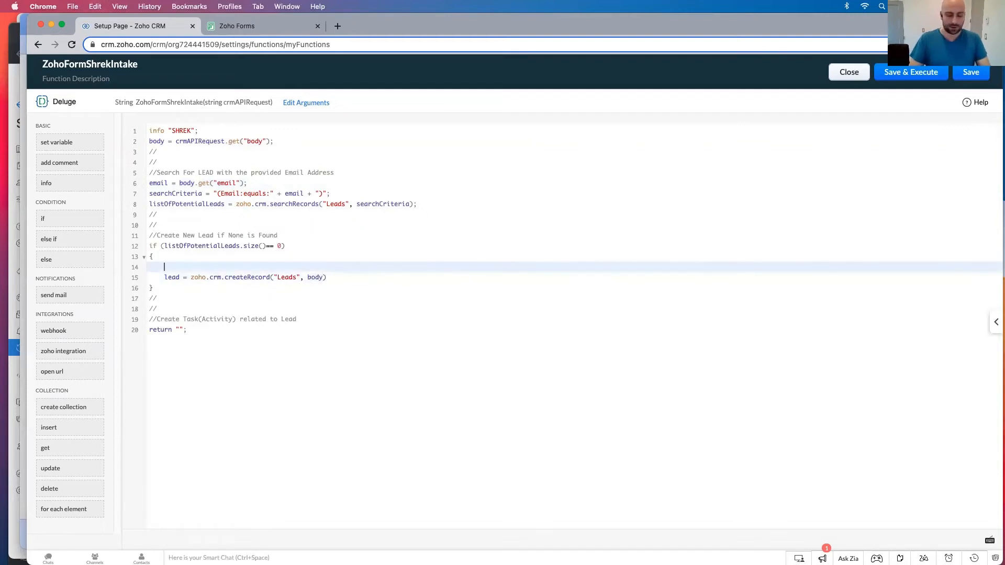
{"action": "type", "text": "body.put(\""}
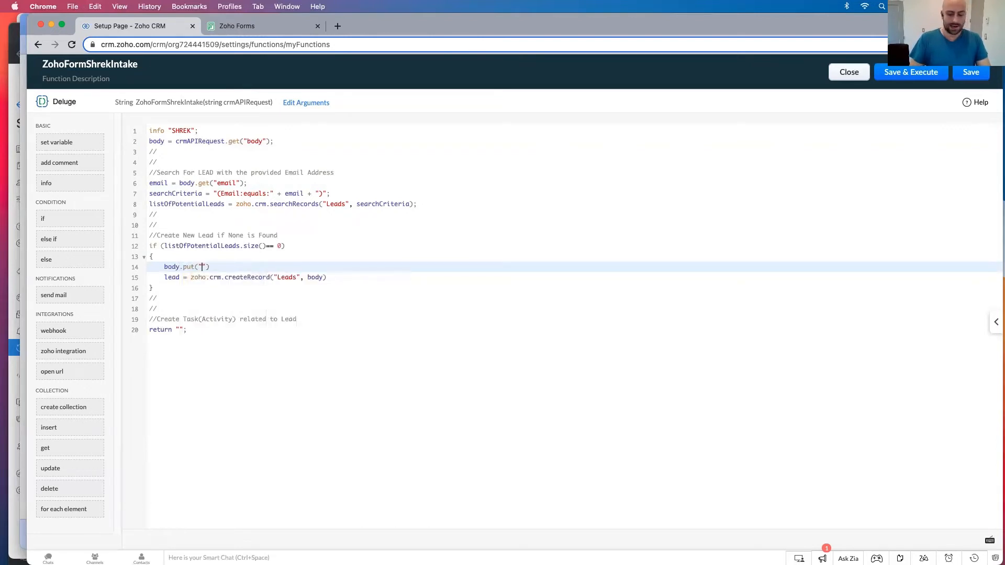
{"action": "type", "text": "Email\","}
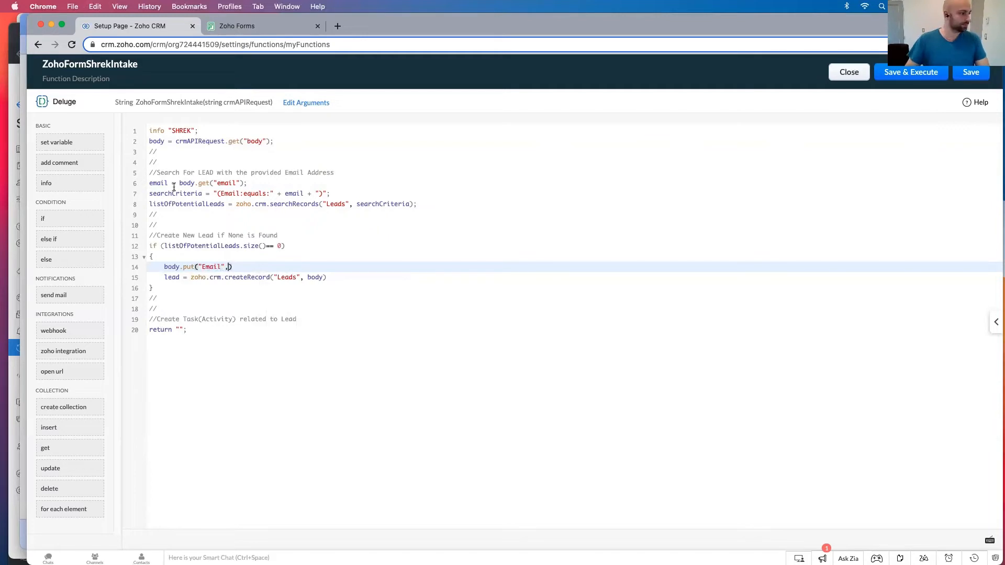
{"action": "double_click", "coordinate": [199, 182]}
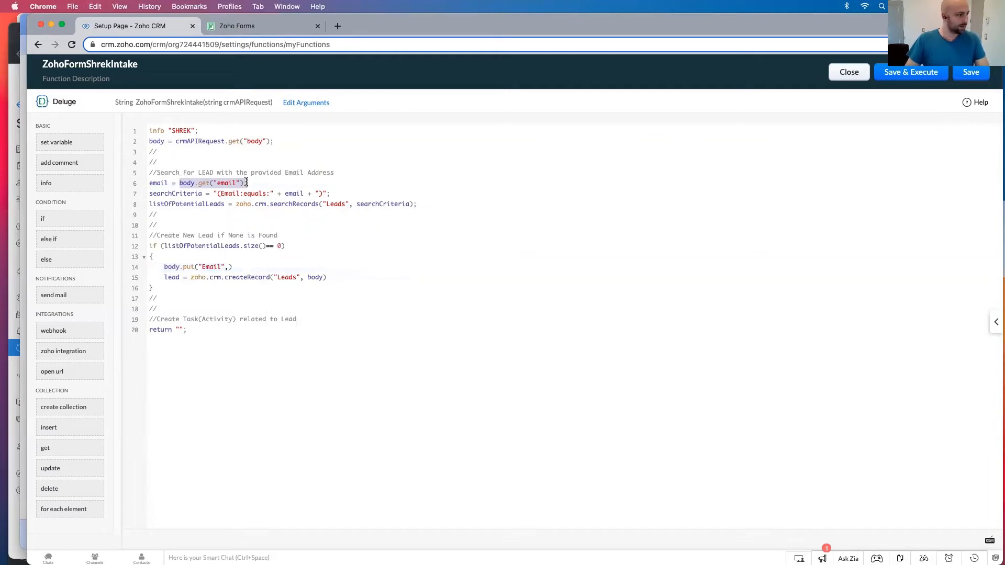
{"action": "left_click", "coordinate": [233, 267]}
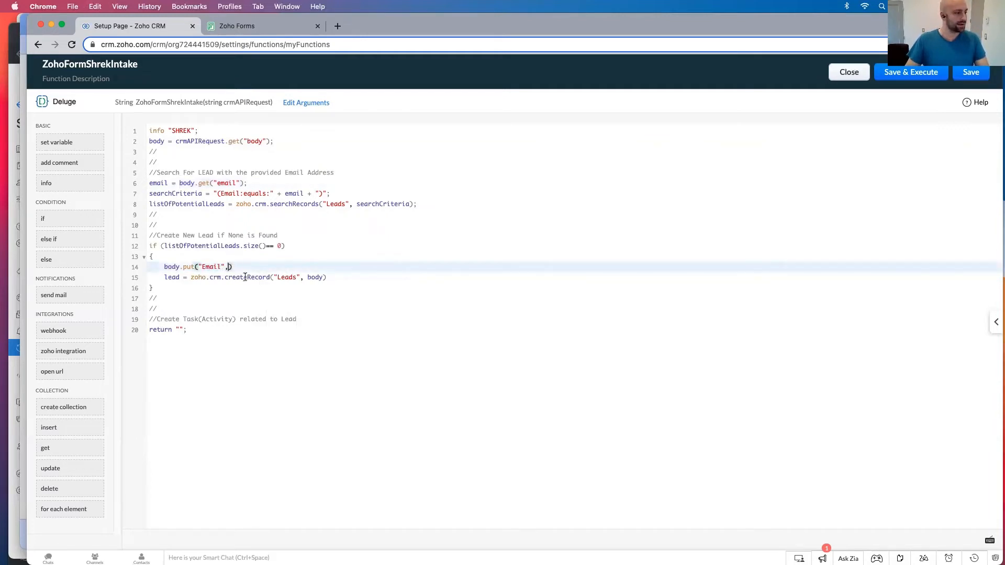
{"action": "type", "text": "body.get(\"email\"));"}
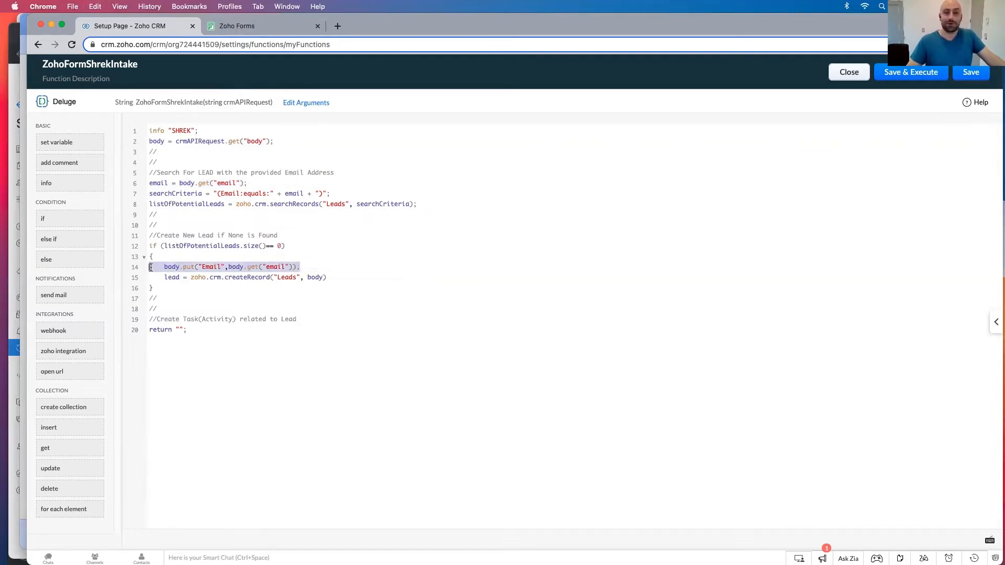
{"action": "left_click", "coordinate": [238, 25]}
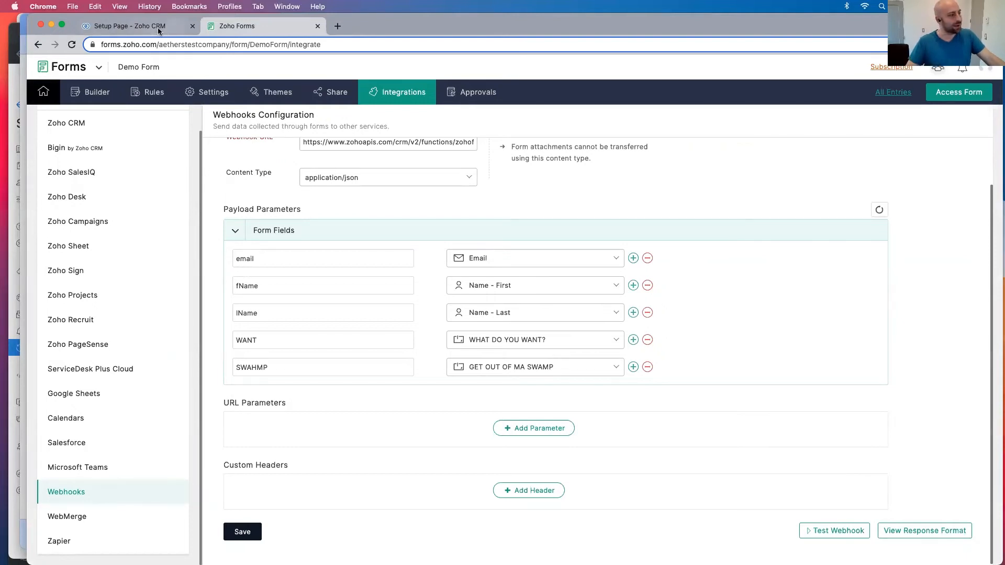
In a new Setup tab, look up the Potential Tenants field API names to confirm Email, then return to the Forms tab
{"action": "left_click", "coordinate": [127, 25]}
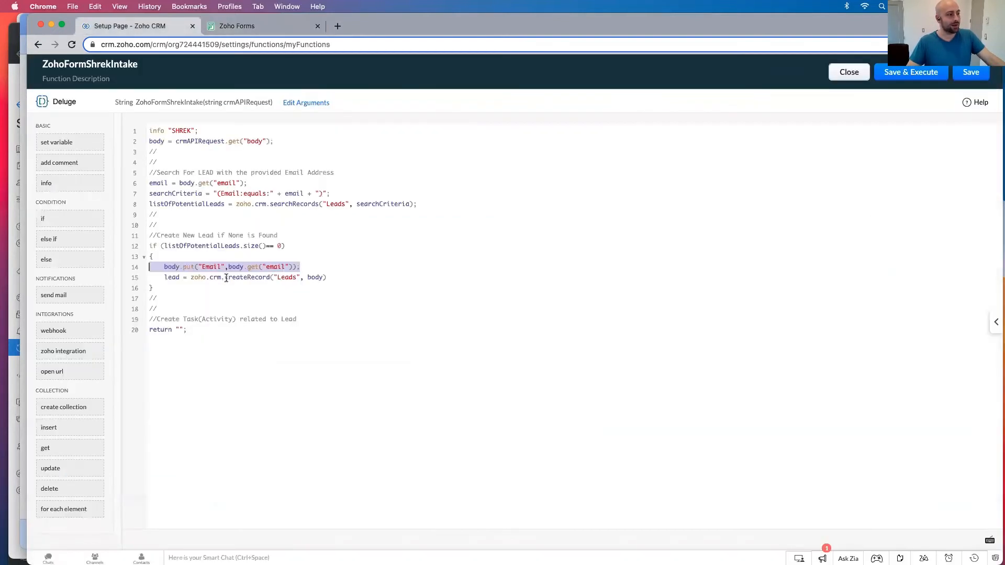
{"action": "left_click", "coordinate": [336, 25]}
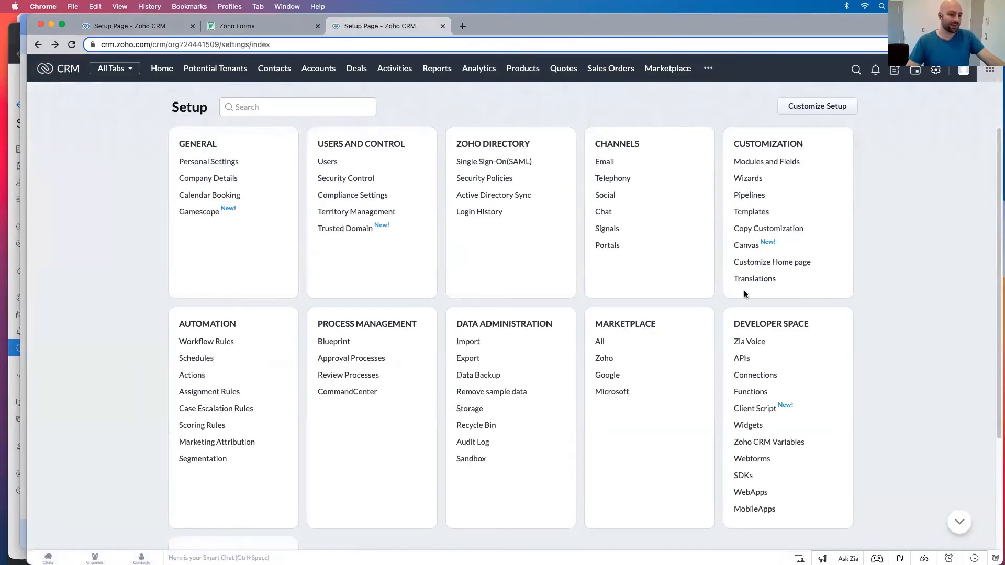
{"action": "left_click", "coordinate": [741, 358]}
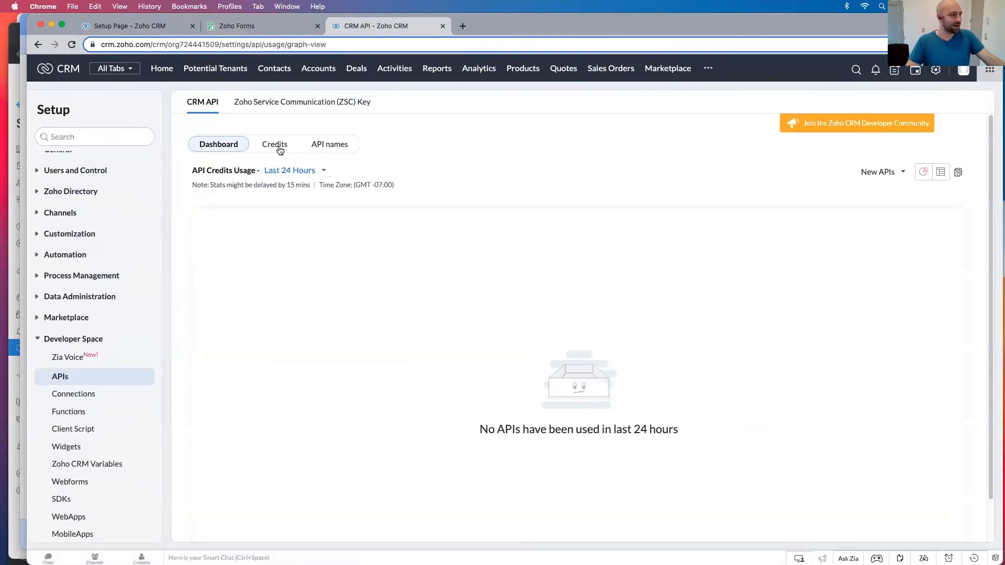
{"action": "left_click", "coordinate": [330, 143]}
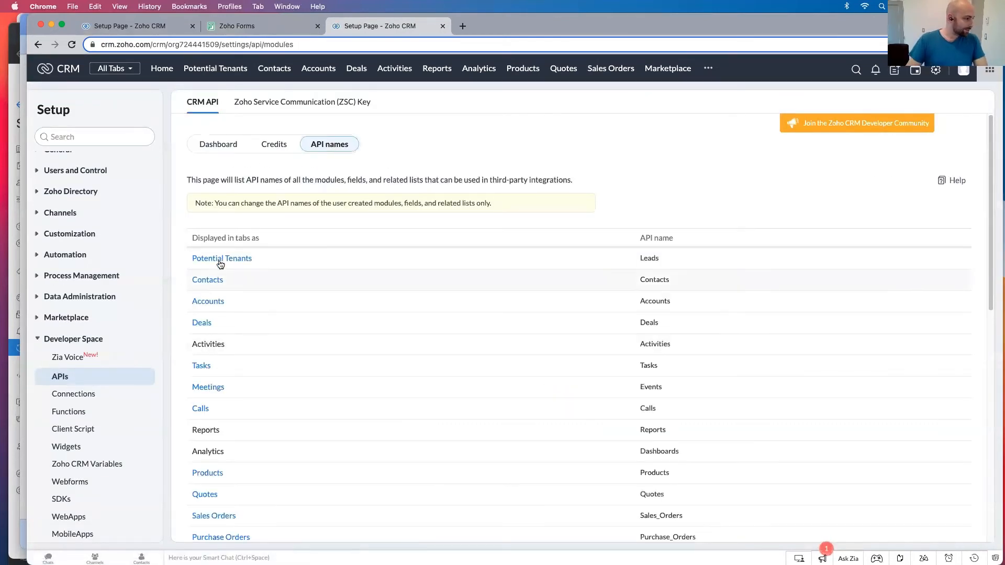
{"action": "left_click", "coordinate": [222, 258]}
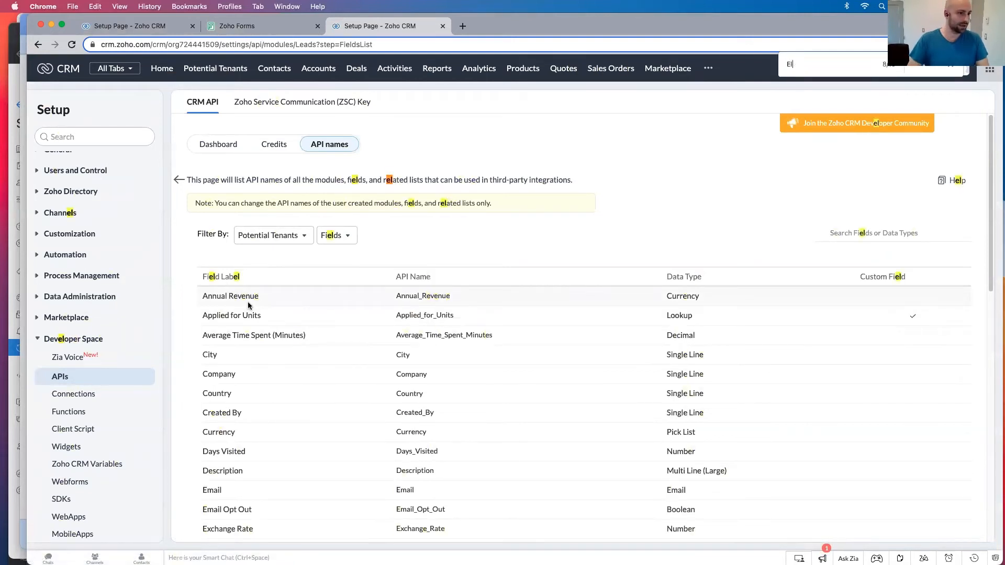
{"action": "type", "text": "mail"}
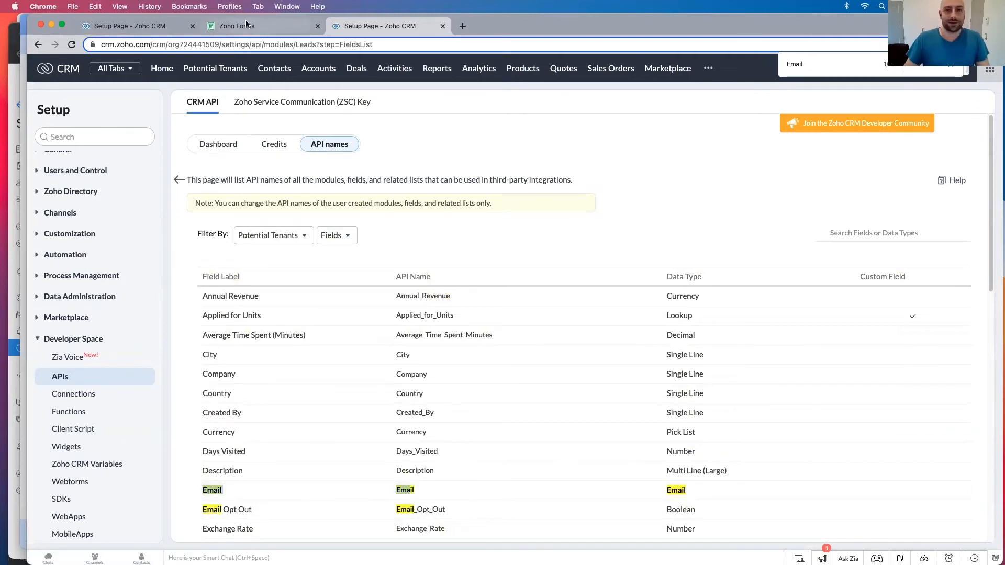
{"action": "left_click", "coordinate": [238, 25]}
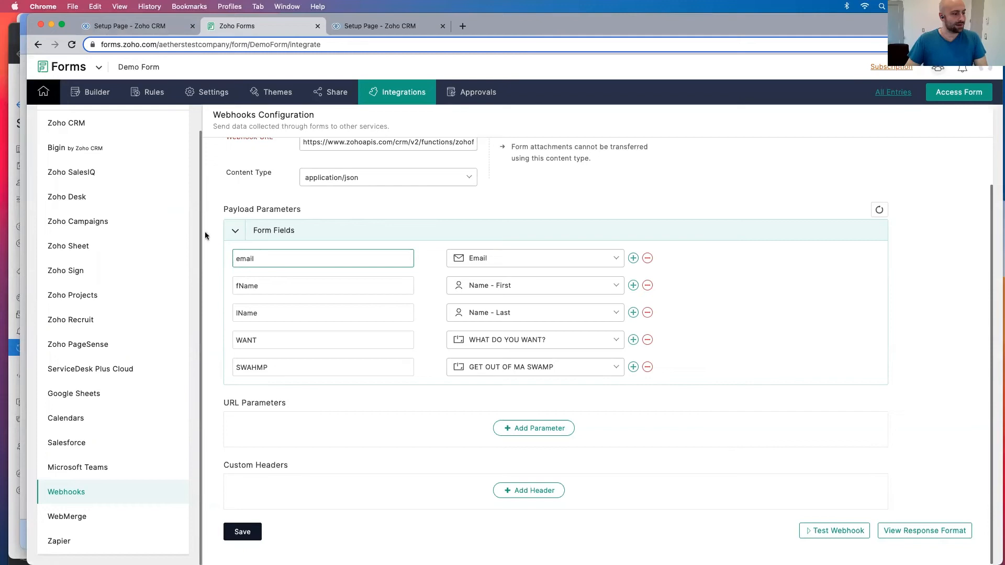
Add an else branch setting lead = listOfPotentialLeads.get(0); after the if block
{"action": "left_click", "coordinate": [128, 25]}
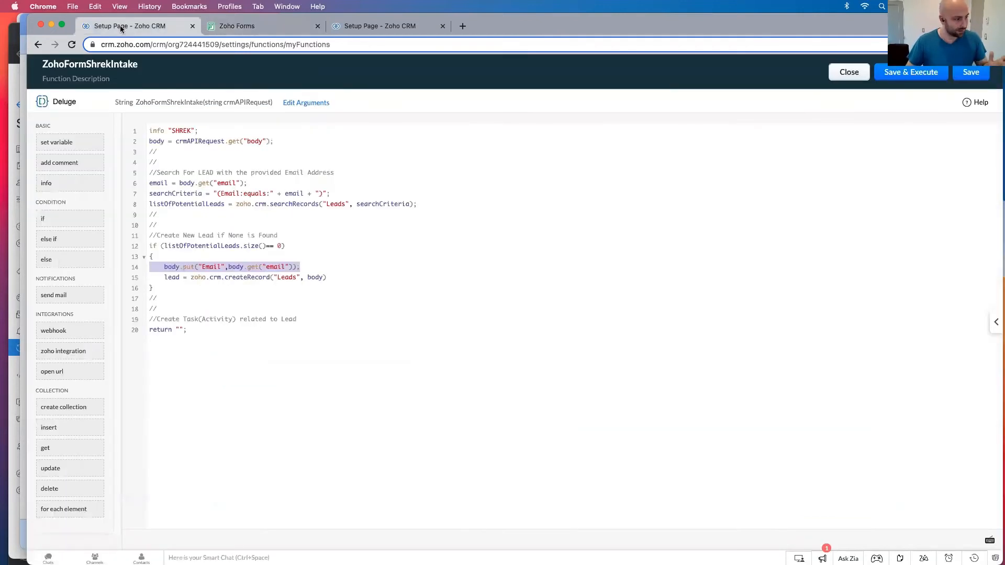
{"action": "left_click", "coordinate": [167, 276]}
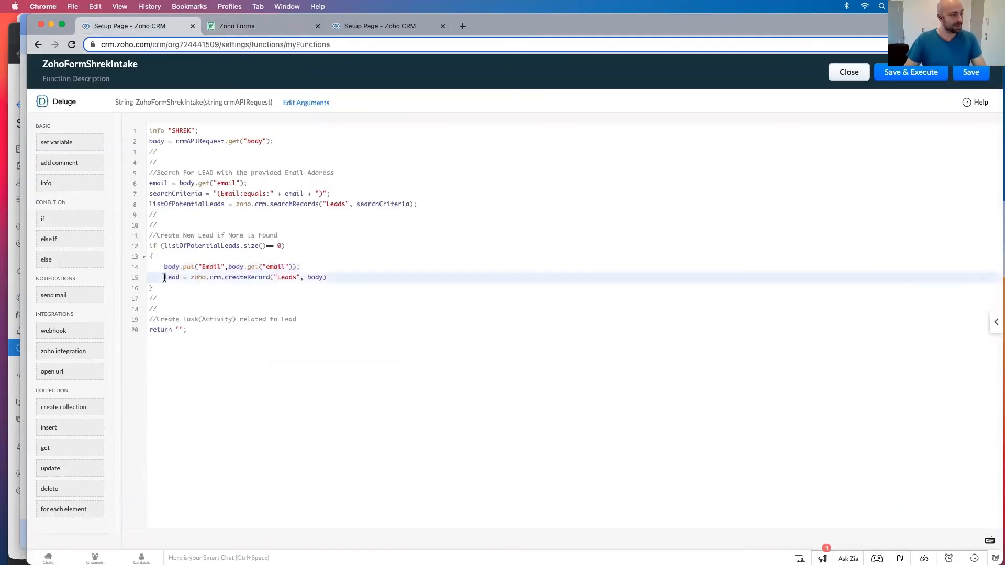
{"action": "type", "text": "else"}
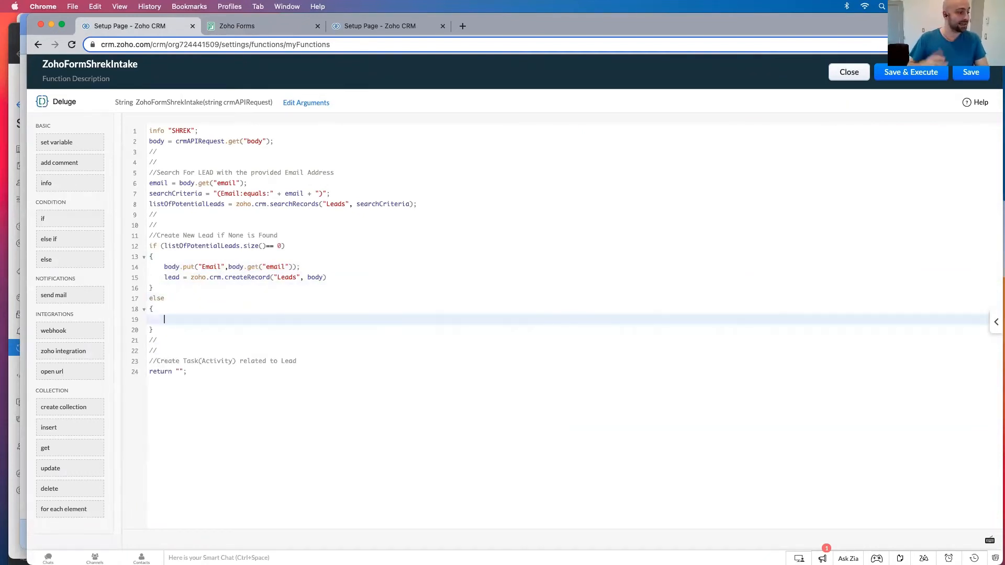
{"action": "type", "text": "led"}
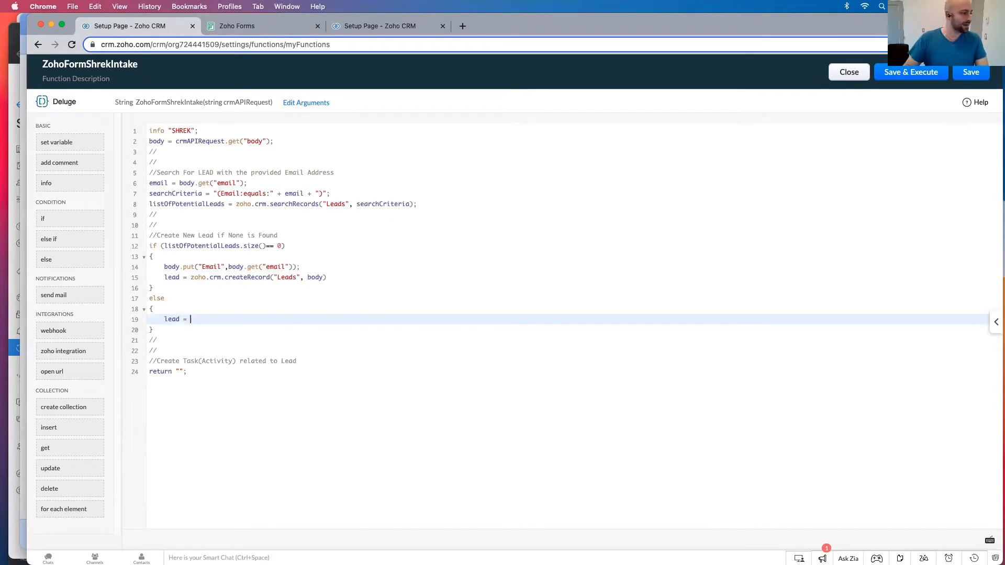
{"action": "double_click", "coordinate": [186, 205]}
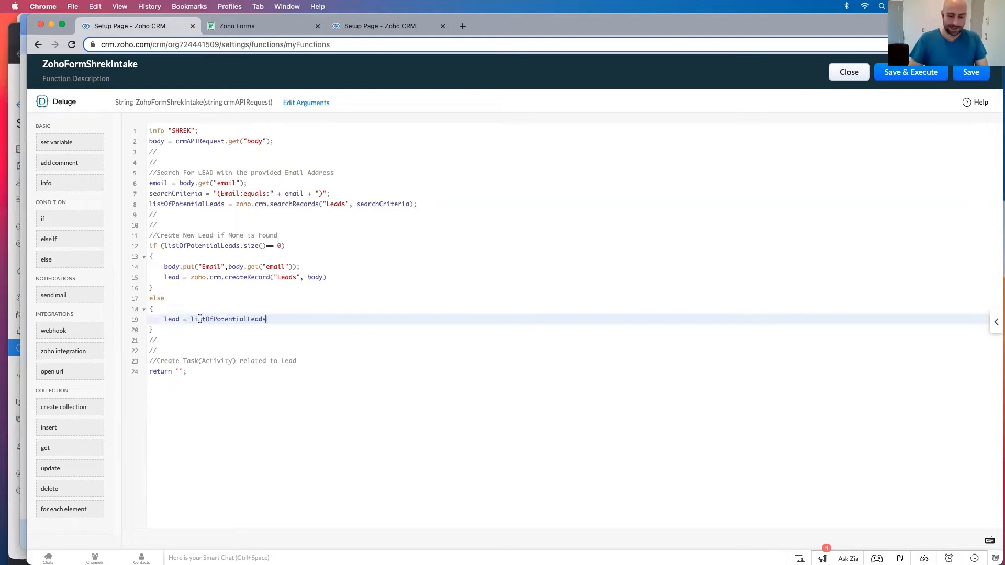
{"action": "type", "text": ".get(0);"}
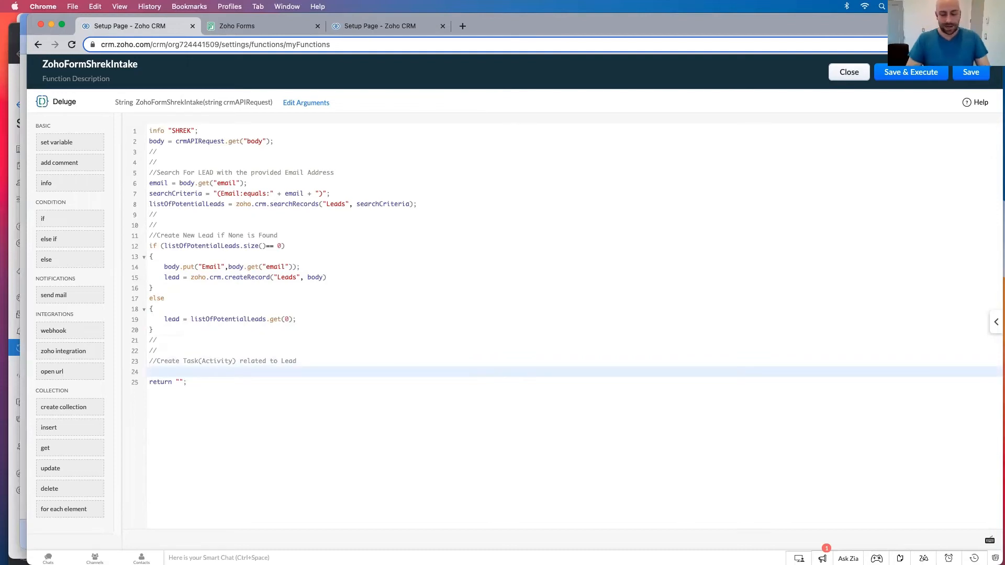
Write taskMap = map() under the Create Task comment
{"action": "type", "text": "task"}
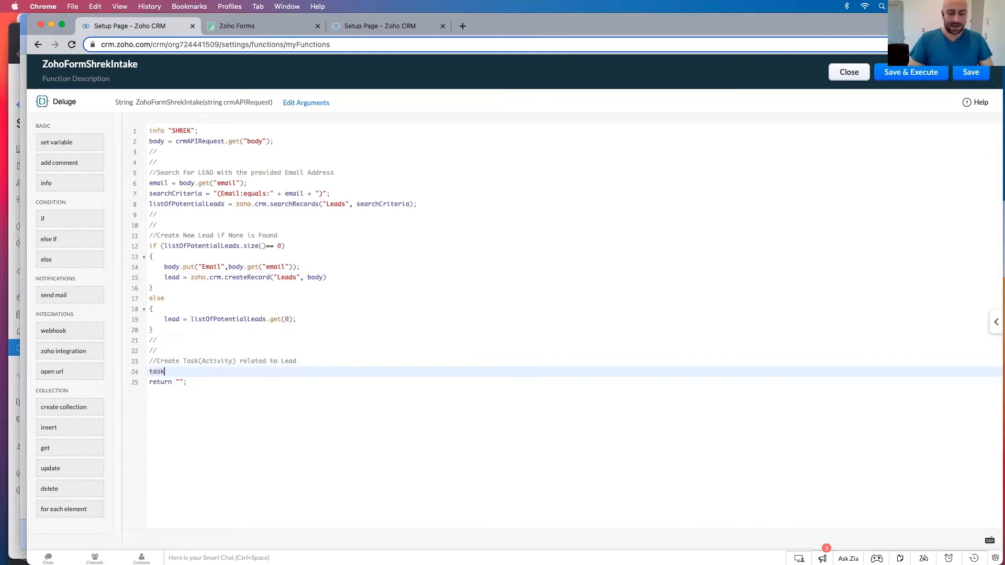
{"action": "type", "text": "Map ="}
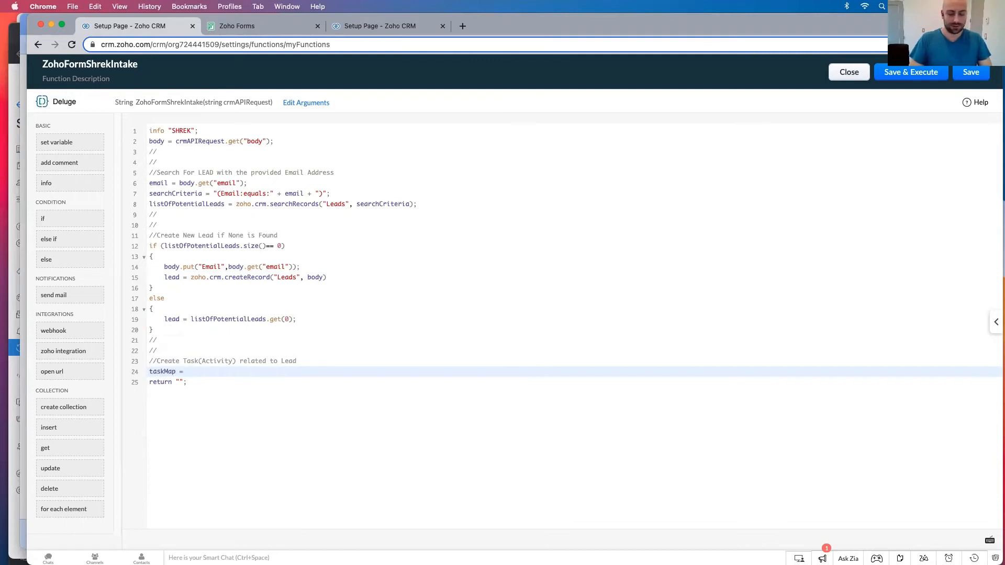
{"action": "type", "text": "map()"}
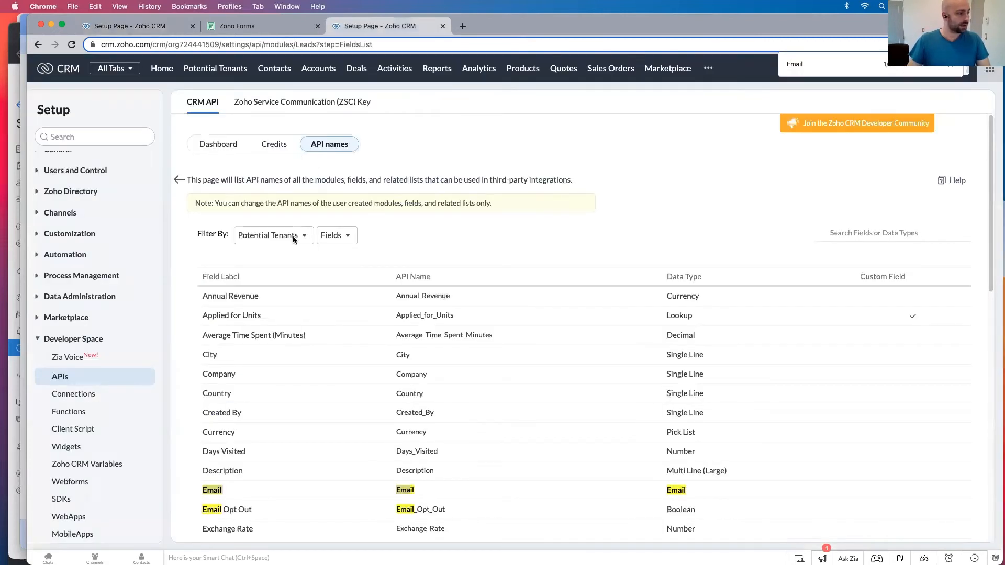
Filter the API names list to the Tasks module and review its field API names
{"action": "left_click", "coordinate": [272, 236]}
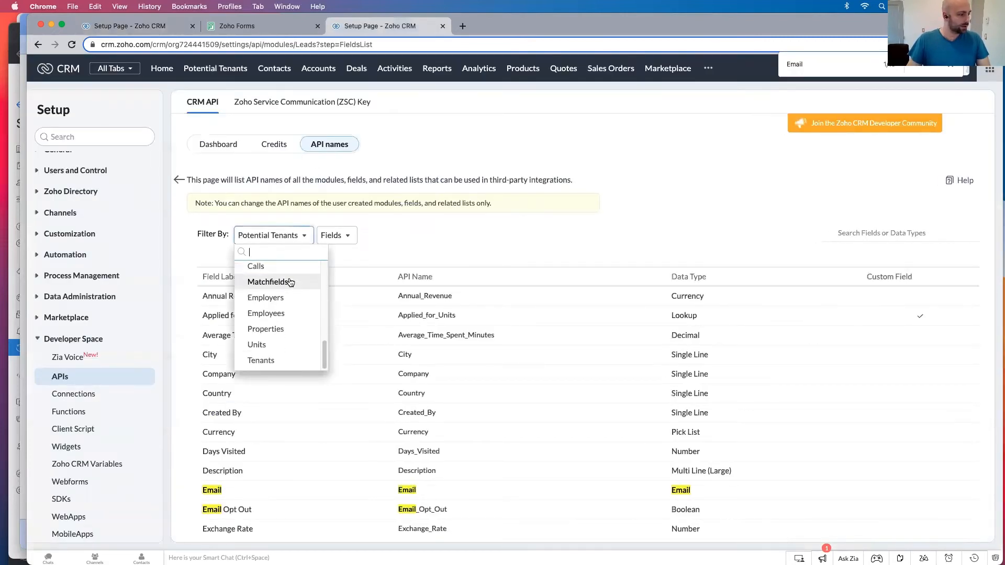
{"action": "type", "text": "a"}
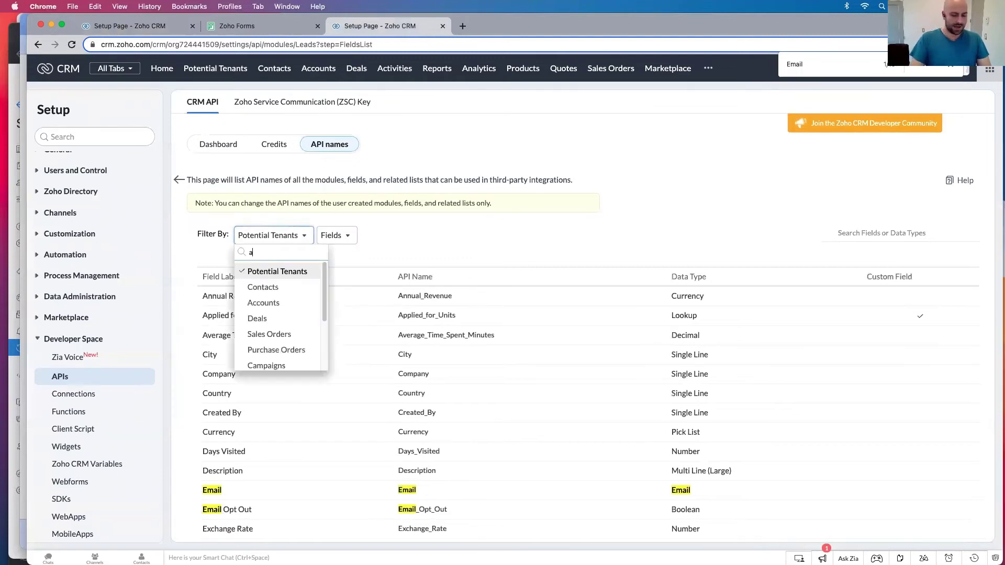
{"action": "type", "text": "ct"}
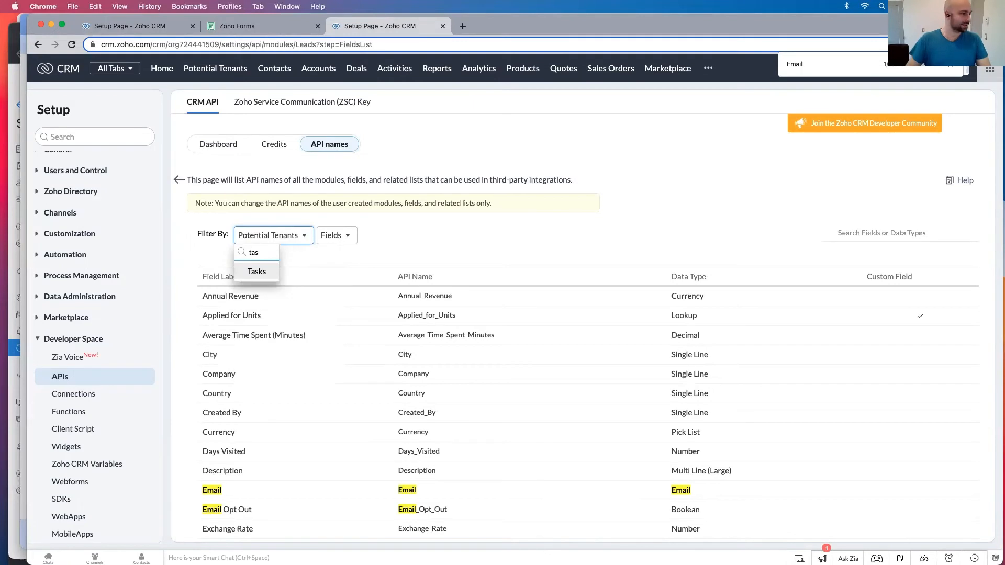
{"action": "left_click", "coordinate": [256, 272]}
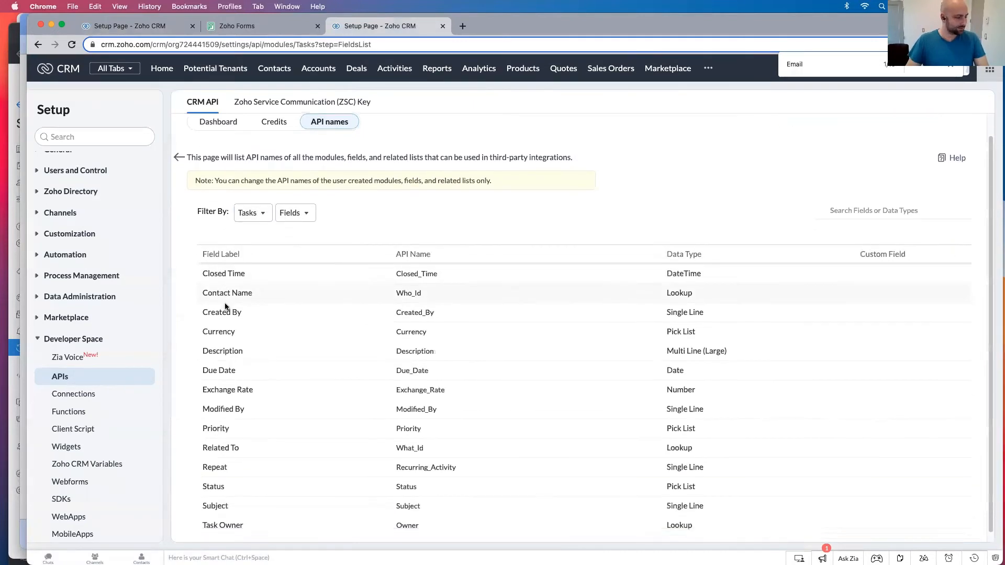
{"action": "scroll", "scroll_direction": "down", "scroll_amount": 3}
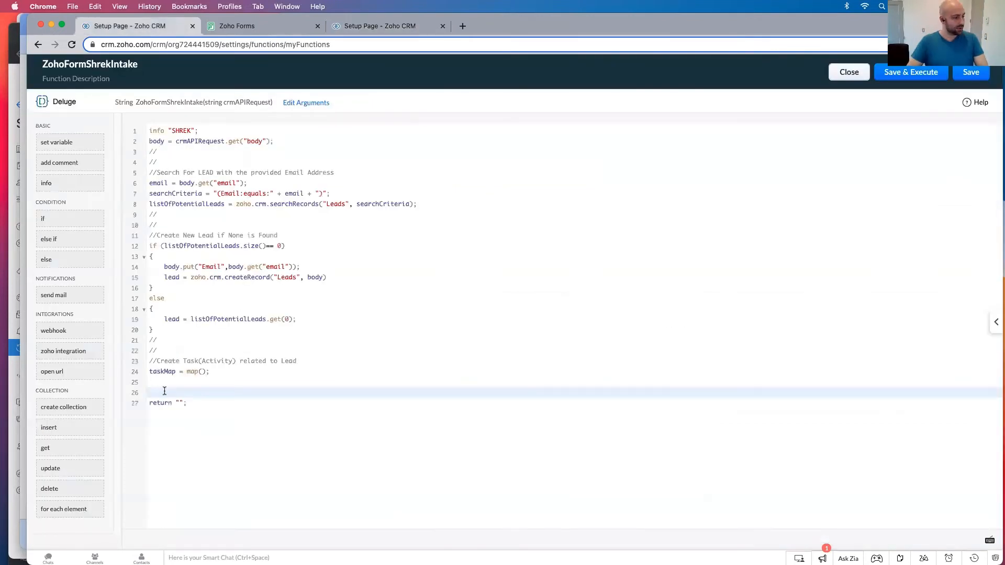
Add task = zoho.crm.createRecord("Tasks", taskMap) below the taskMap initialisation
{"action": "type", "text": "task = z"}
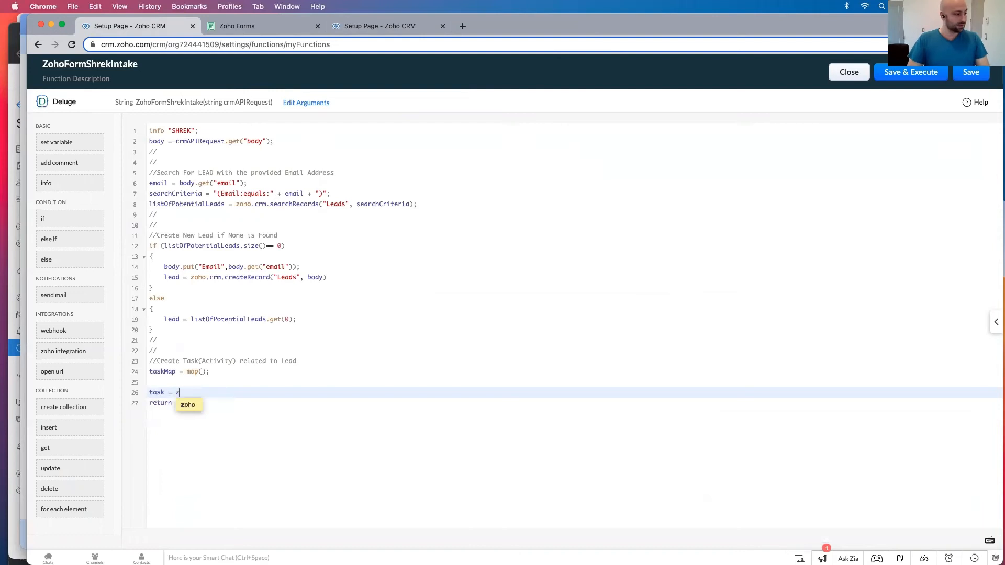
{"action": "type", "text": "oho"}
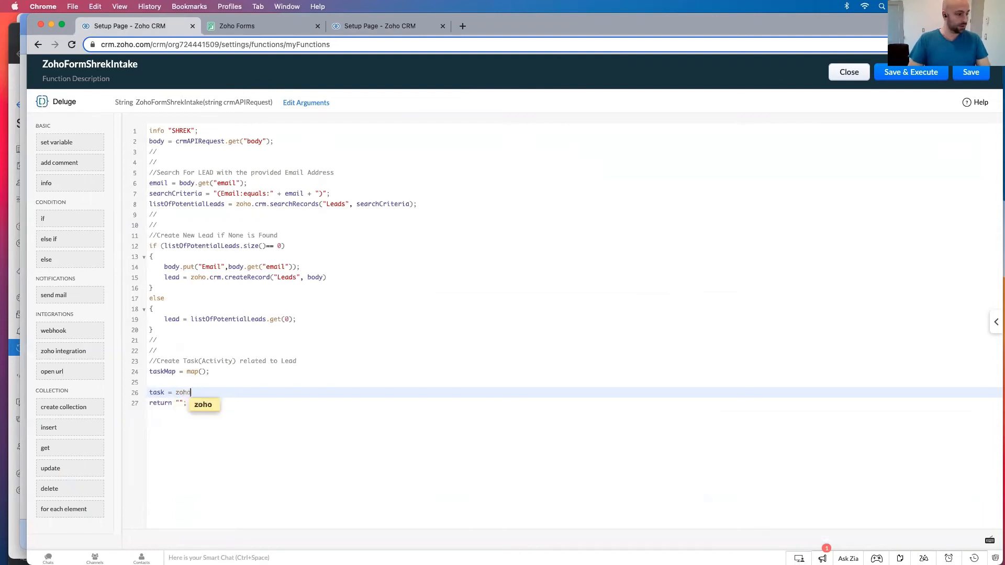
{"action": "type", "text": ".crm.cr"}
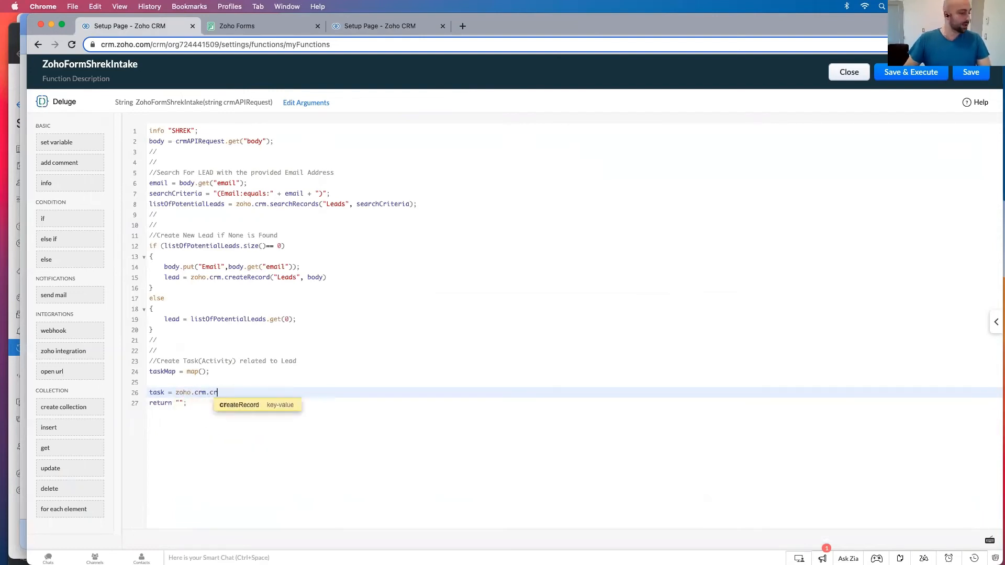
{"action": "left_click", "coordinate": [239, 404]}
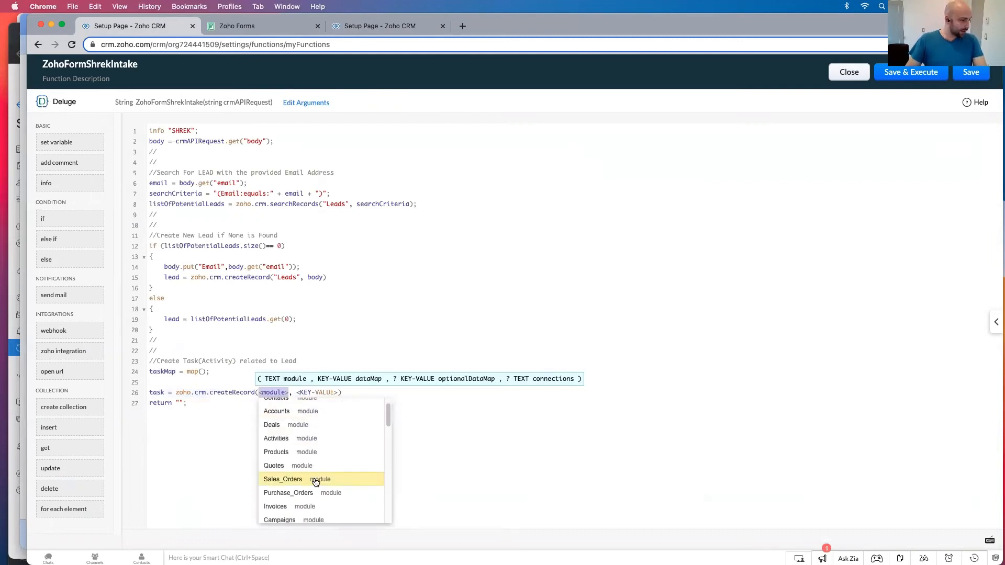
{"action": "scroll", "scroll_direction": "down", "scroll_amount": 3}
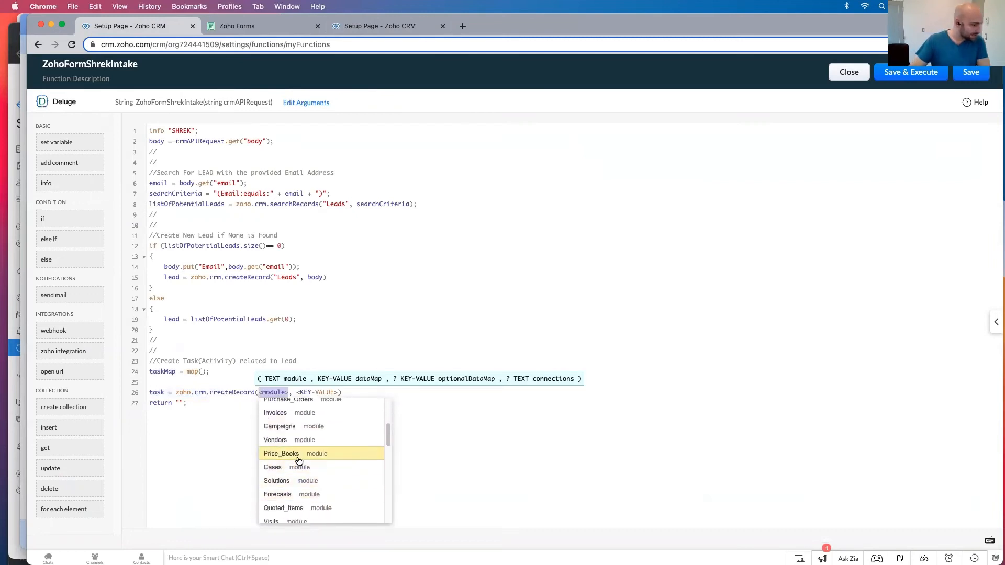
{"action": "scroll", "scroll_direction": "down", "scroll_amount": 3}
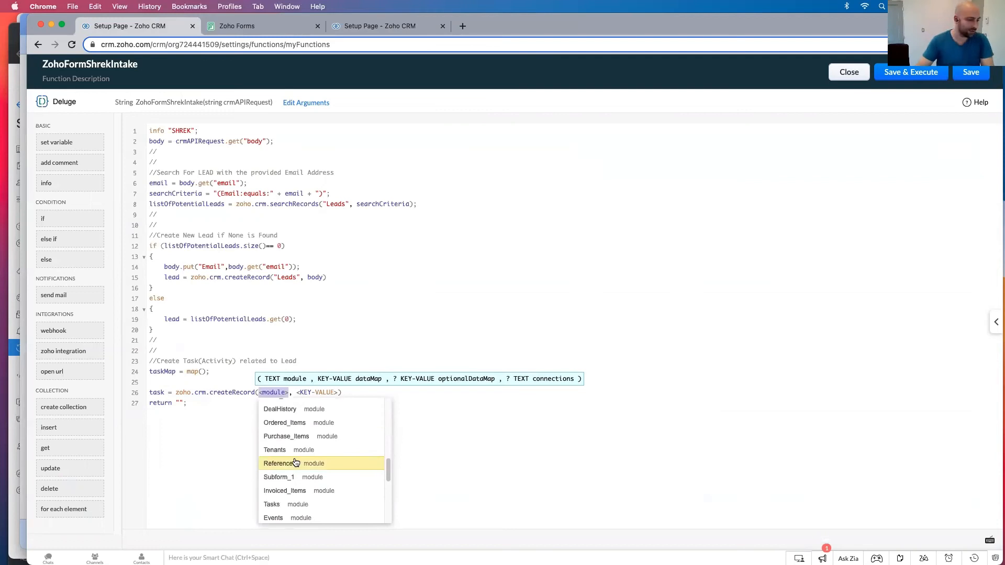
{"action": "left_click", "coordinate": [271, 505]}
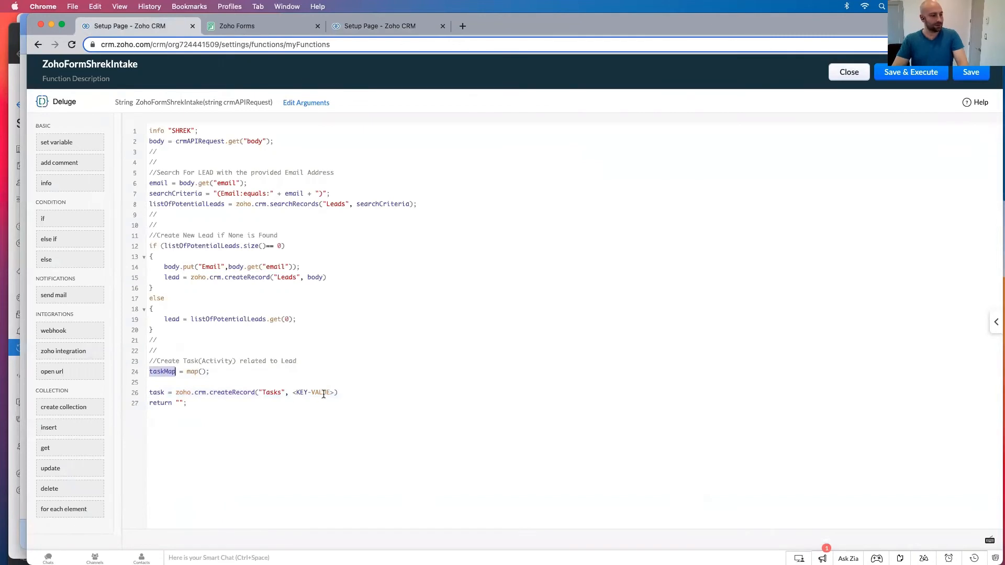
{"action": "double_click", "coordinate": [313, 392]}
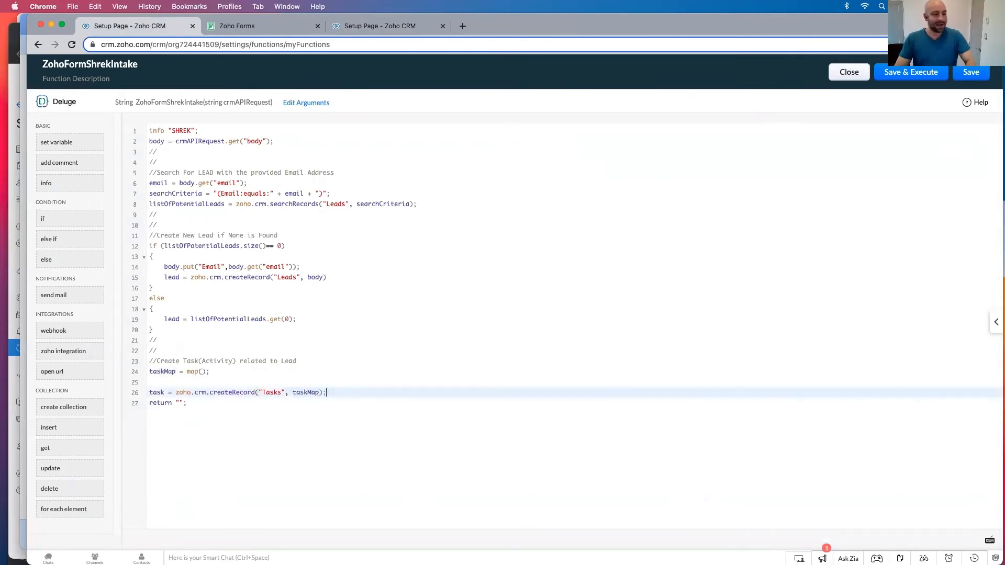
{"action": "mouse_move", "coordinate": [162, 425]}
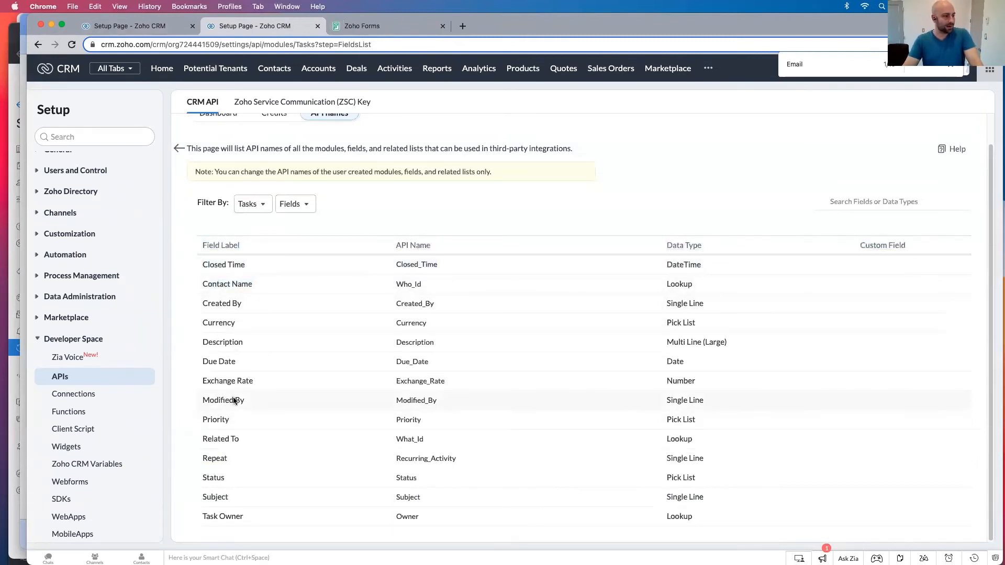
{"action": "mouse_move", "coordinate": [295, 446]}
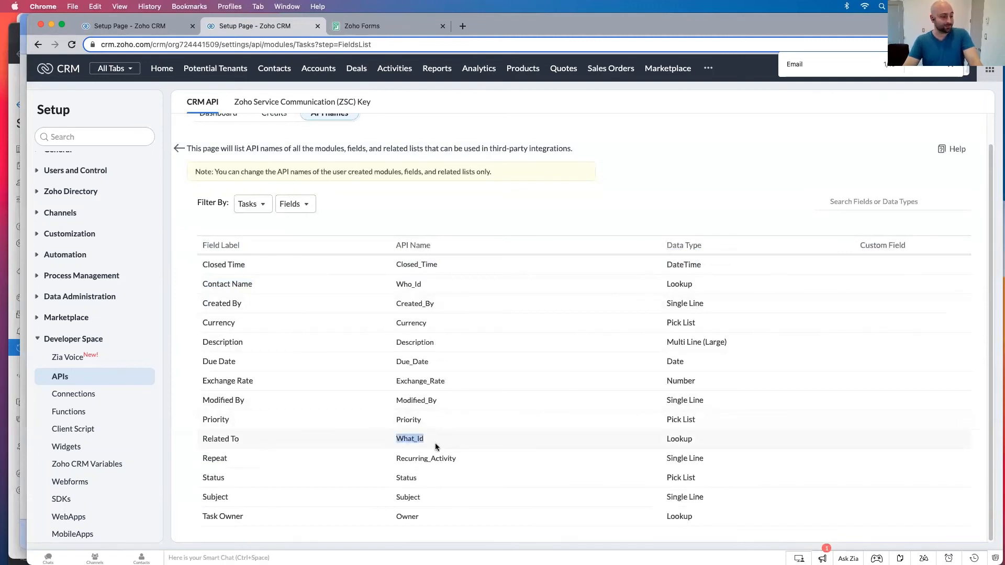
{"action": "mouse_move", "coordinate": [455, 389]}
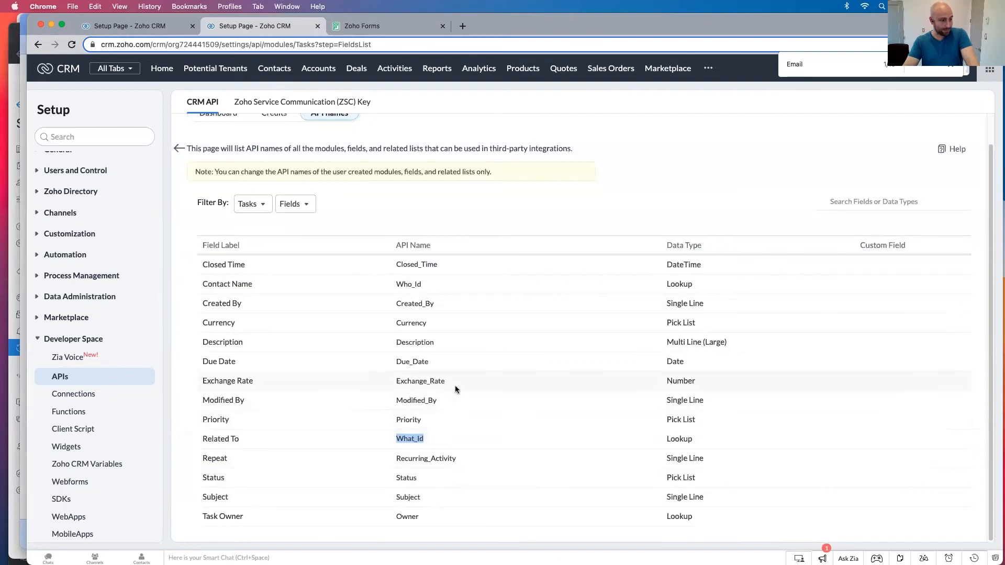
{"action": "mouse_move", "coordinate": [408, 272]}
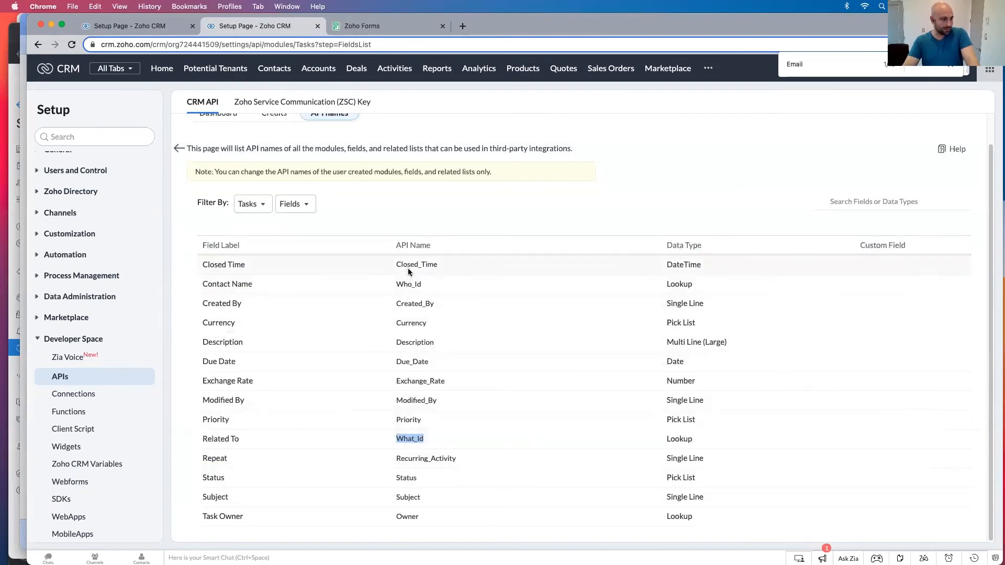
{"action": "mouse_move", "coordinate": [400, 356]}
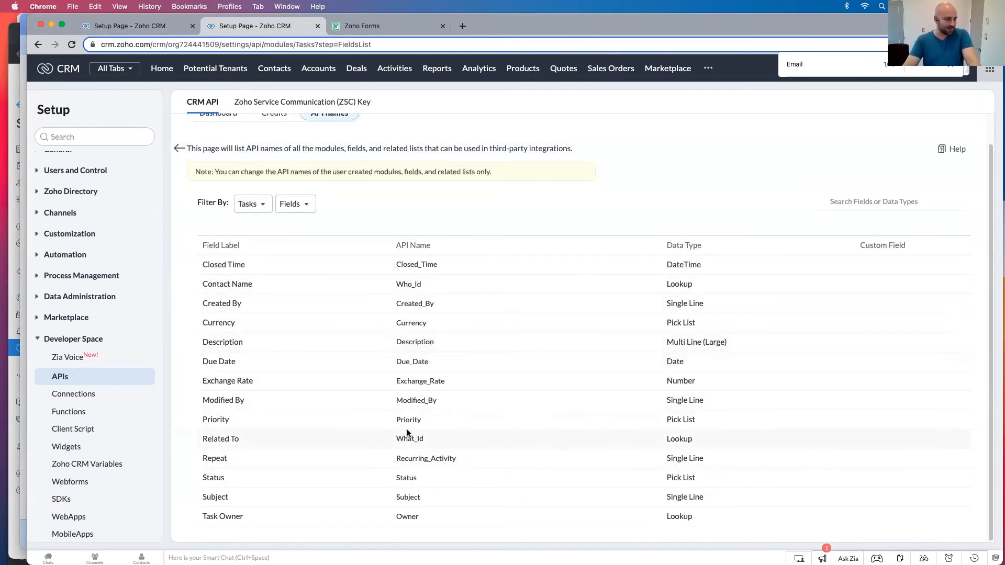
{"action": "mouse_move", "coordinate": [396, 489]}
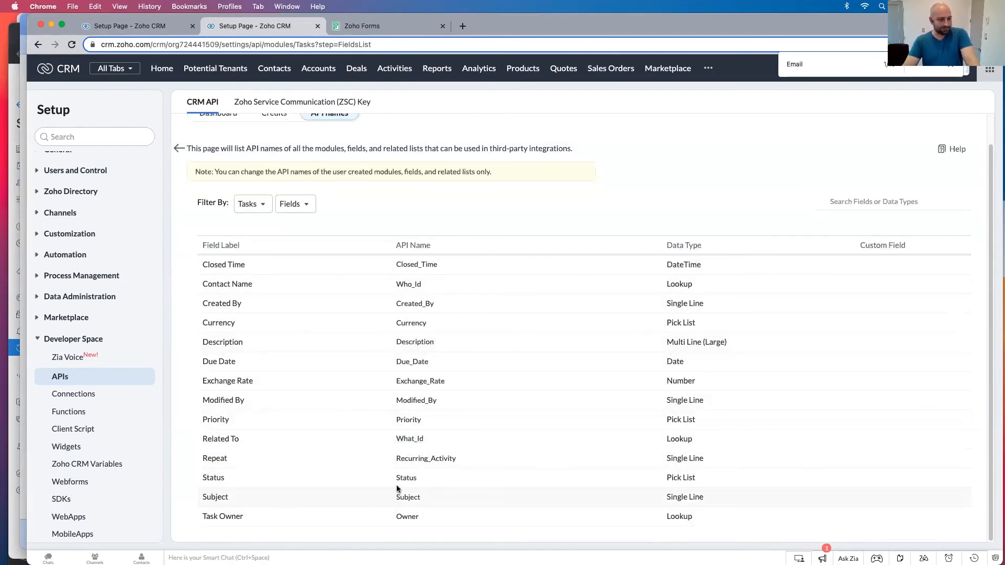
{"action": "mouse_move", "coordinate": [400, 381]}
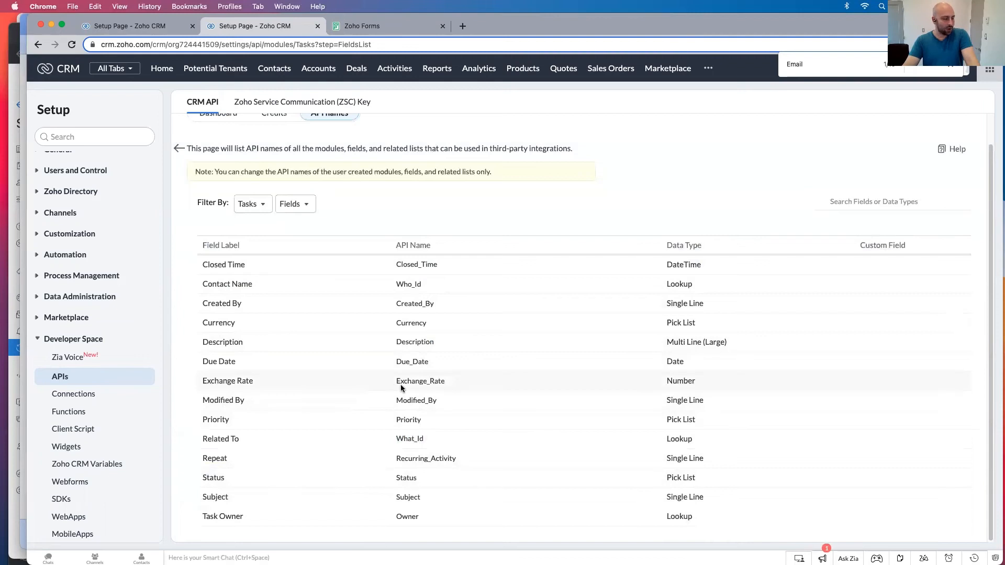
{"action": "mouse_move", "coordinate": [402, 368]}
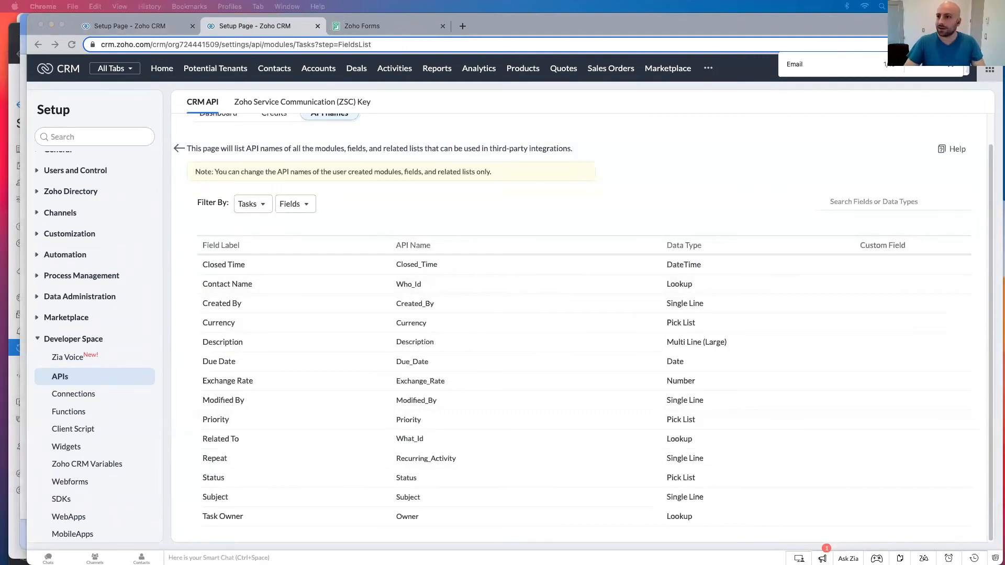
Copy What_Id and Who_Id from the Tasks API names and add them as //What_Id and //Who_Id comments
{"action": "type", "text": "tas"}
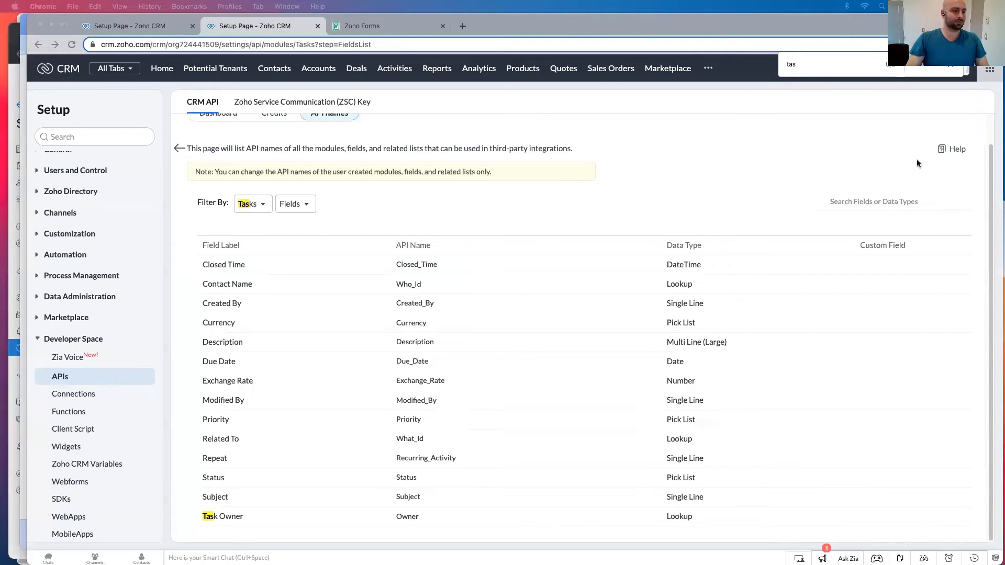
{"action": "left_click", "coordinate": [127, 25]}
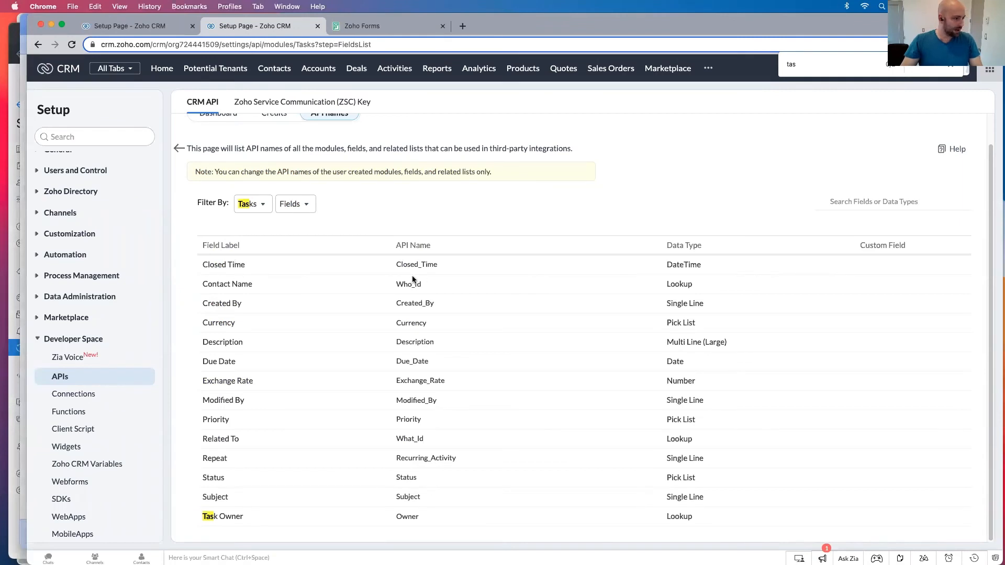
{"action": "mouse_move", "coordinate": [428, 441]}
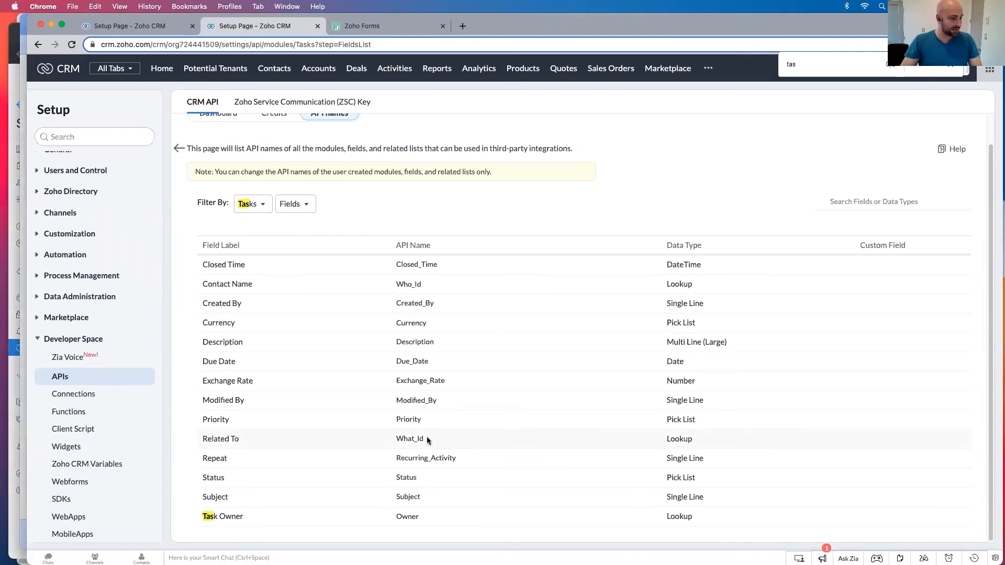
{"action": "double_click", "coordinate": [409, 439]}
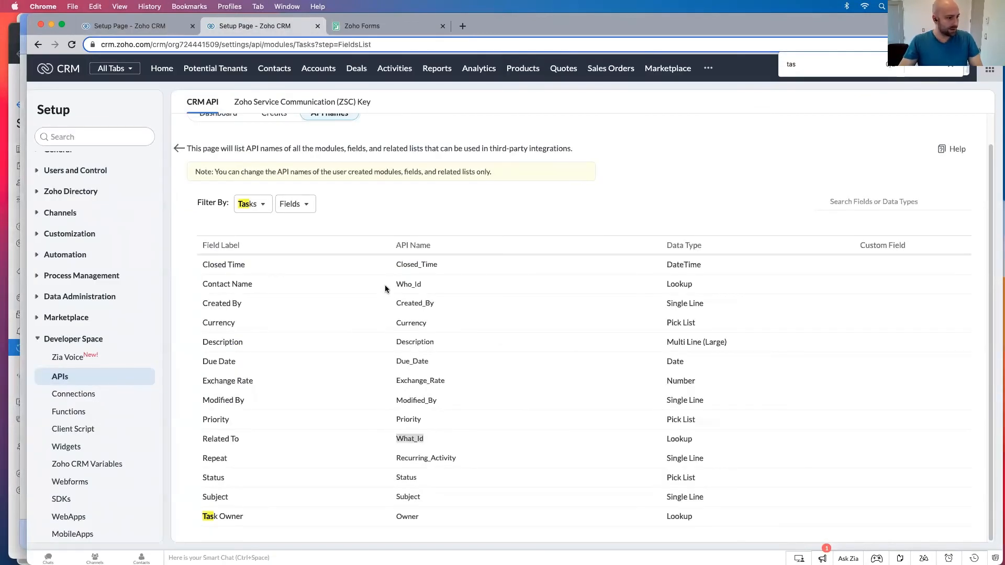
{"action": "double_click", "coordinate": [408, 284]}
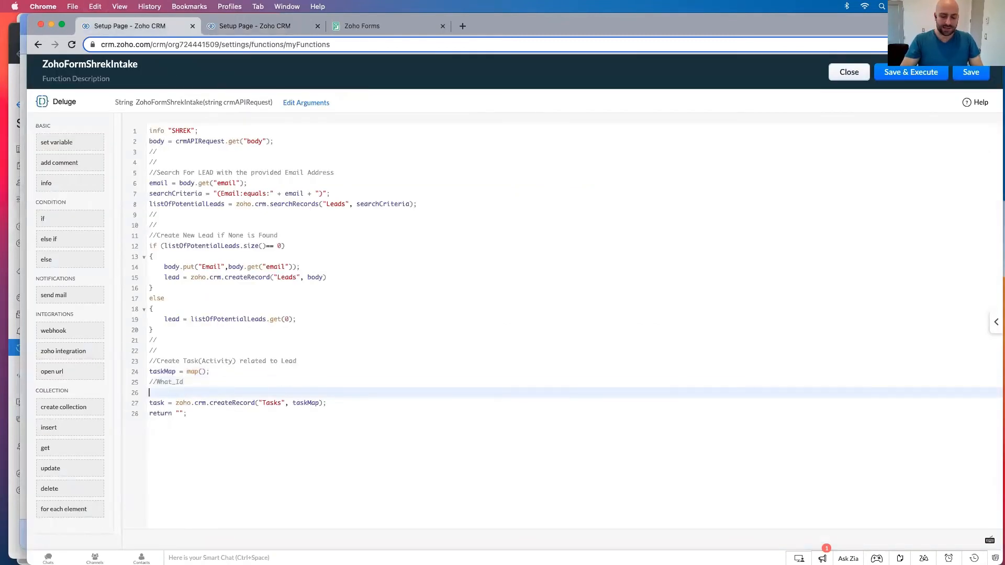
{"action": "type", "text": "//Who_Id"}
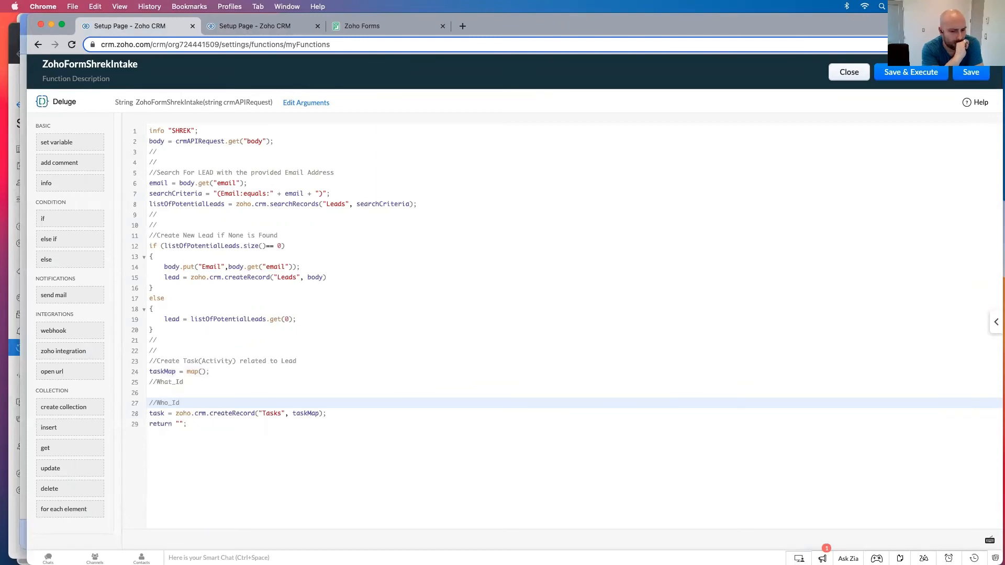
{"action": "left_click", "coordinate": [180, 402]}
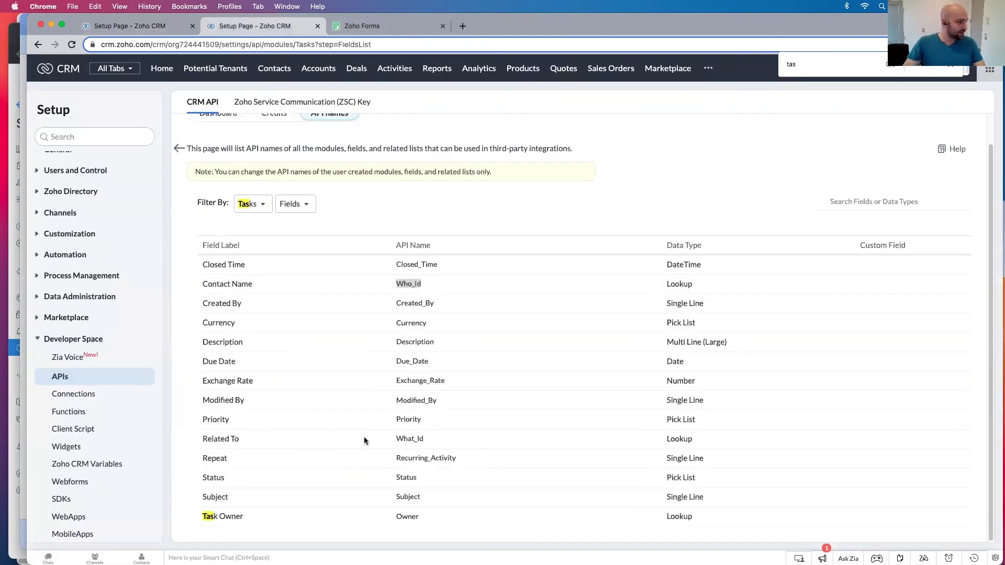
{"action": "mouse_move", "coordinate": [206, 500]}
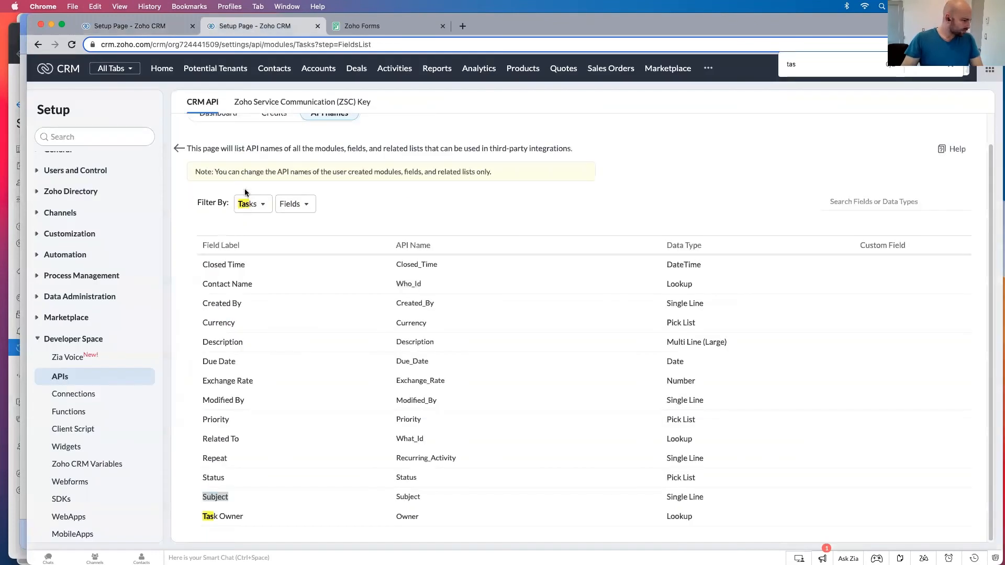
{"action": "mouse_move", "coordinate": [403, 409]}
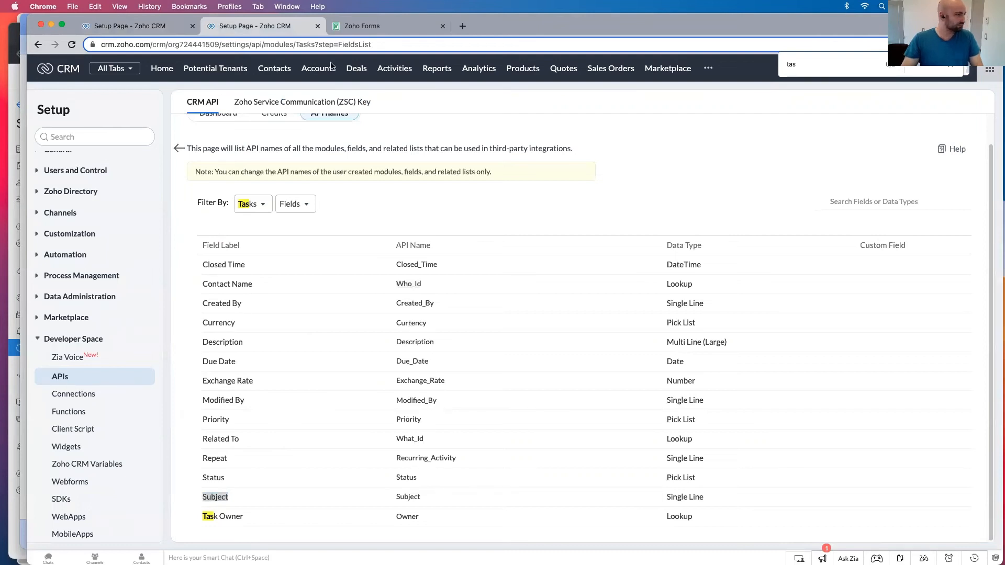
Return to the function editor to add the //Subject comment above the createRecord line
{"action": "left_click", "coordinate": [128, 25]}
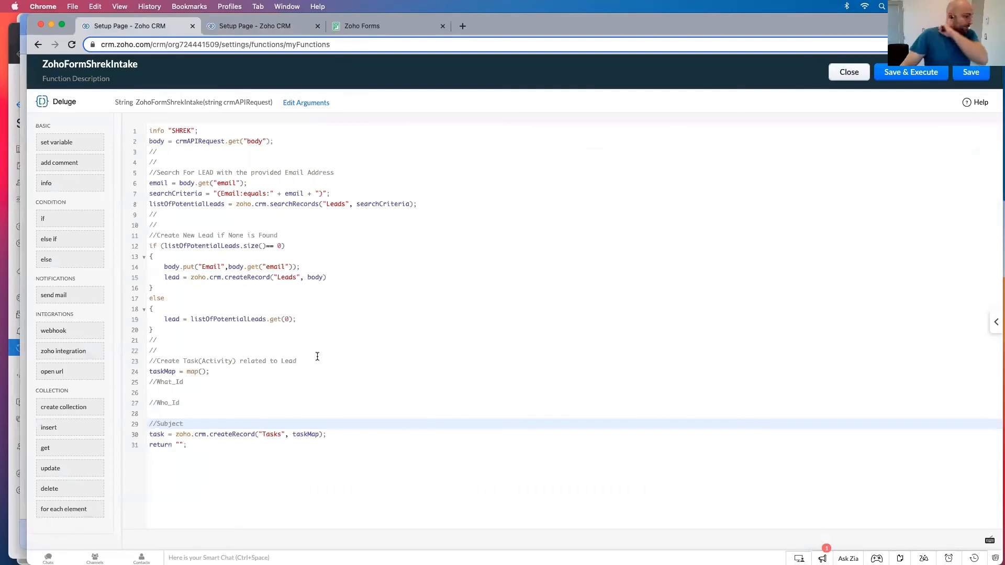
Add taskMap.put("What_Id", lead.get("id")) below the What_Id comment
{"action": "double_click", "coordinate": [161, 370]}
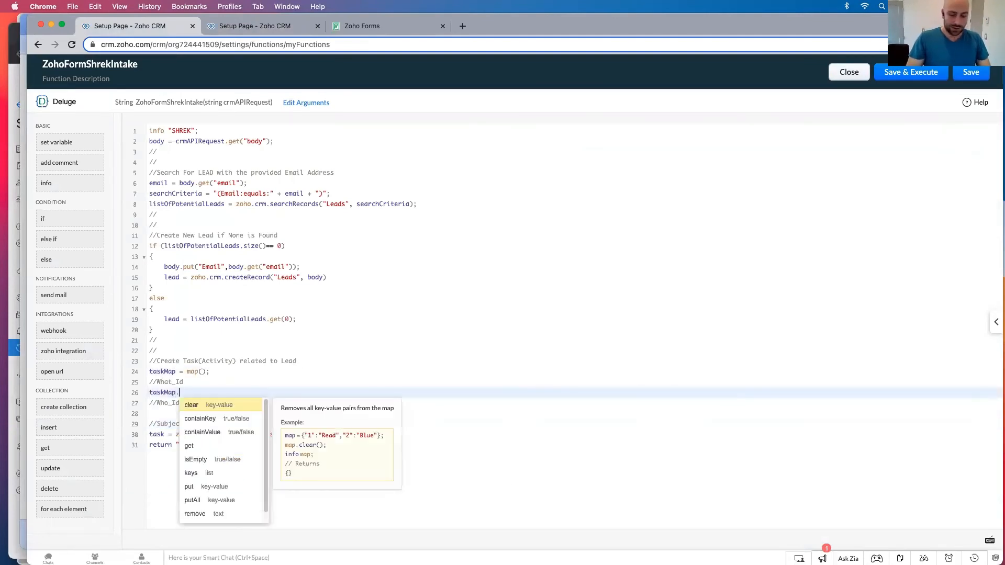
{"action": "left_click", "coordinate": [188, 486]}
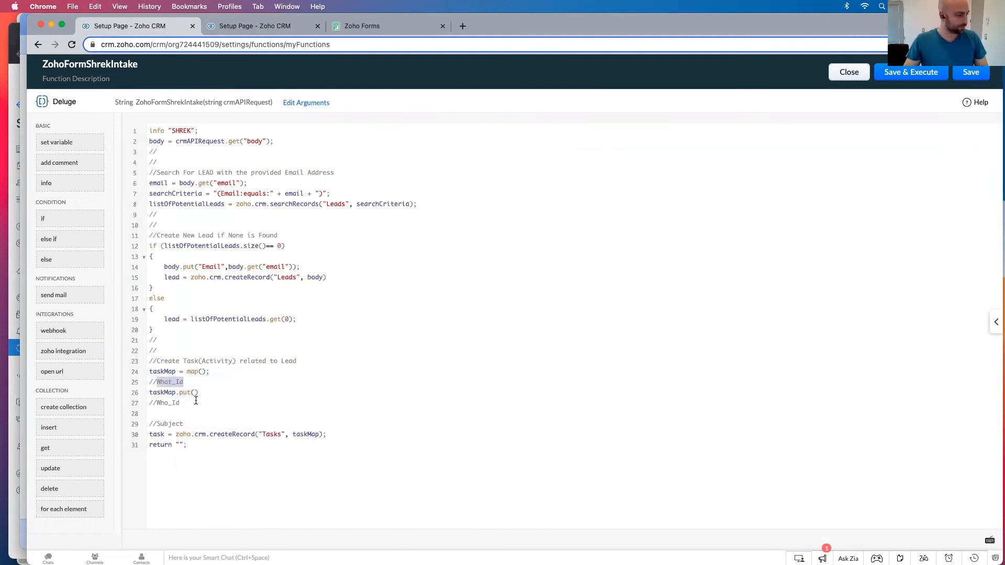
{"action": "type", "text": "\"What_Id\""}
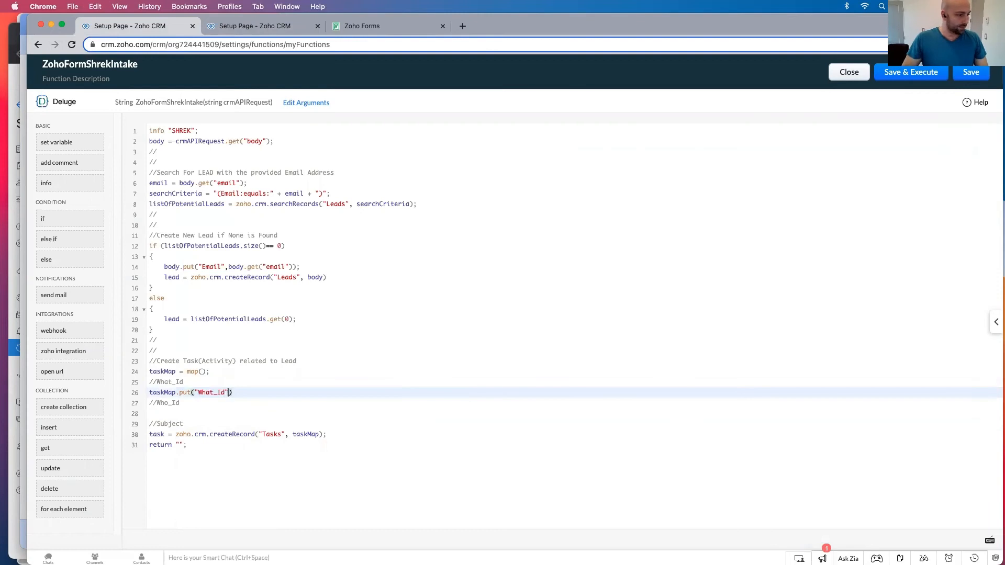
{"action": "type", "text": ","}
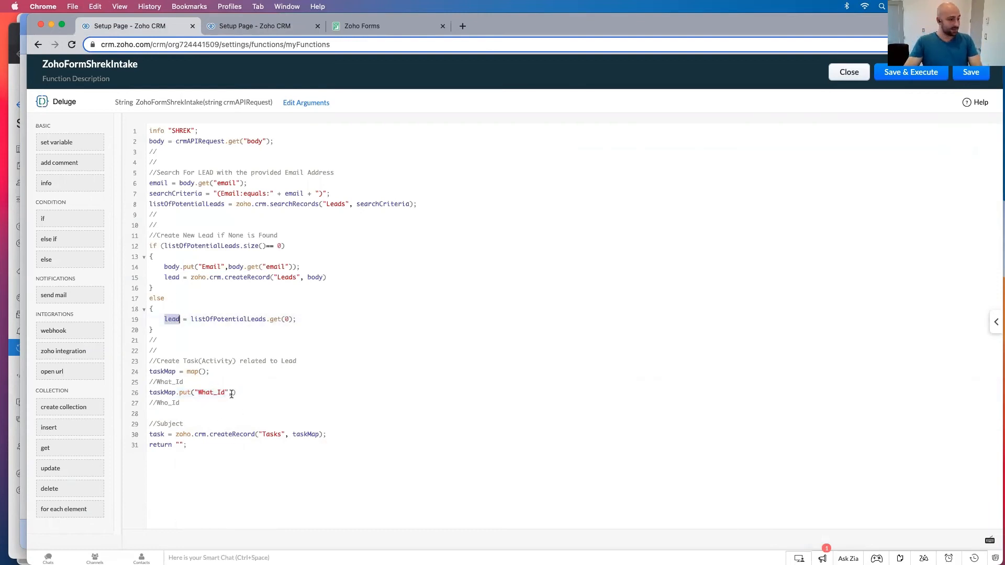
{"action": "type", "text": ",lead.gey"}
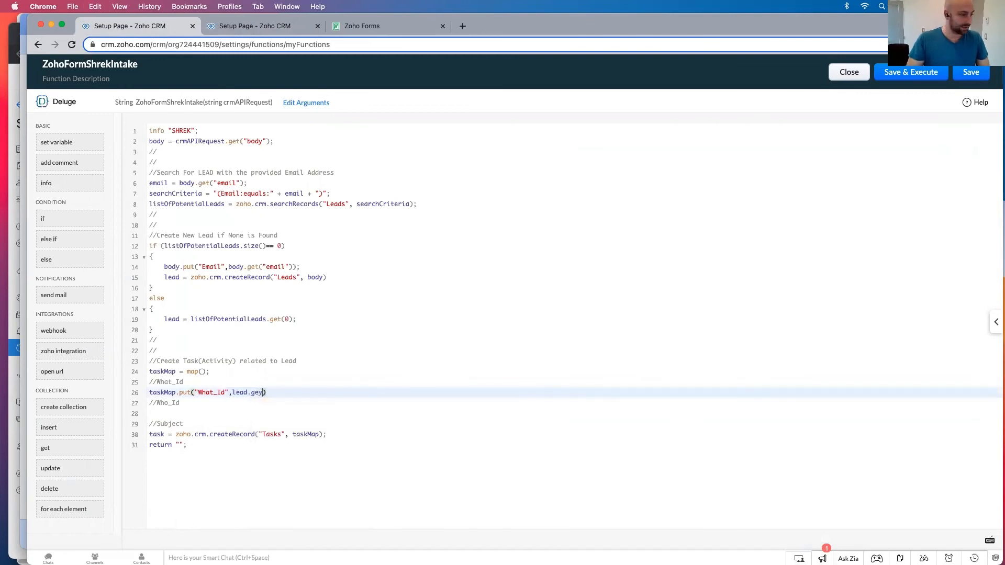
{"action": "type", "text": "(\"\""}
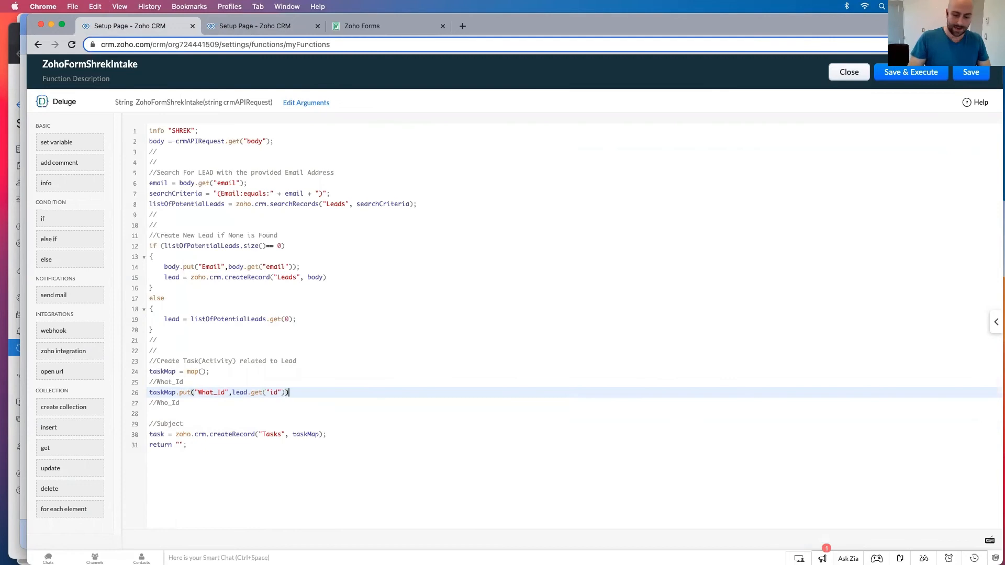
Duplicate the line into a commented Who_Id put and a Subject put "GET OUT OF MA SWAMHP!"
{"action": "triple_click", "coordinate": [217, 392]}
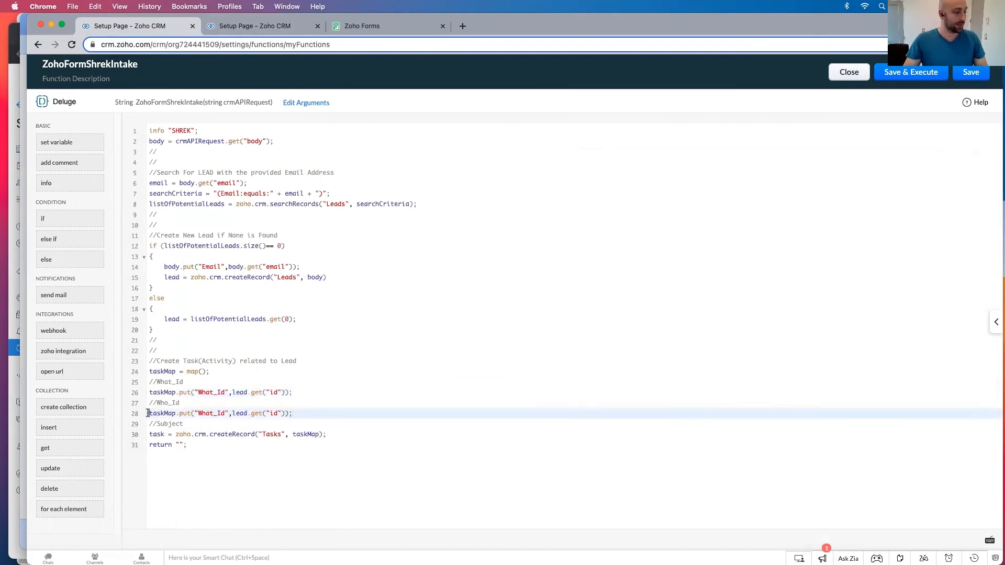
{"action": "double_click", "coordinate": [166, 402]}
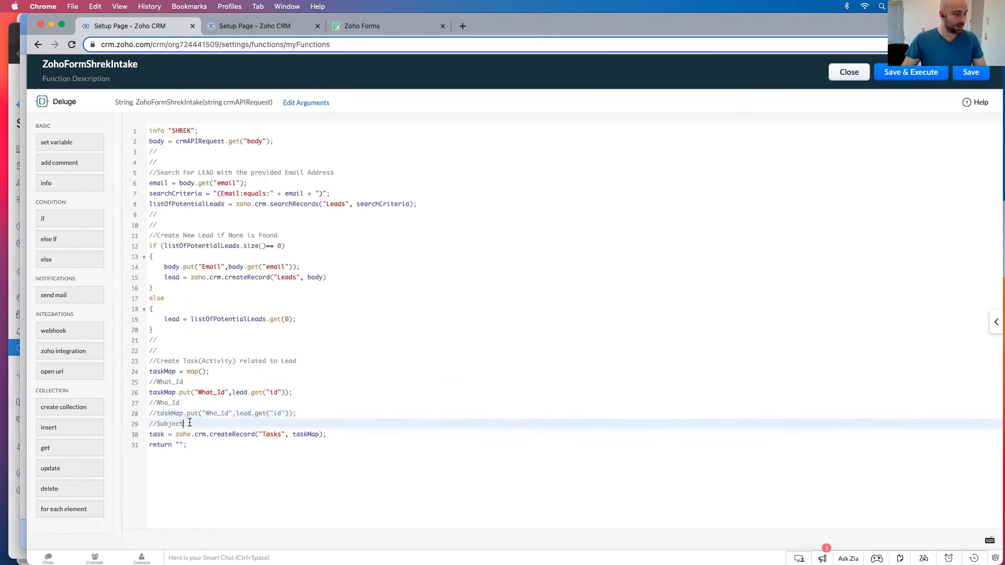
{"action": "type", "text": "Who_Id\",lead.get(\"id\"));"}
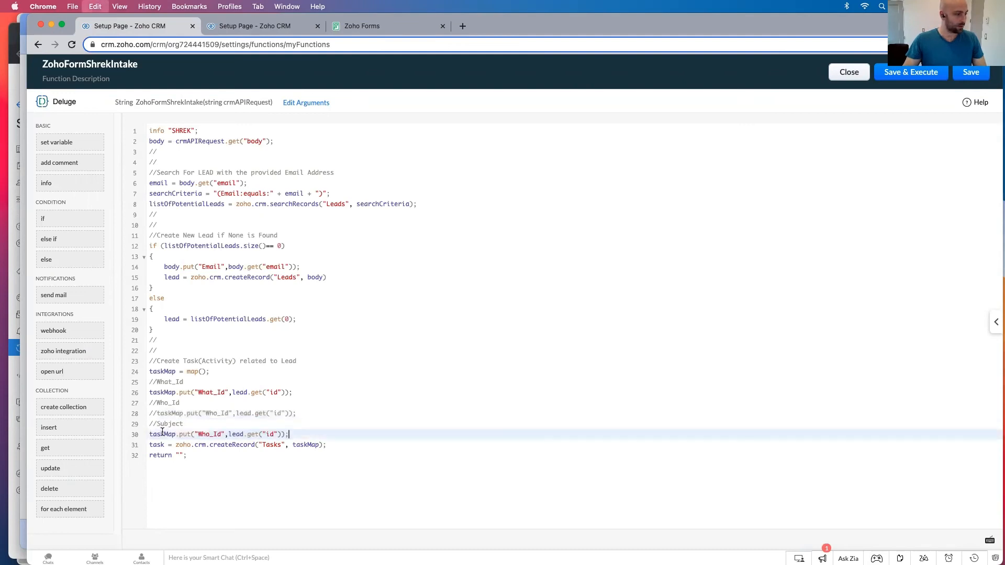
{"action": "double_click", "coordinate": [170, 424]}
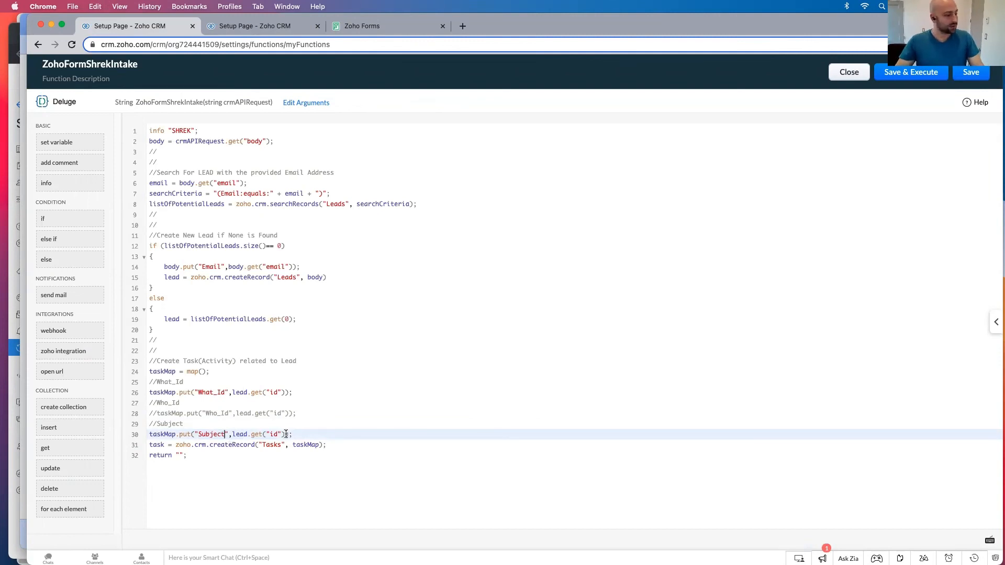
{"action": "double_click", "coordinate": [240, 434]}
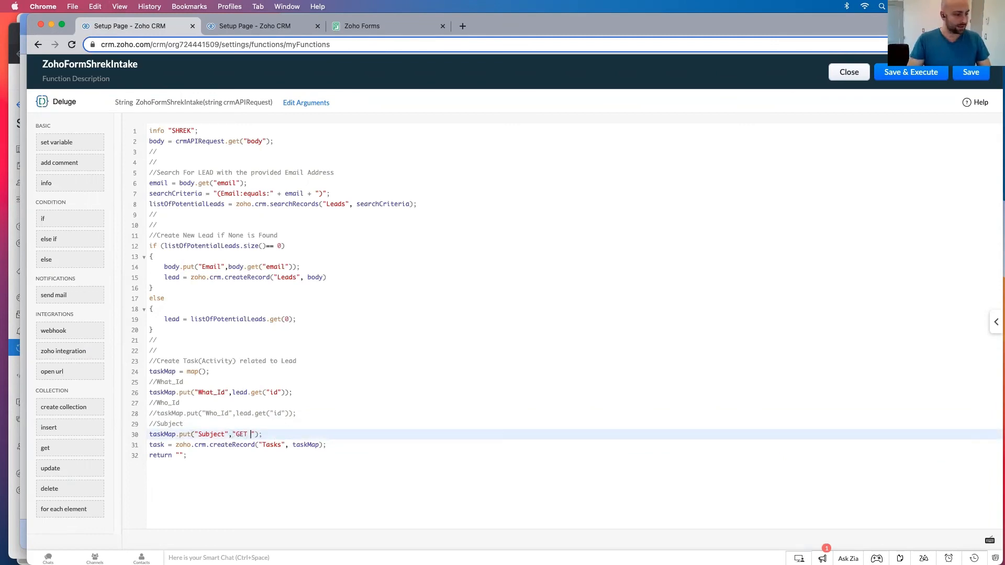
{"action": "type", "text": "OUT OF M"}
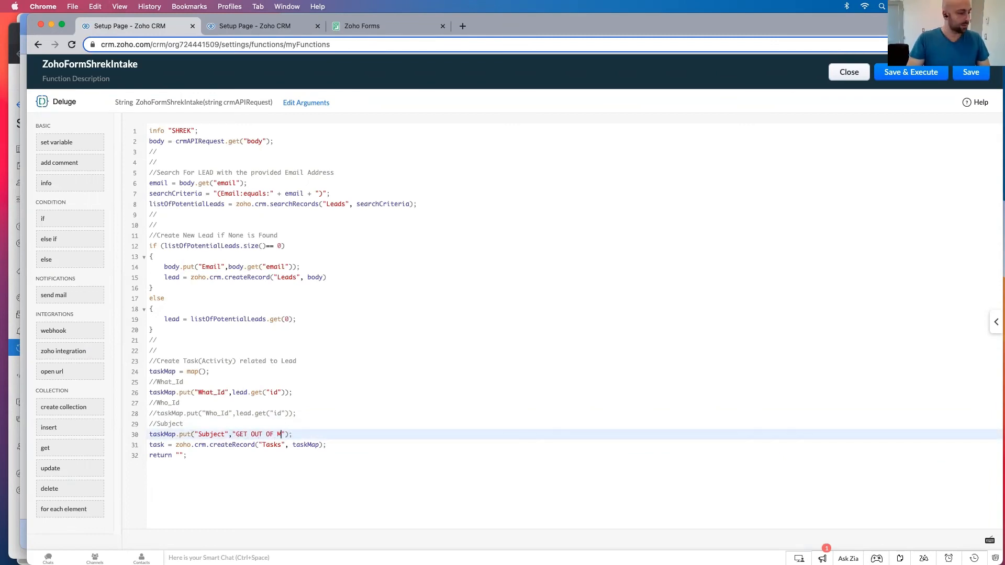
{"action": "type", "text": "A SWAMP"}
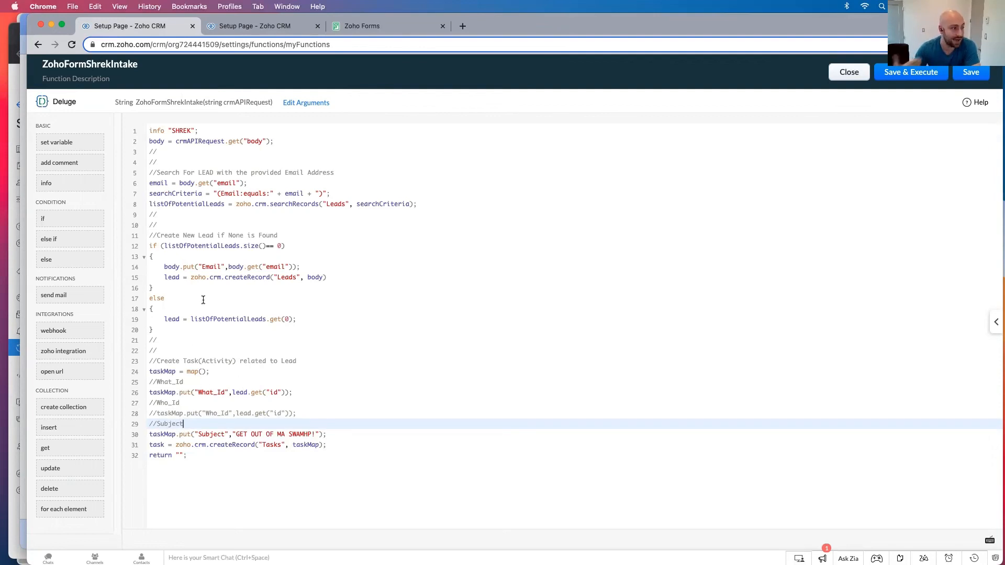
{"action": "mouse_move", "coordinate": [222, 274]}
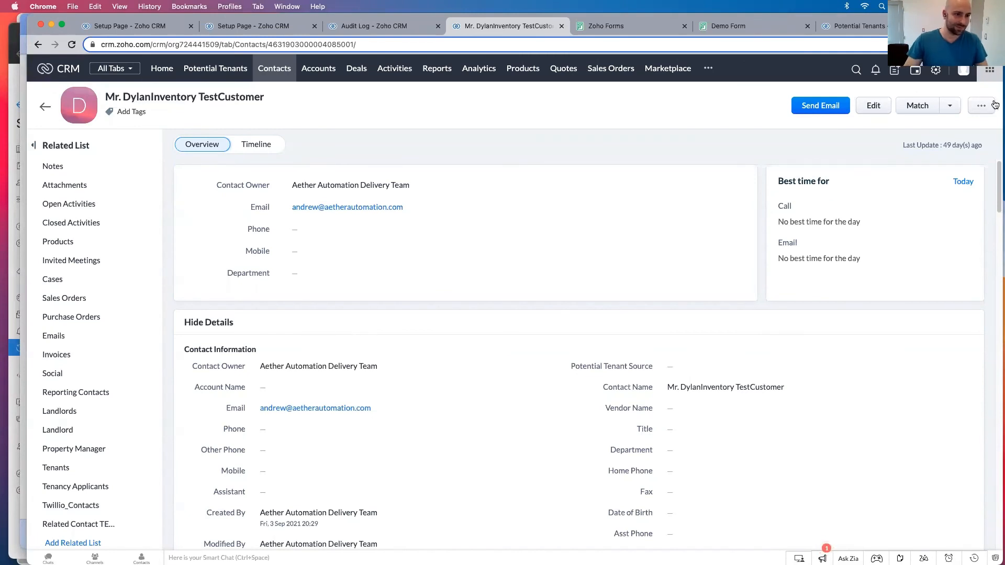
Delete the old test contact, confirming the deletion, and switch to the Demo Form
{"action": "left_click", "coordinate": [980, 105]}
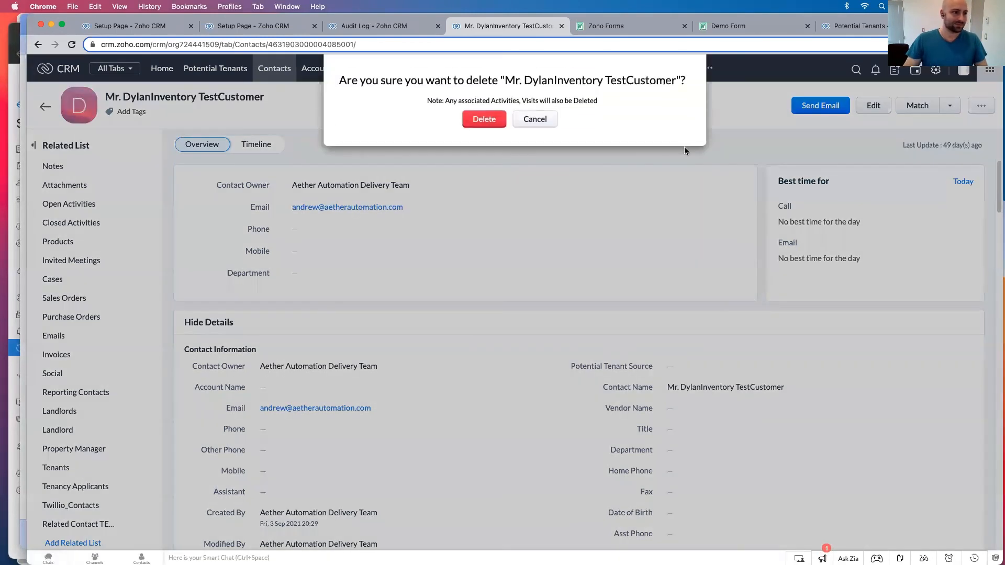
{"action": "left_click", "coordinate": [483, 118]}
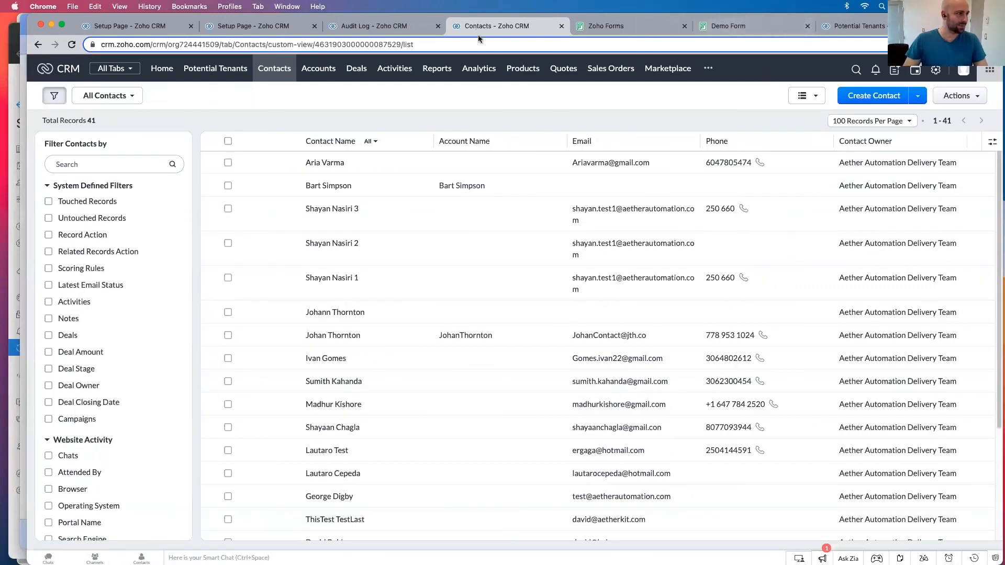
{"action": "left_click", "coordinate": [727, 25]}
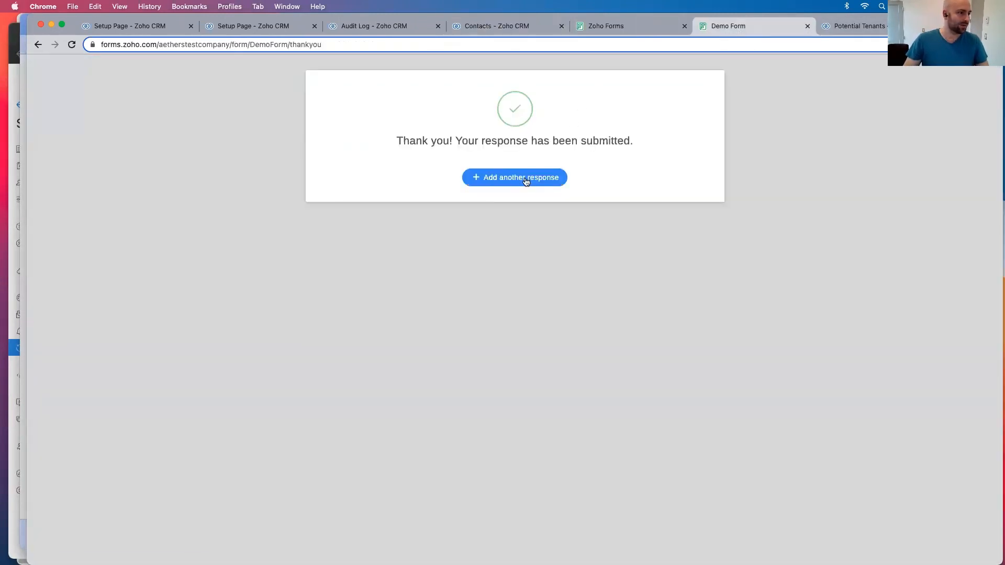
{"action": "left_click", "coordinate": [513, 178]}
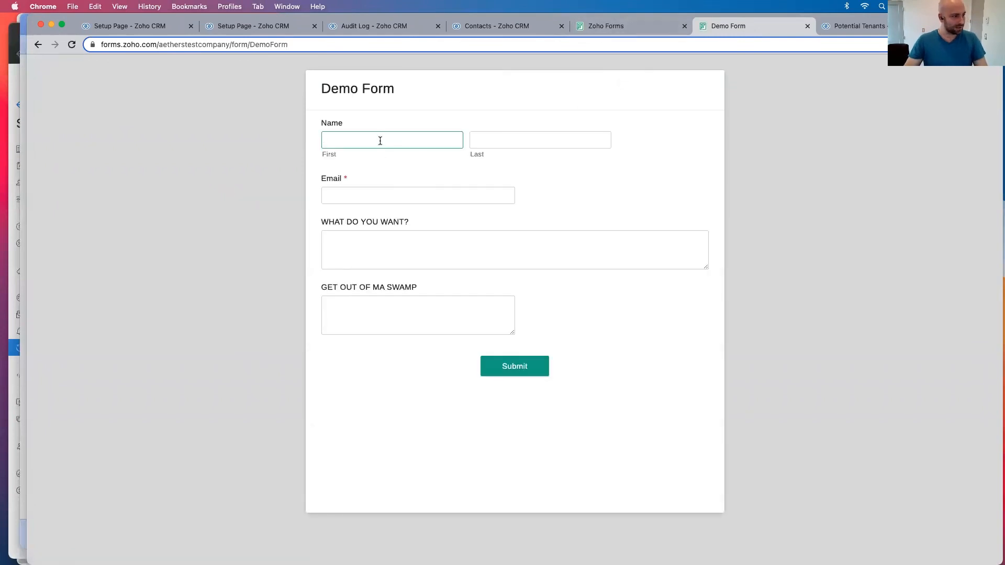
{"action": "type", "text": "Shrek"}
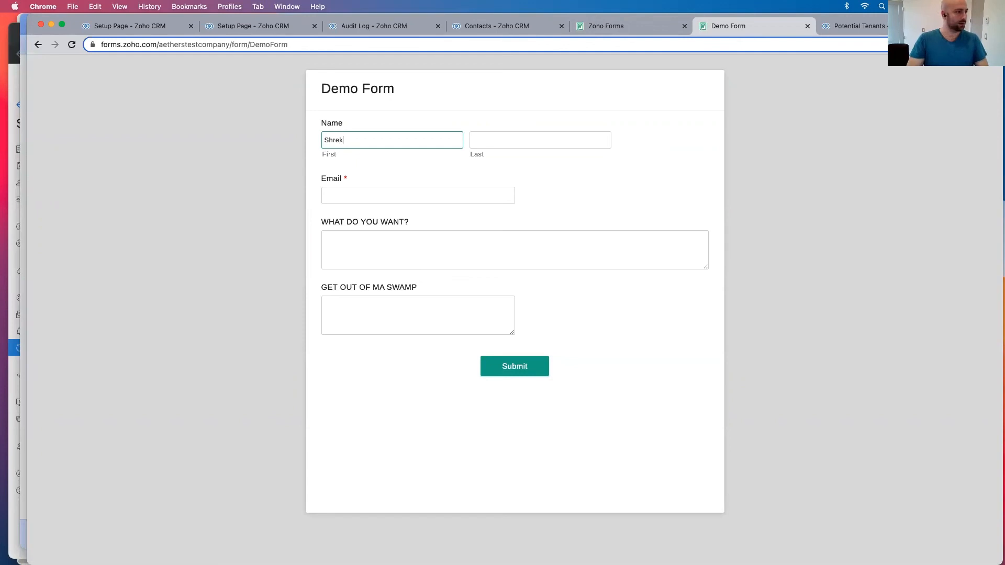
{"action": "type", "text": "TEST"}
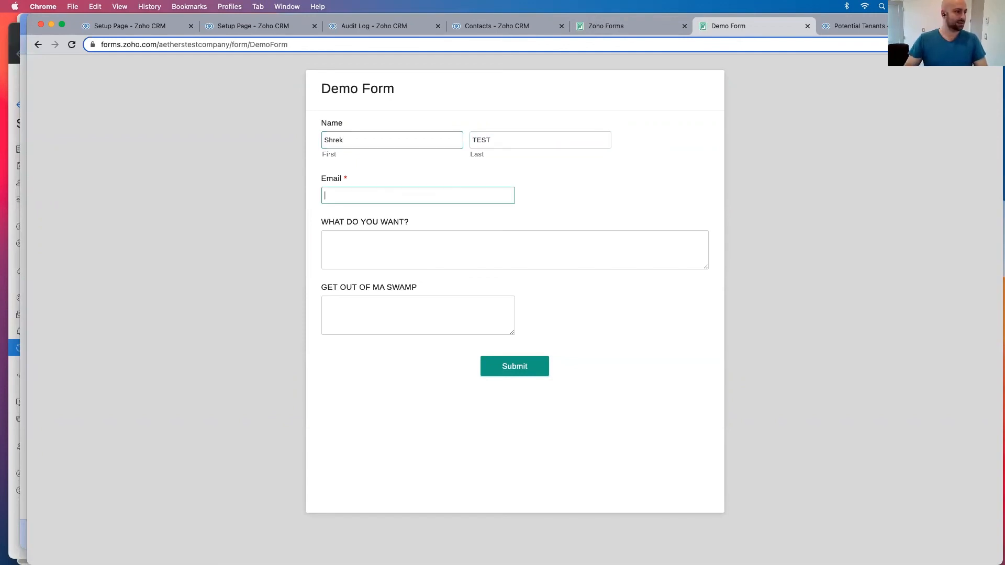
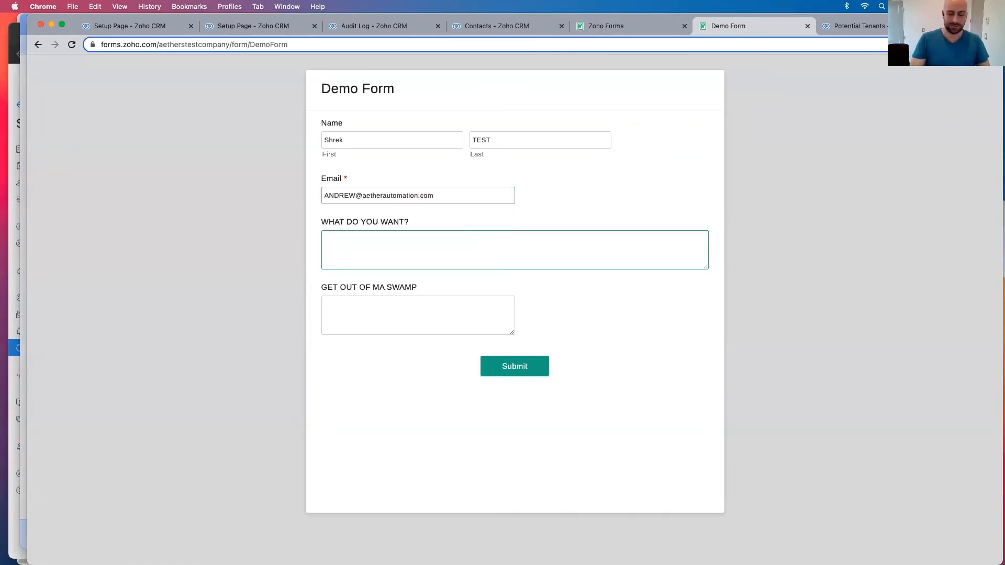
{"action": "type", "text": "p"}
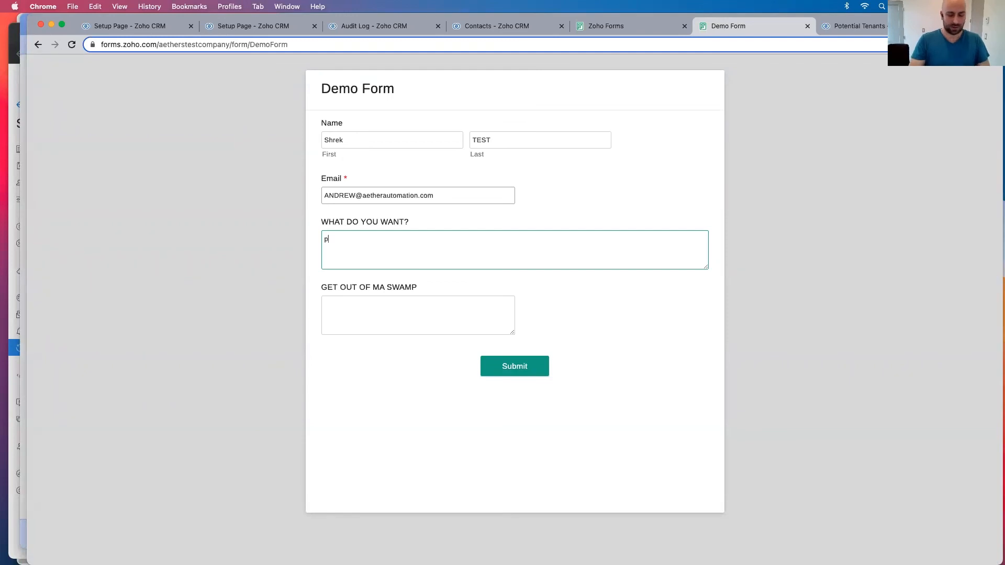
{"action": "type", "text": "rincess fio"}
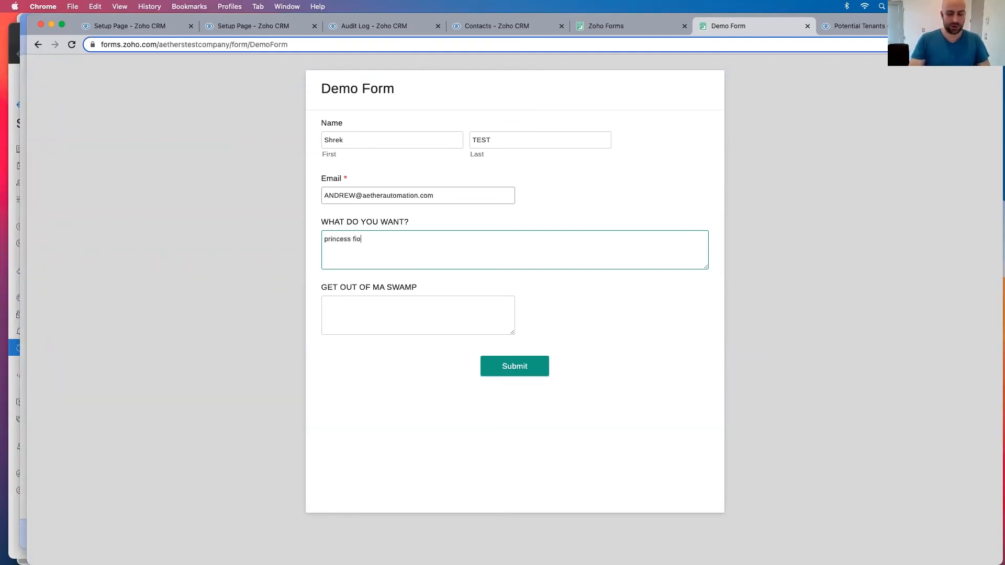
{"action": "type", "text": "no"}
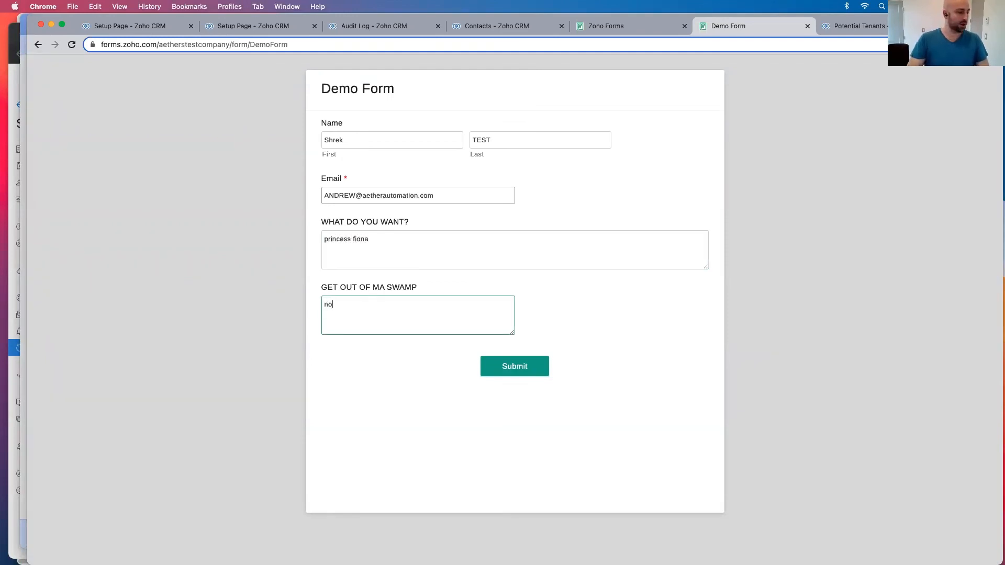
{"action": "left_click", "coordinate": [512, 367]}
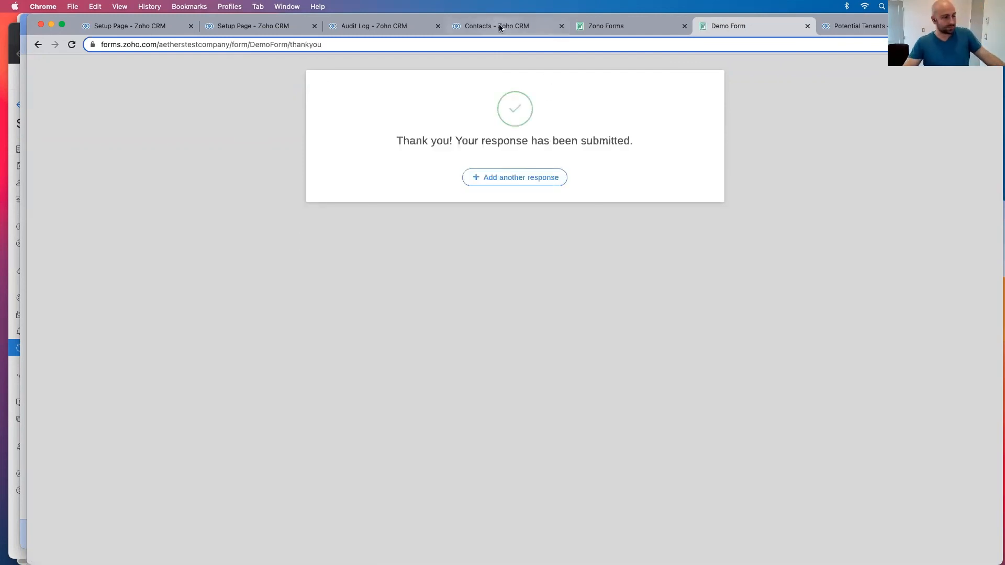
{"action": "left_click", "coordinate": [496, 25]}
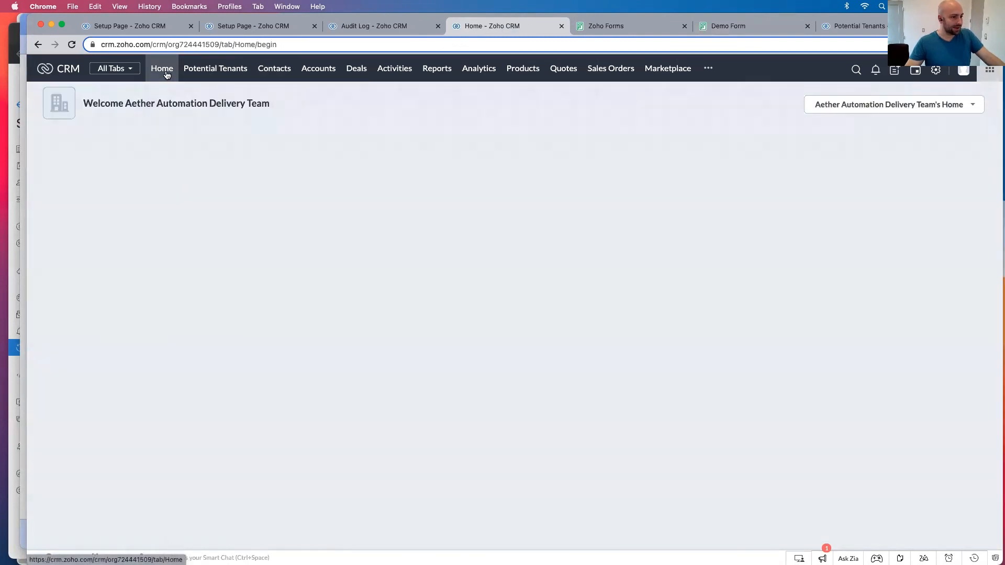
Reload the Potential Tenants list until the new TEST lead appears
{"action": "left_click", "coordinate": [216, 68]}
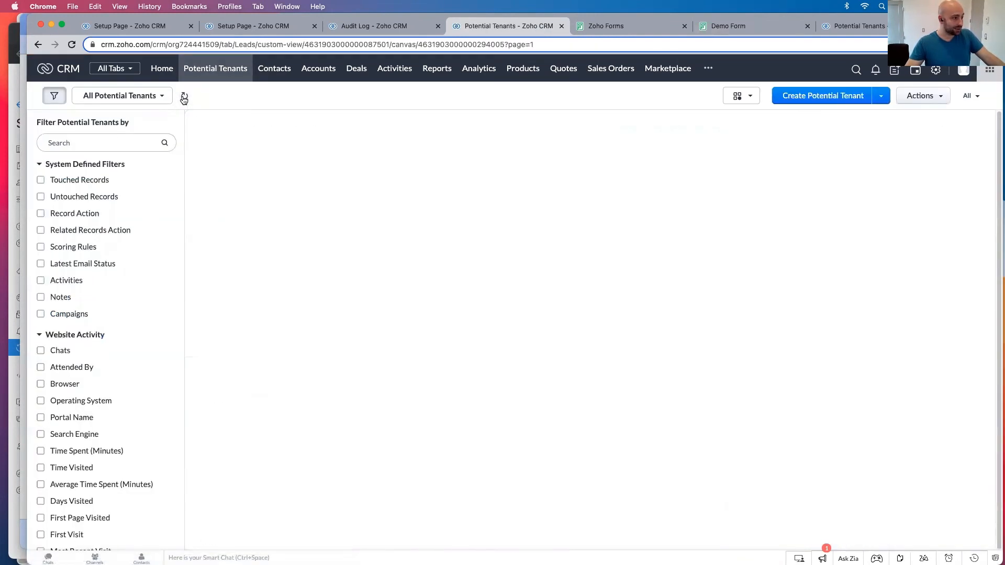
{"action": "left_click", "coordinate": [184, 95]}
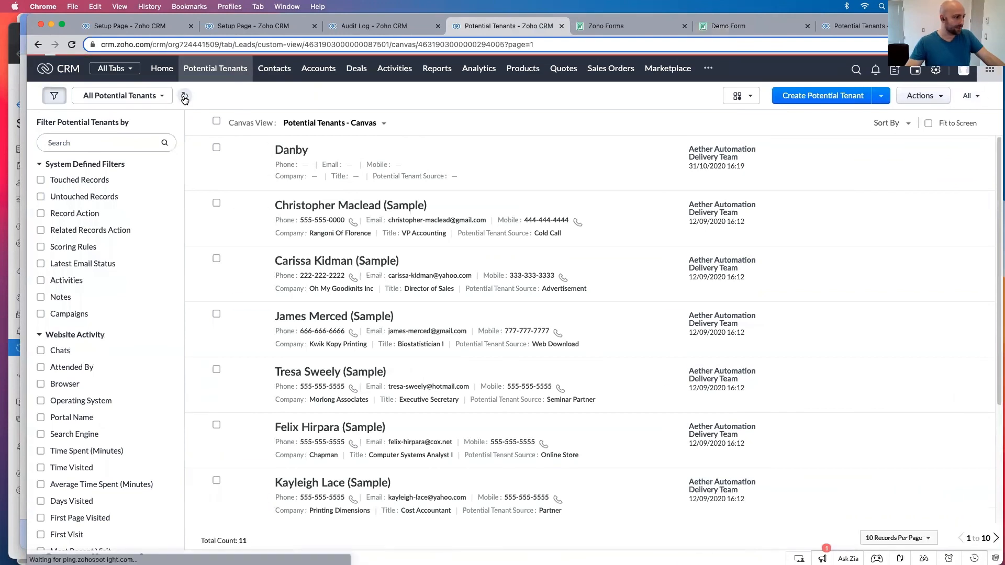
{"action": "left_click", "coordinate": [185, 96]}
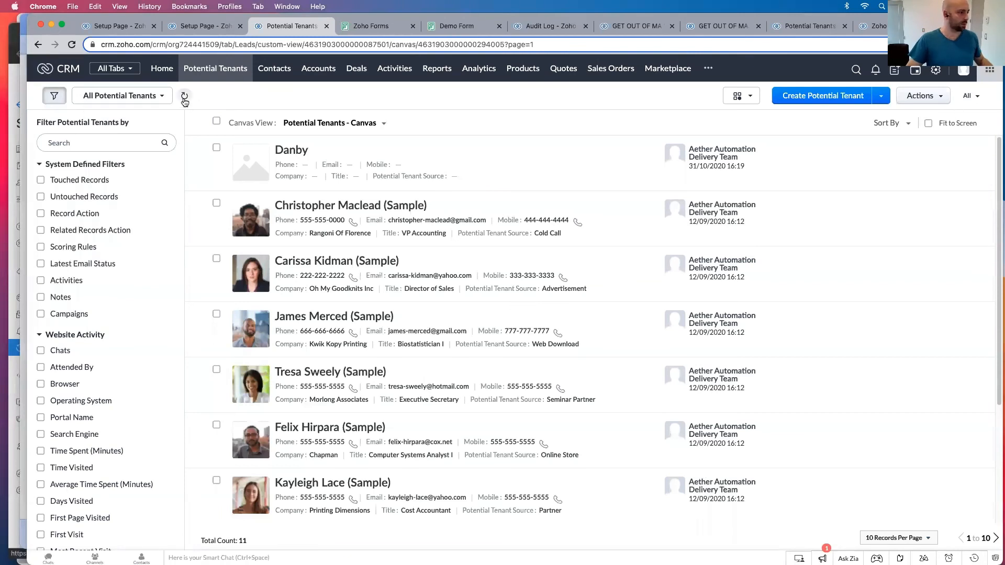
{"action": "left_click", "coordinate": [184, 98]}
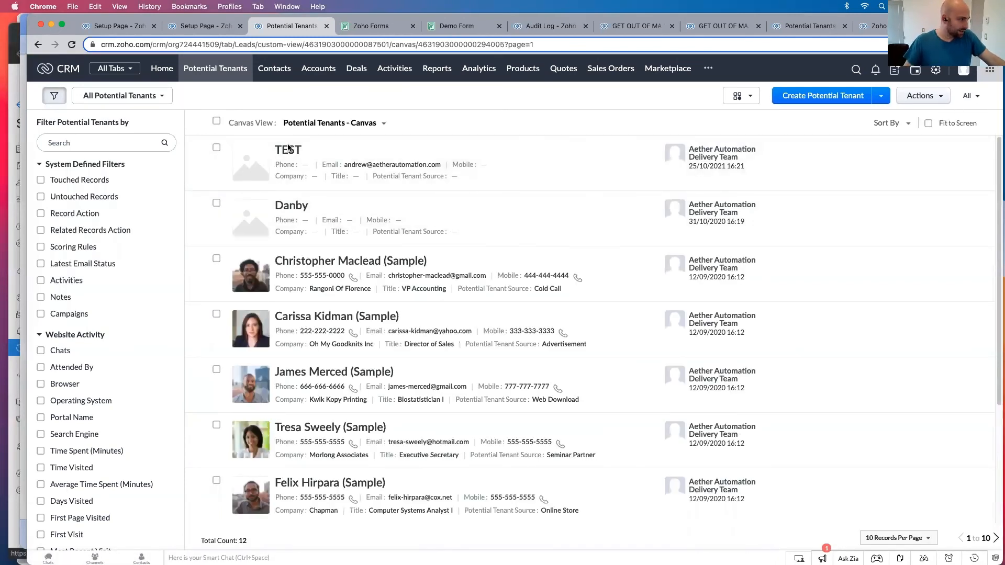
View the TEST record's open task GET OUT OF MA SWAMHP! under Open Activities
{"action": "left_click", "coordinate": [287, 150]}
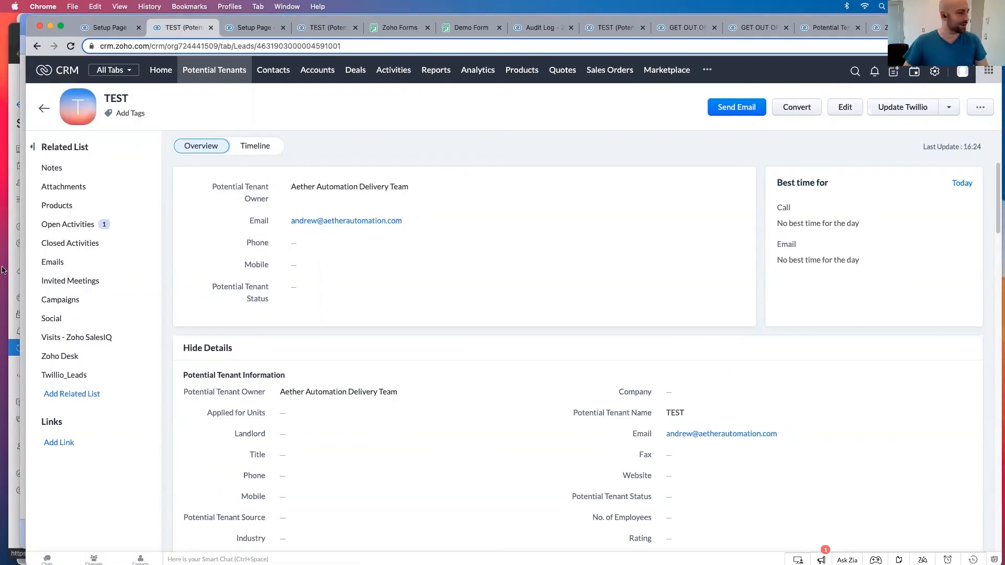
{"action": "scroll", "scroll_direction": "down", "scroll_amount": 3}
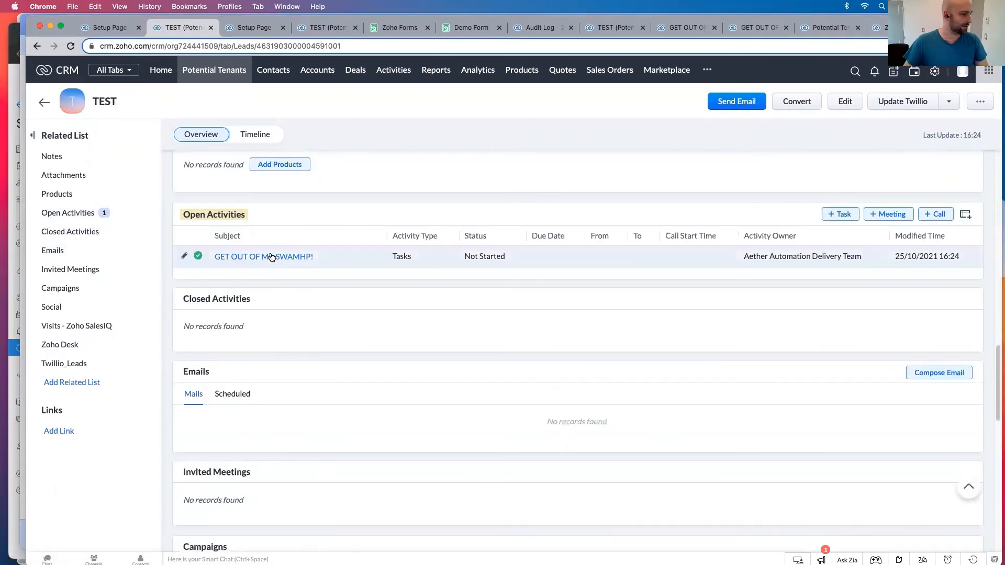
{"action": "left_click", "coordinate": [264, 256]}
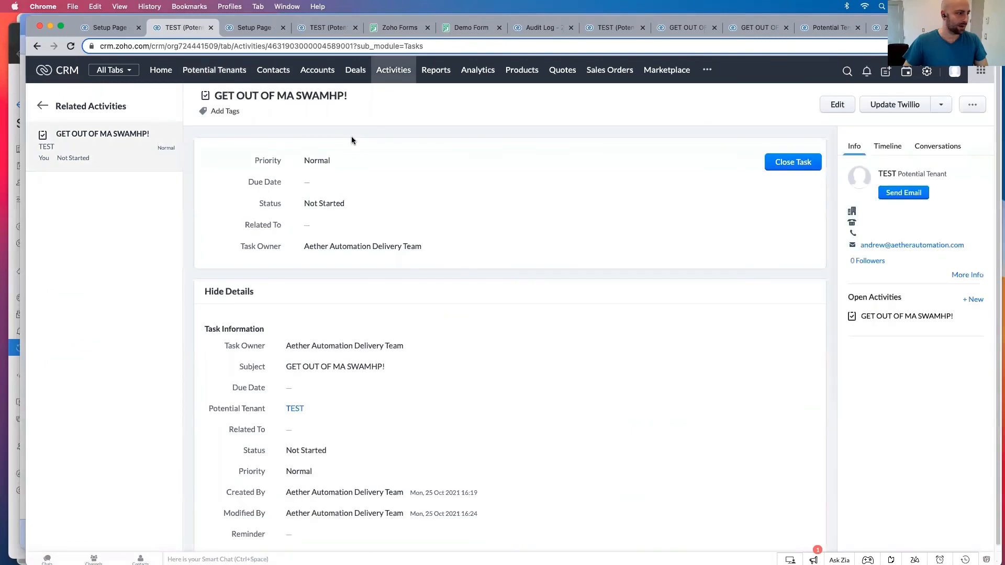